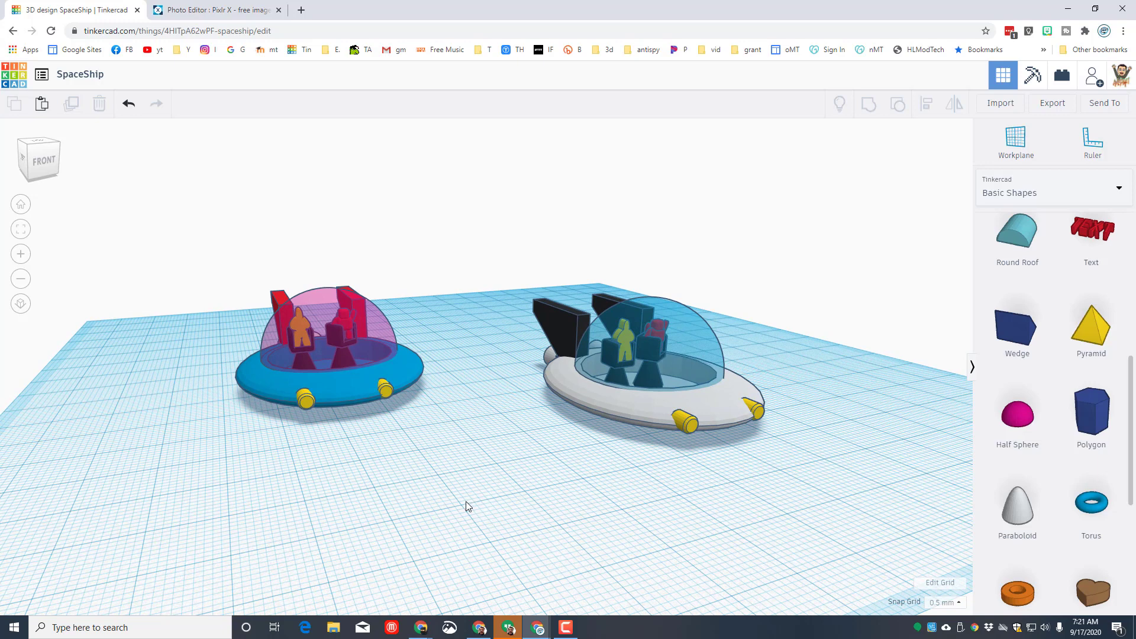
- Hide the blue spaceship so only the white spaceship stays on the workplane
{"action": "left_click", "coordinate": [218, 243]}
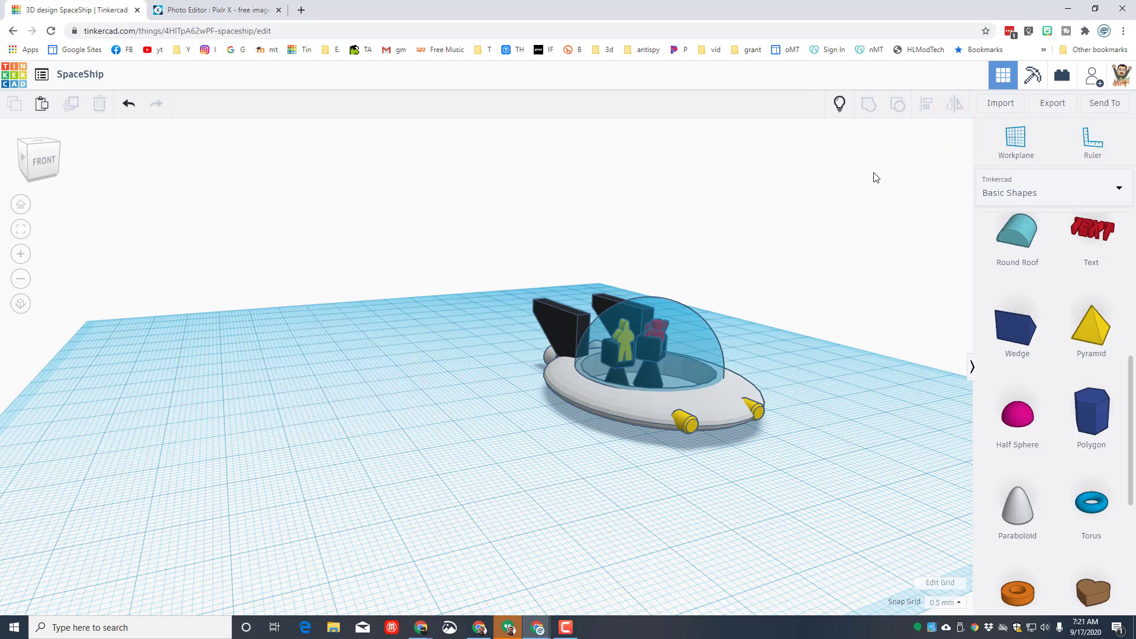
{"action": "mouse_move", "coordinate": [805, 202]}
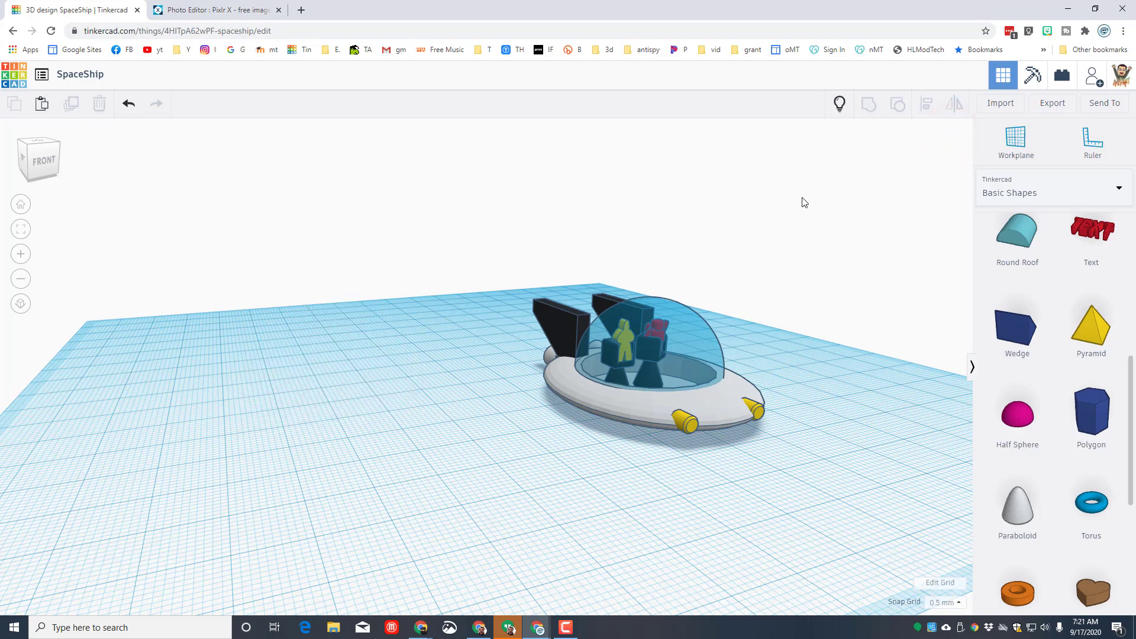
{"action": "mouse_move", "coordinate": [707, 296]}
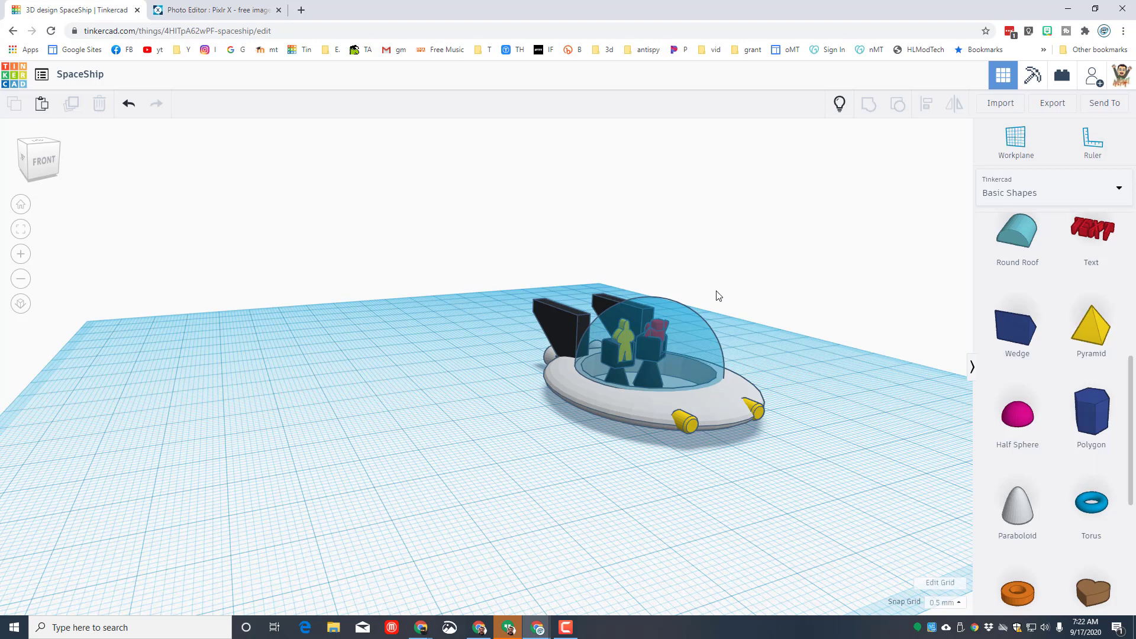
{"action": "mouse_move", "coordinate": [595, 427]}
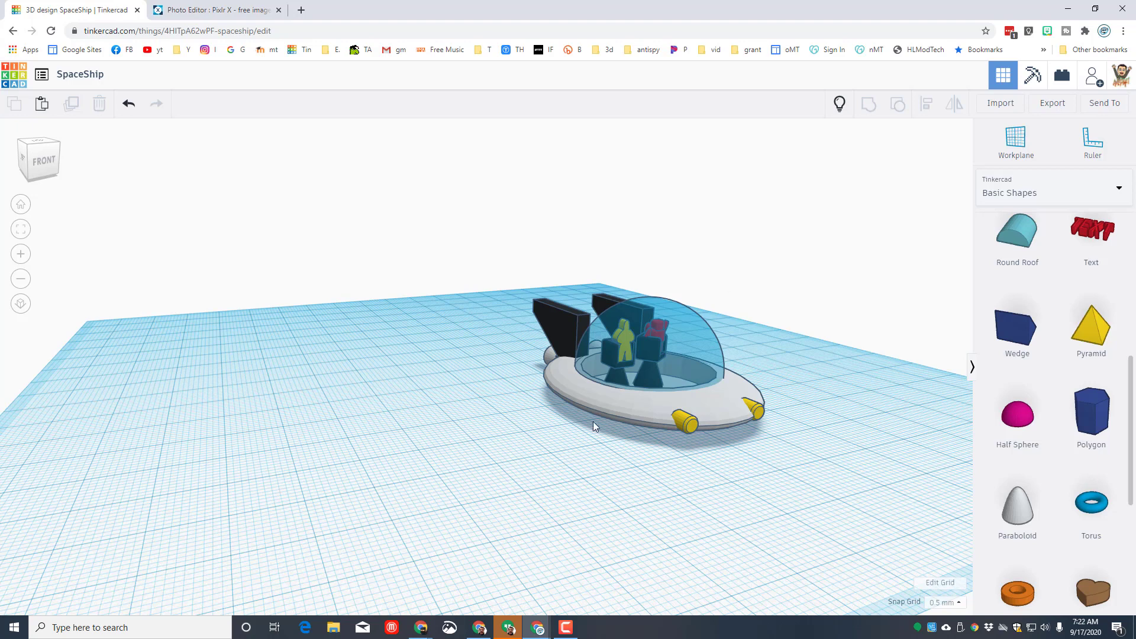
{"action": "mouse_move", "coordinate": [688, 383]}
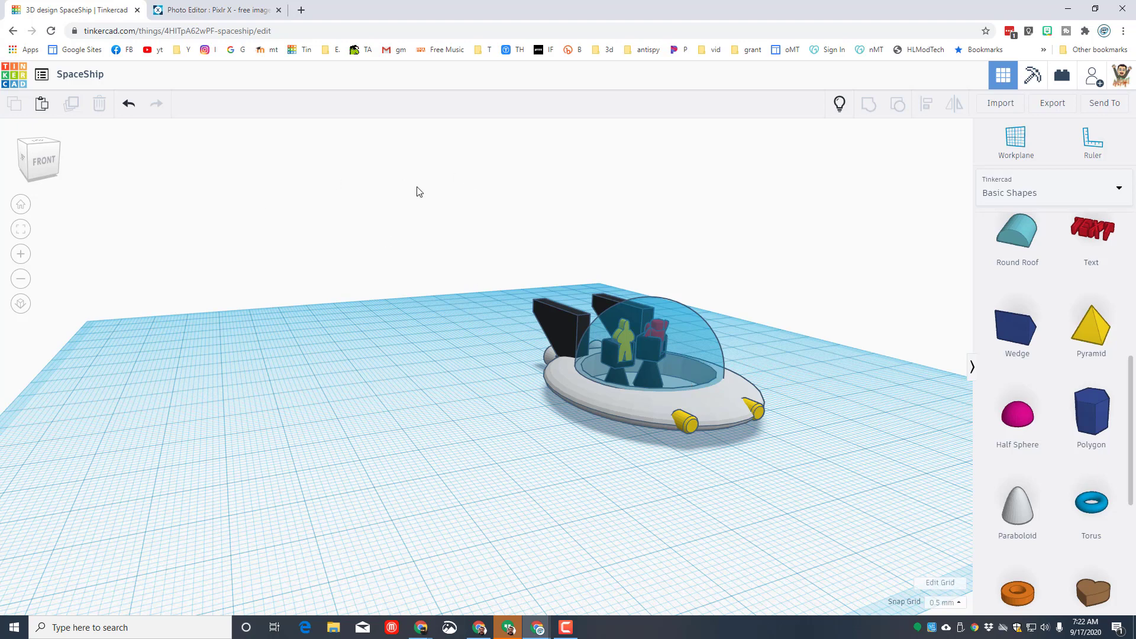
{"action": "mouse_move", "coordinate": [447, 210]}
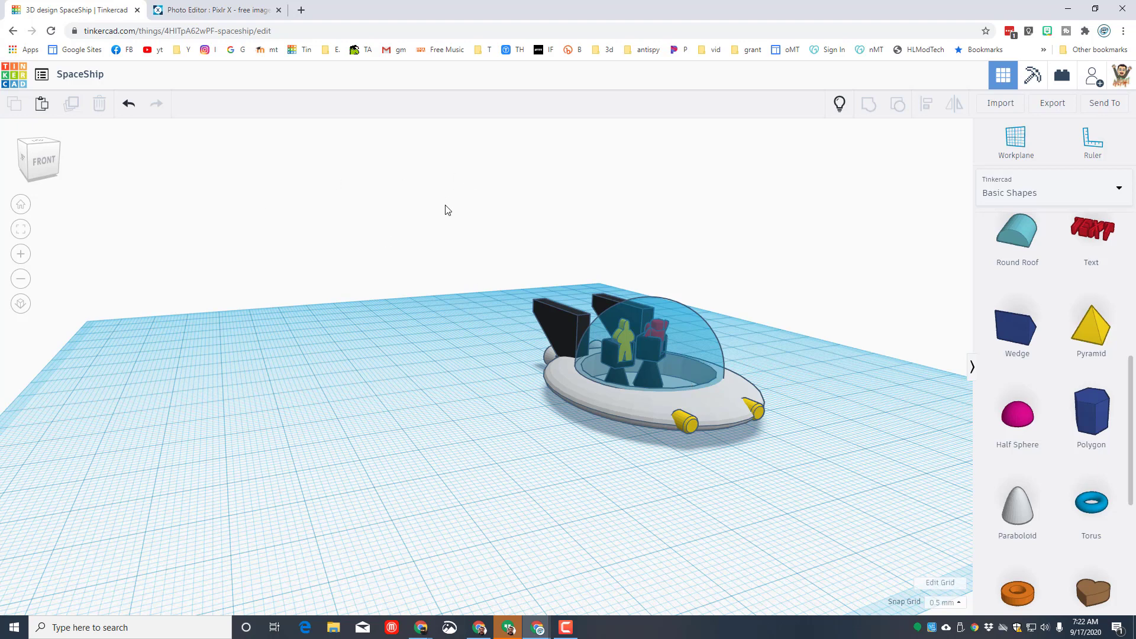
{"action": "mouse_move", "coordinate": [450, 213]}
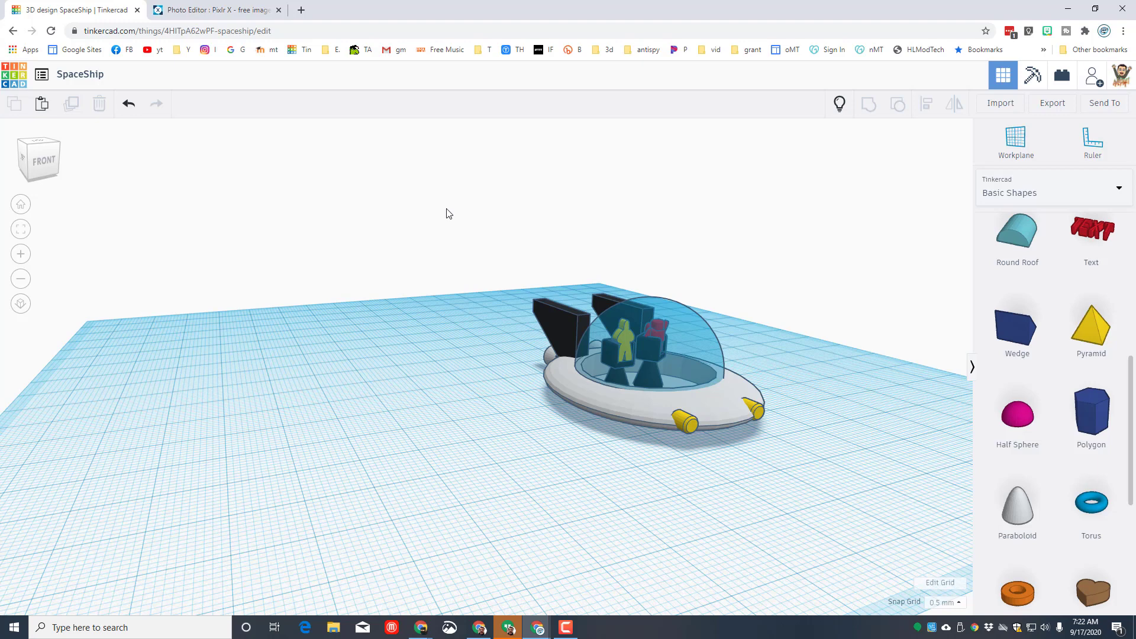
{"action": "mouse_move", "coordinate": [514, 241]}
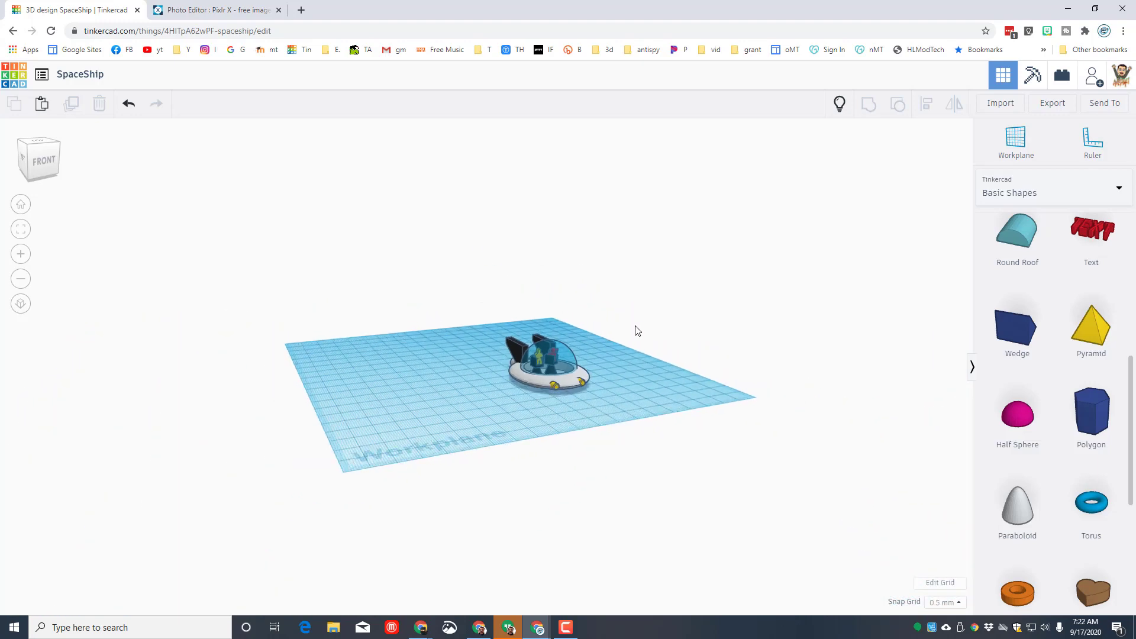
- Raise all nine spaceship shapes to 200 mm and fit the view to the selected ship
{"action": "left_click", "coordinate": [539, 367]}
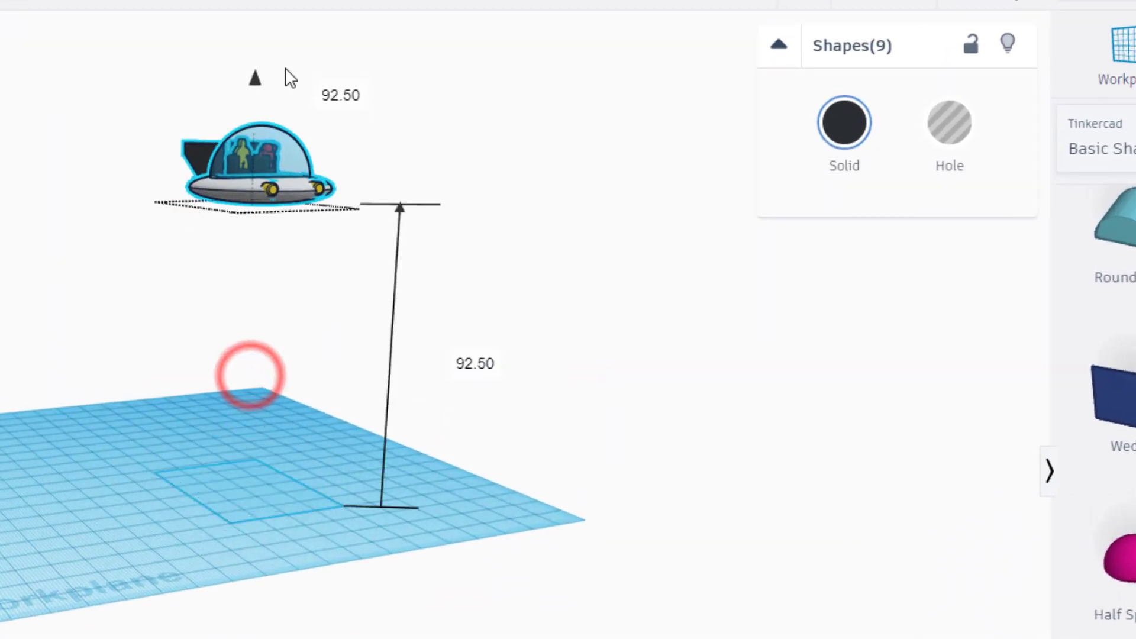
{"action": "left_click", "coordinate": [474, 363]}
{"action": "type", "text": "200"}
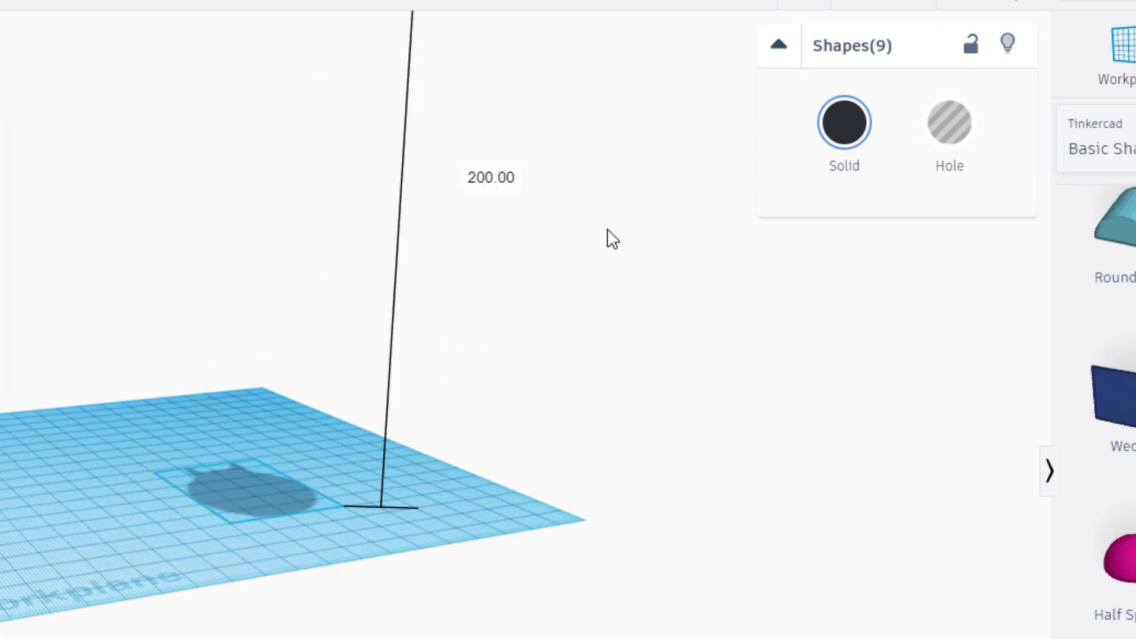
{"action": "left_click", "coordinate": [21, 228]}
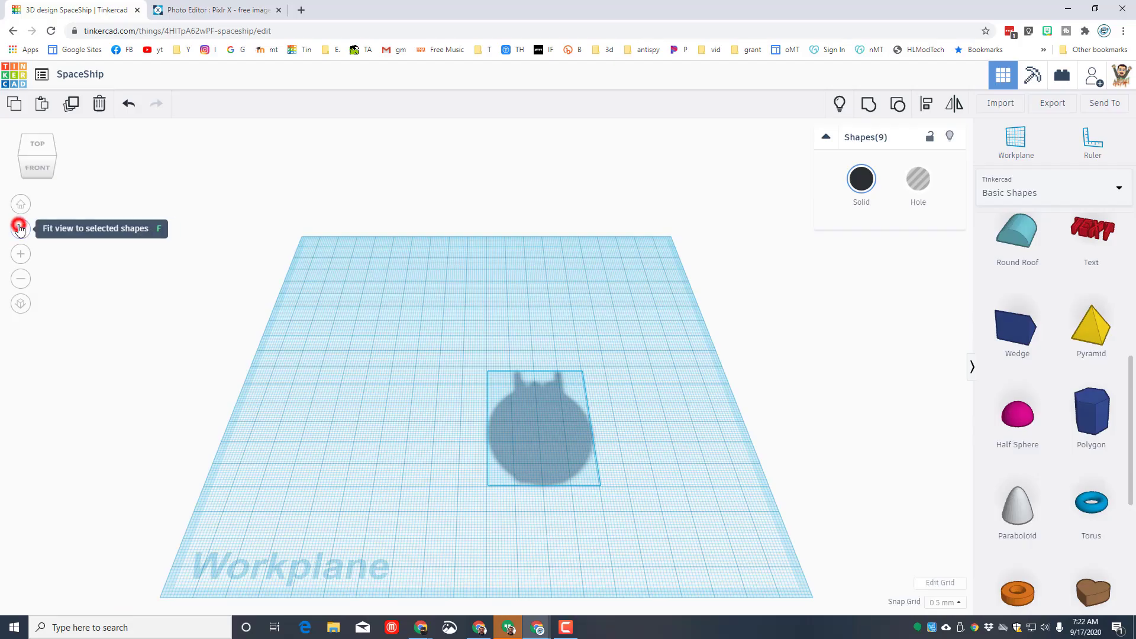
{"action": "left_click", "coordinate": [20, 230]}
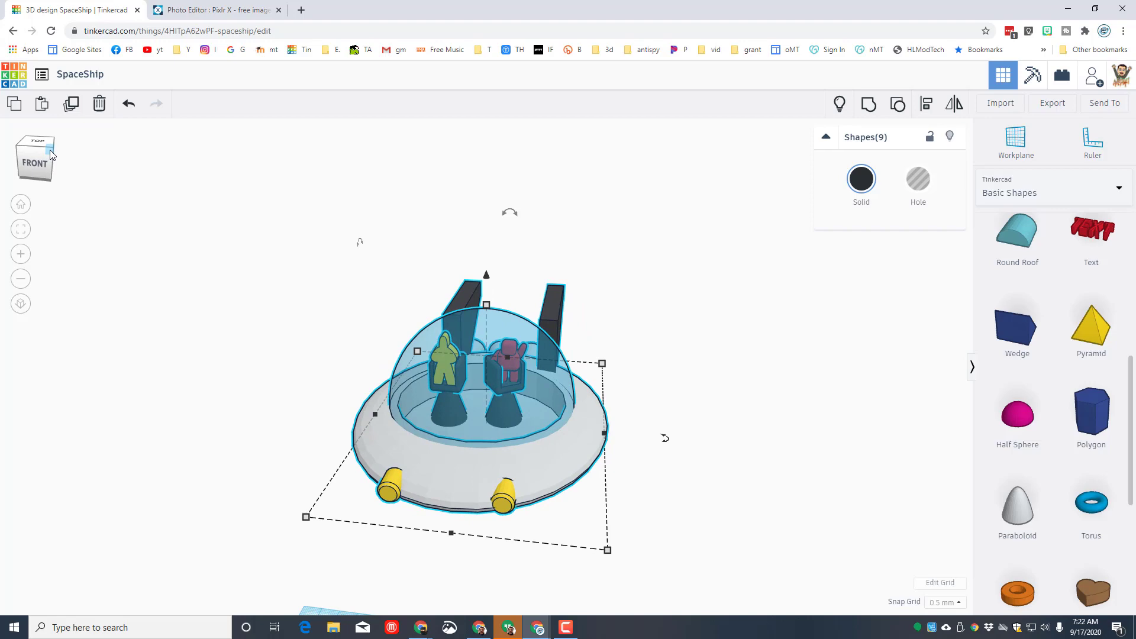
{"action": "mouse_move", "coordinate": [80, 166]}
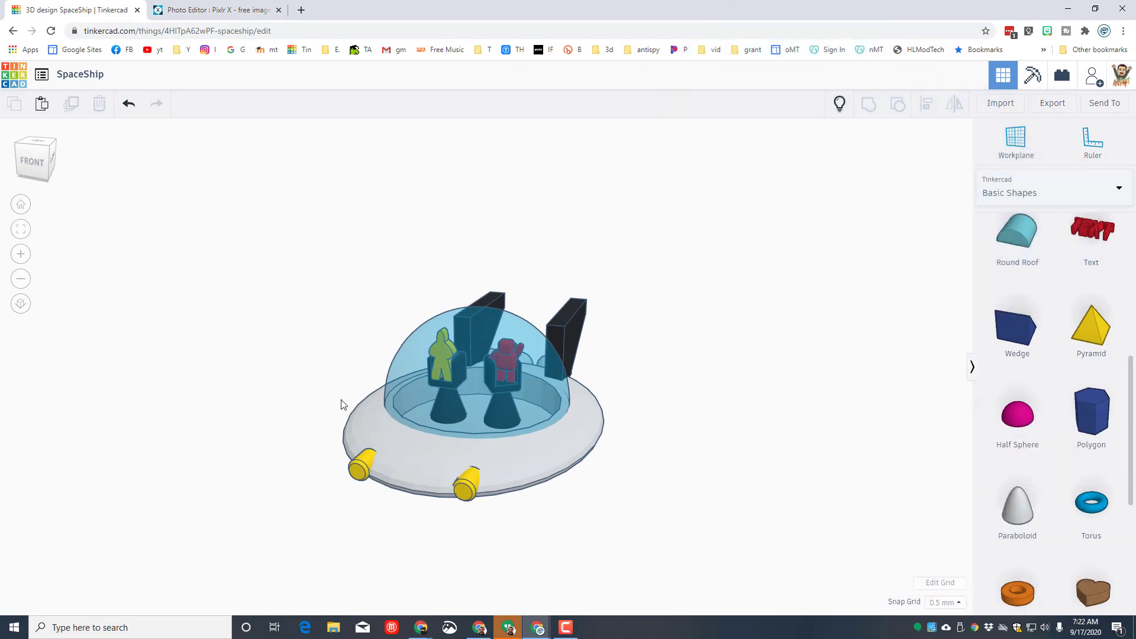
- Download a picture of the design via Send To and save it as SpaceShip1.png
{"action": "left_click", "coordinate": [1104, 102]}
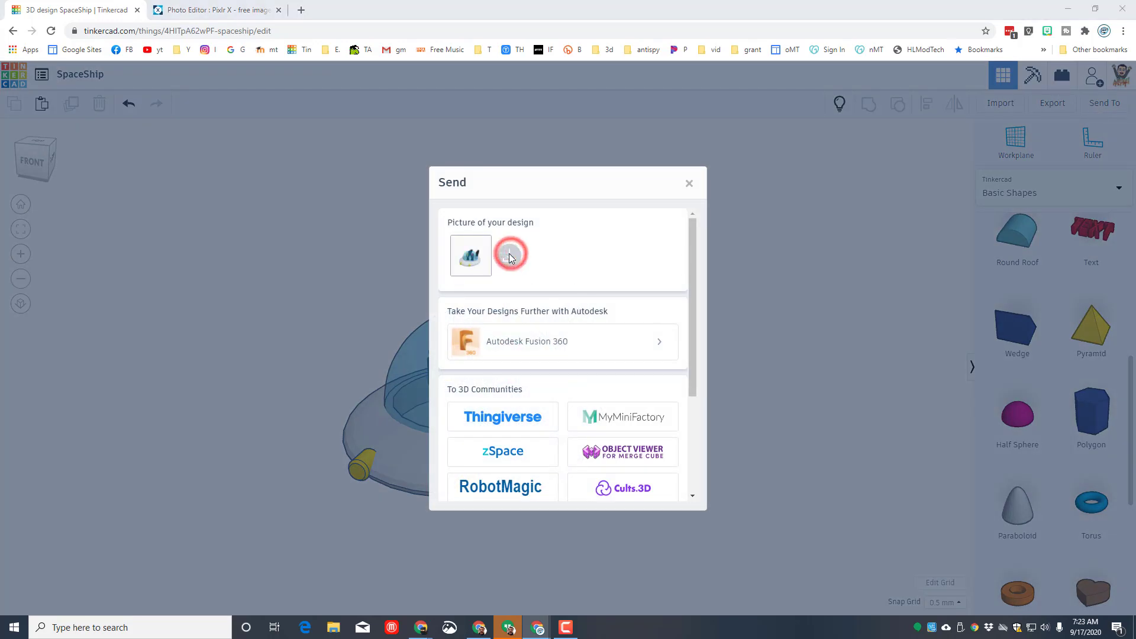
{"action": "left_click", "coordinate": [511, 254]}
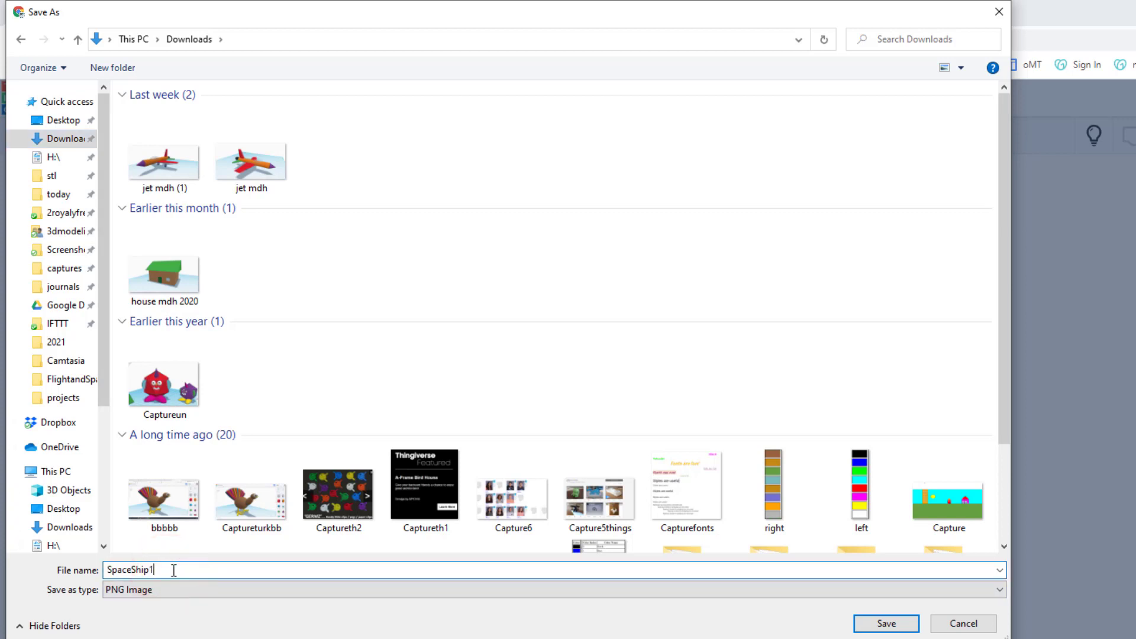
{"action": "left_click", "coordinate": [889, 624]}
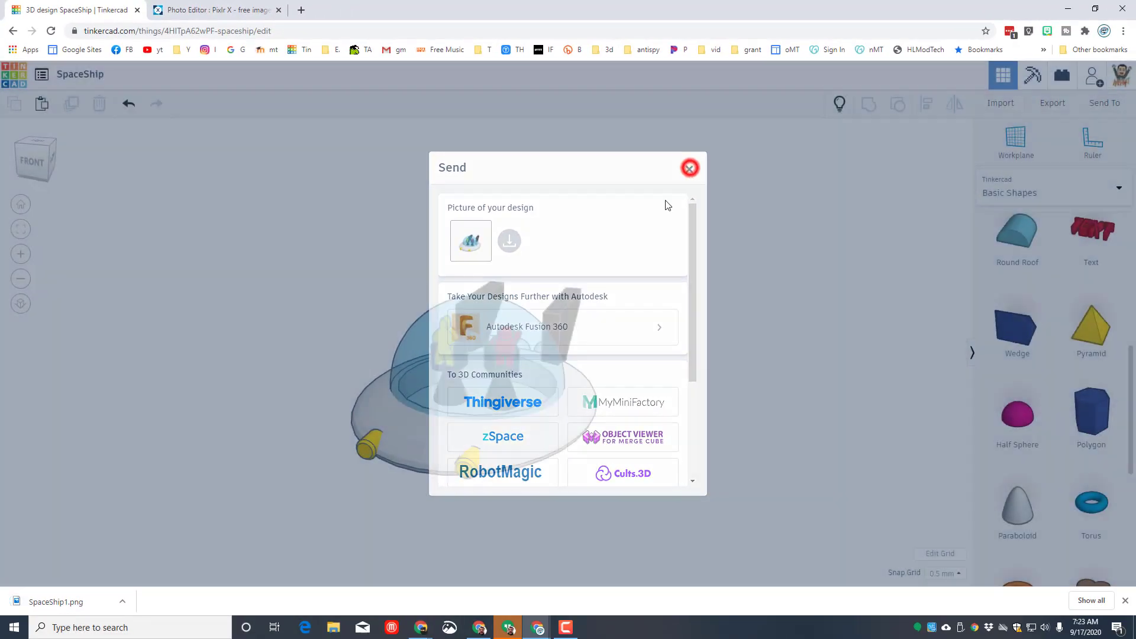
{"action": "left_click", "coordinate": [213, 9]}
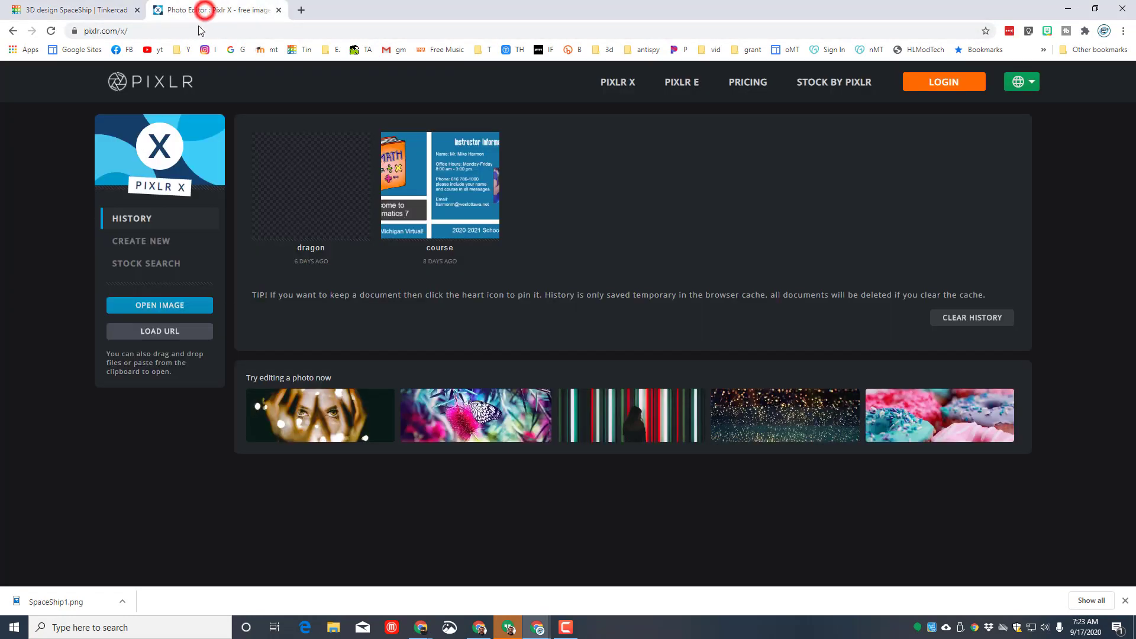
- Create a new Full HD 1920×1080 canvas named ss and go to the stock photo search
{"action": "left_click", "coordinate": [140, 241]}
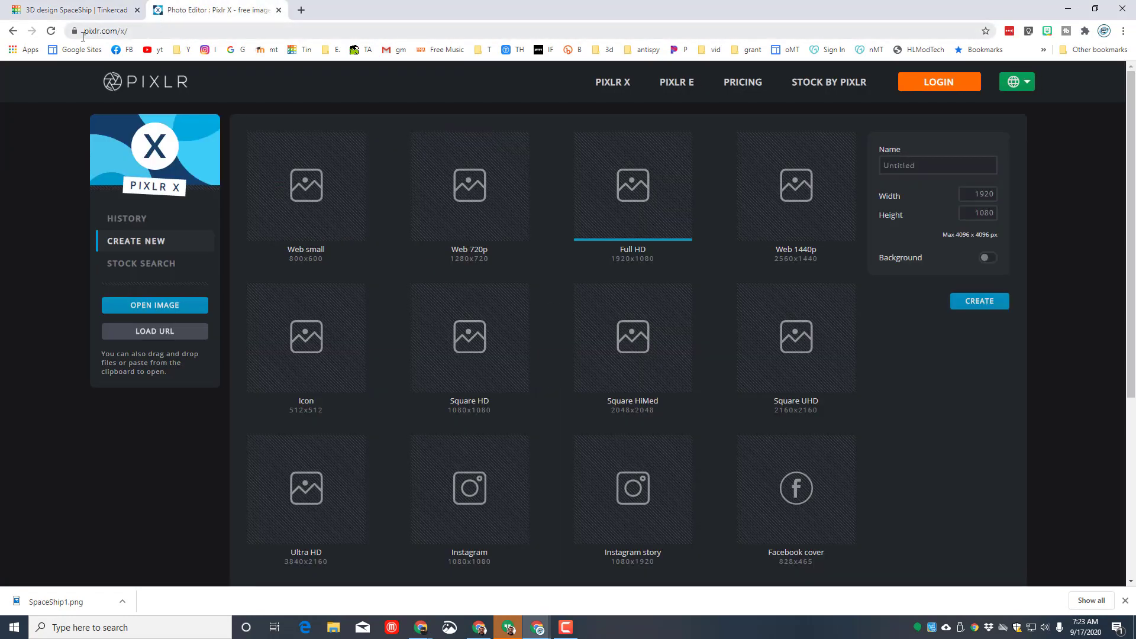
{"action": "mouse_move", "coordinate": [267, 33]}
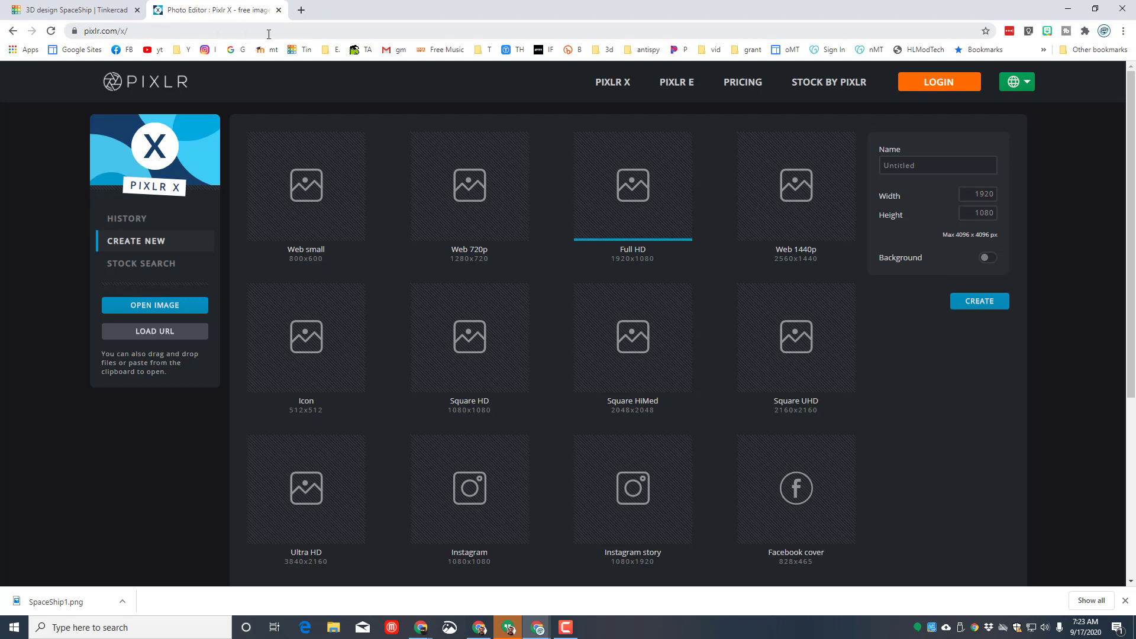
{"action": "mouse_move", "coordinate": [279, 27]}
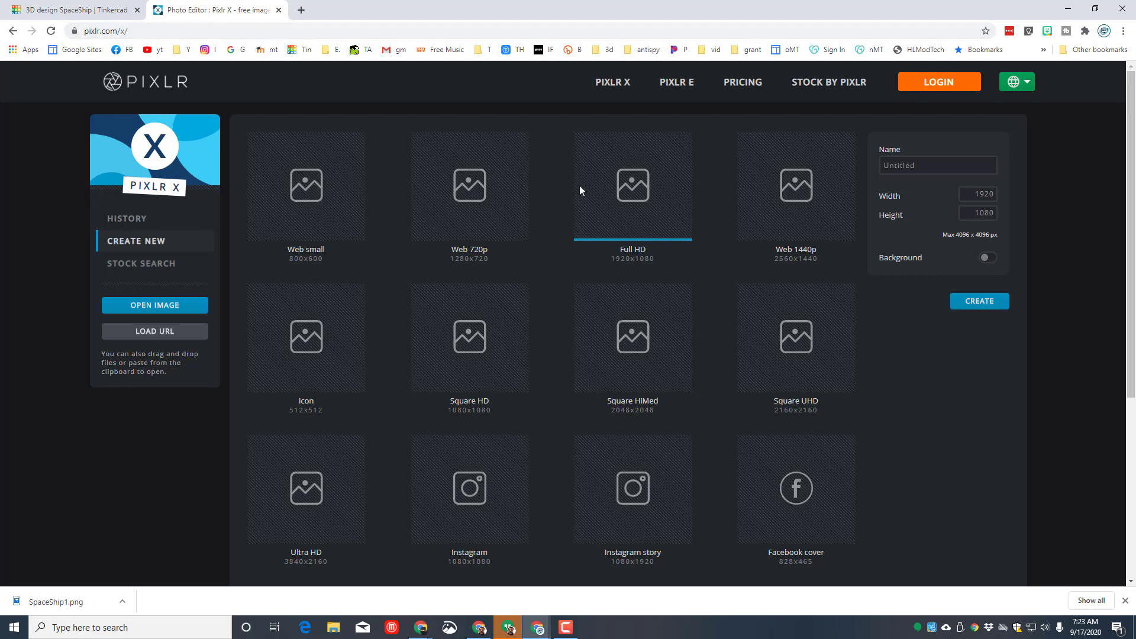
{"action": "left_click", "coordinate": [632, 184]}
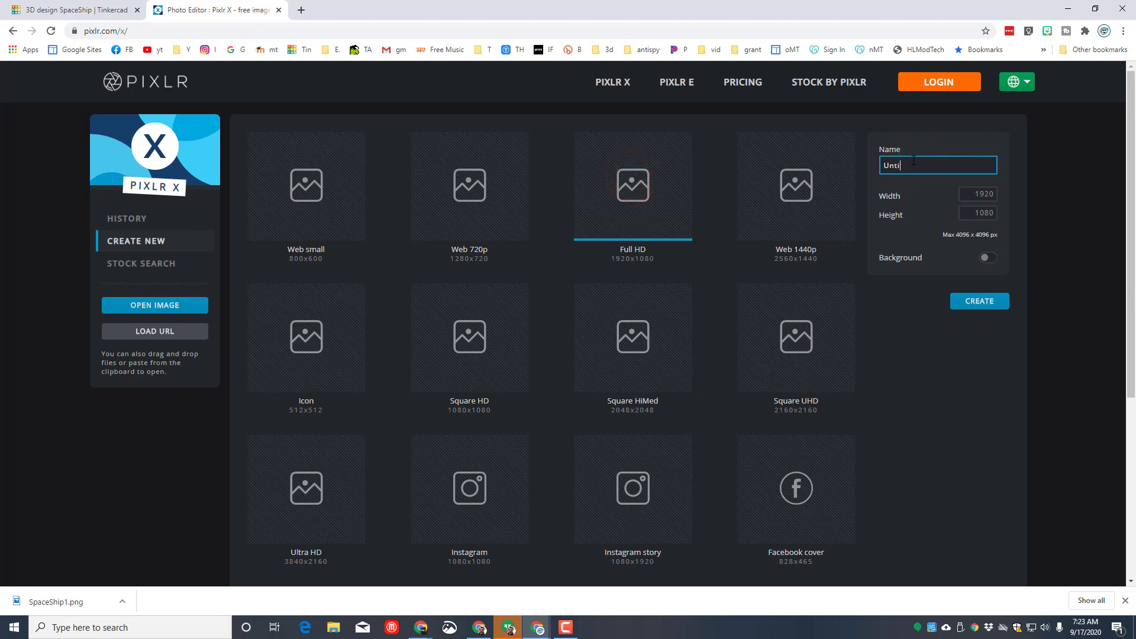
{"action": "type", "text": "ss mdh"}
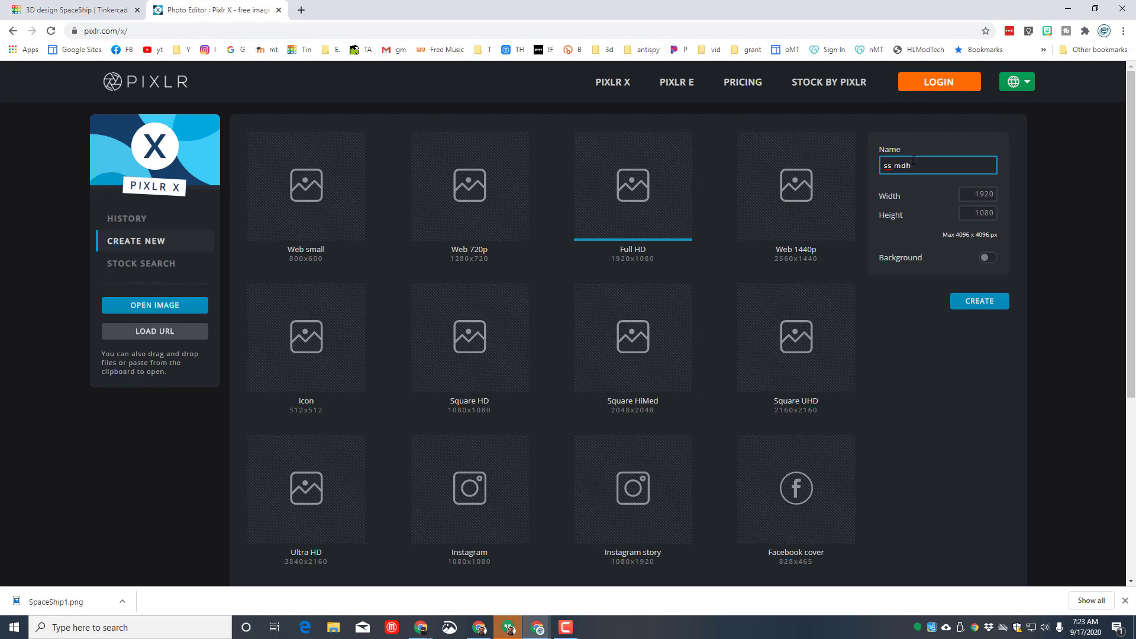
{"action": "left_click", "coordinate": [980, 302]}
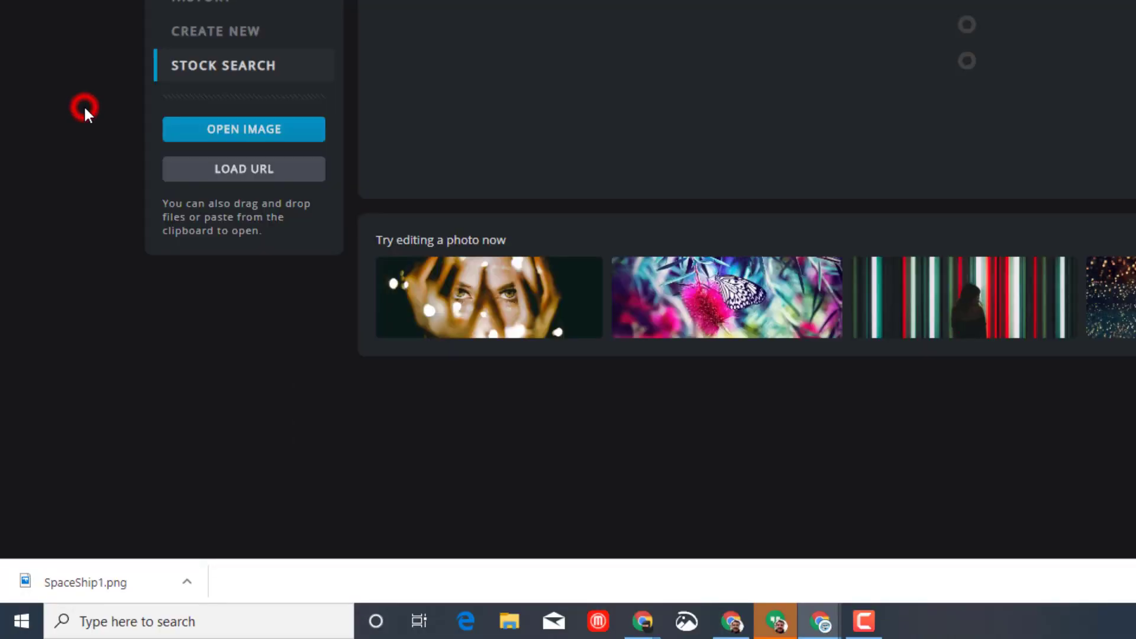
- Search stock photos for 'space' and add the galaxy photo as a layer in the current document
{"action": "type", "text": "garden"}
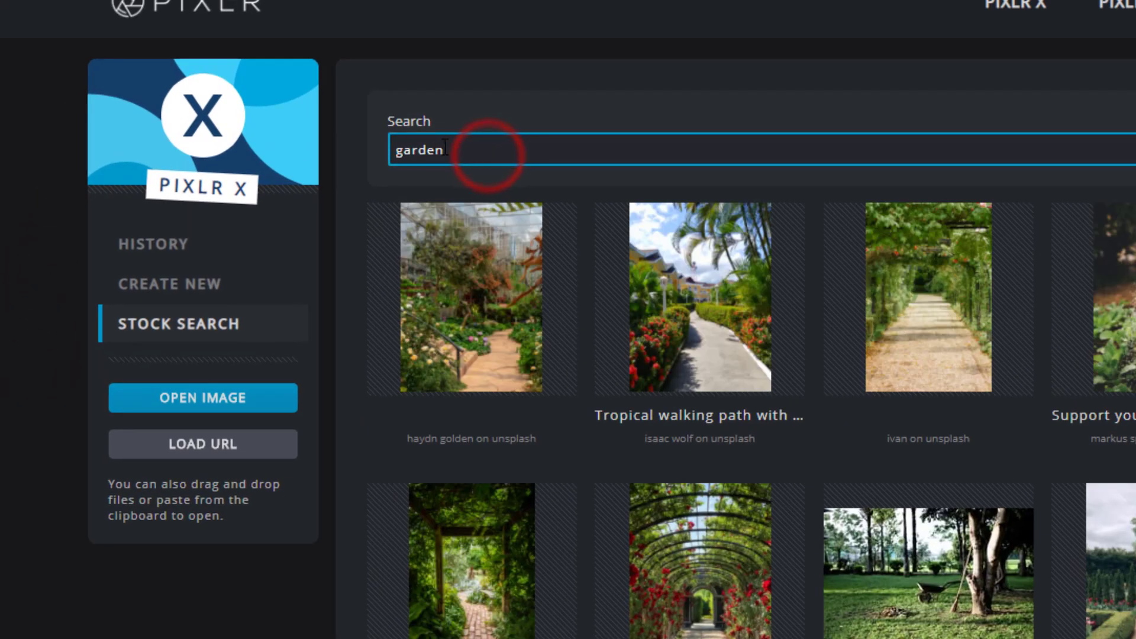
{"action": "double_click", "coordinate": [417, 149]}
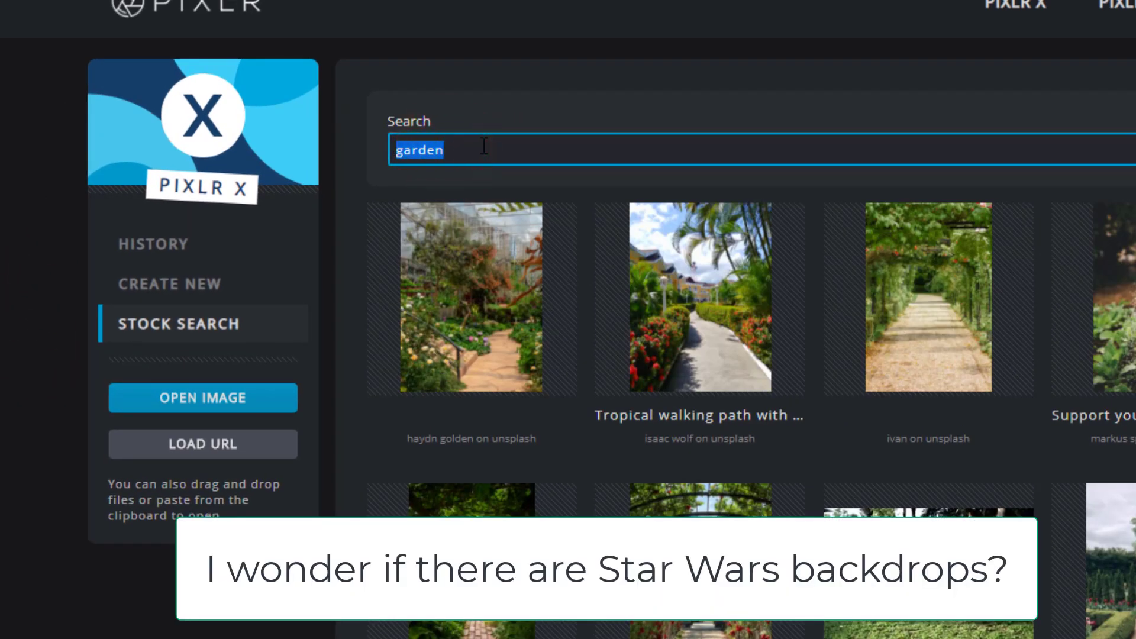
{"action": "type", "text": "space"}
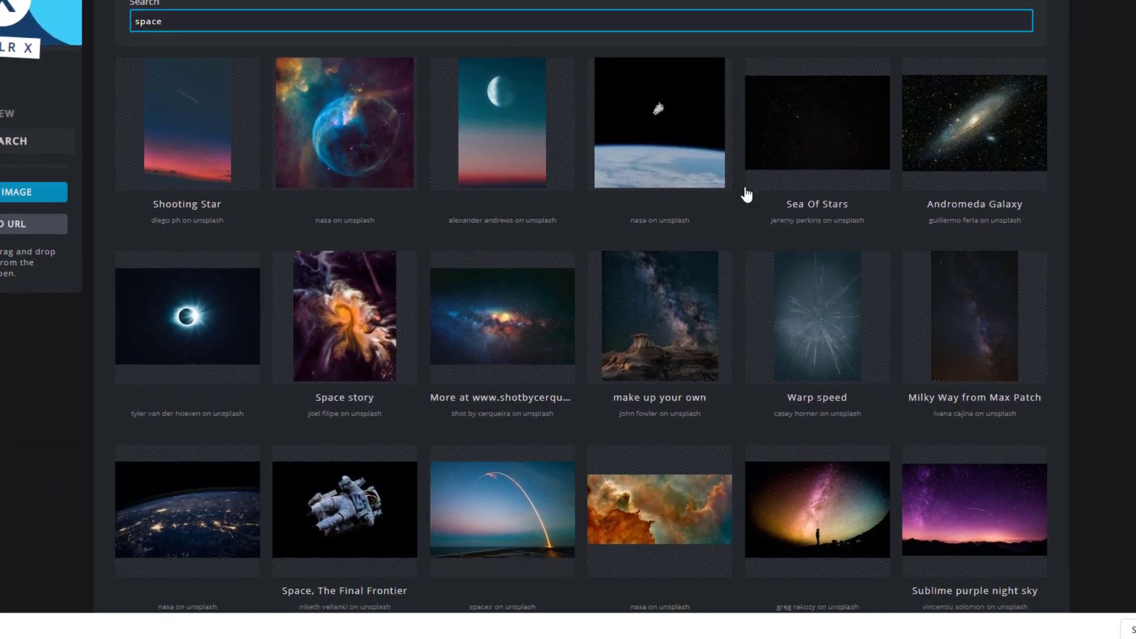
{"action": "scroll", "scroll_direction": "down", "scroll_amount": 3}
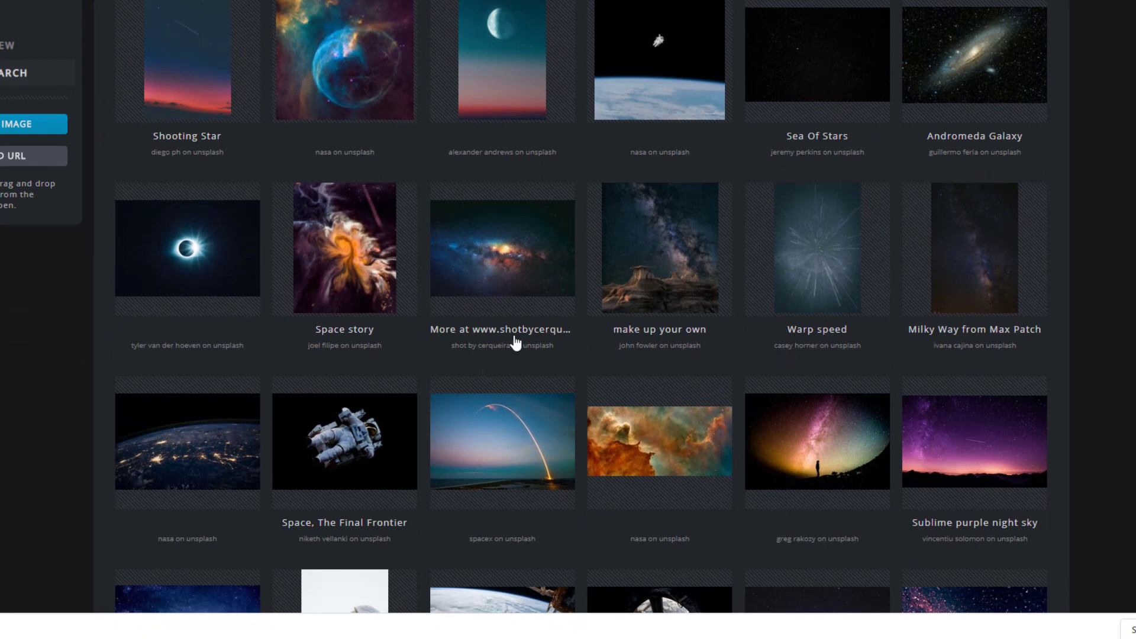
{"action": "left_click", "coordinate": [502, 249]}
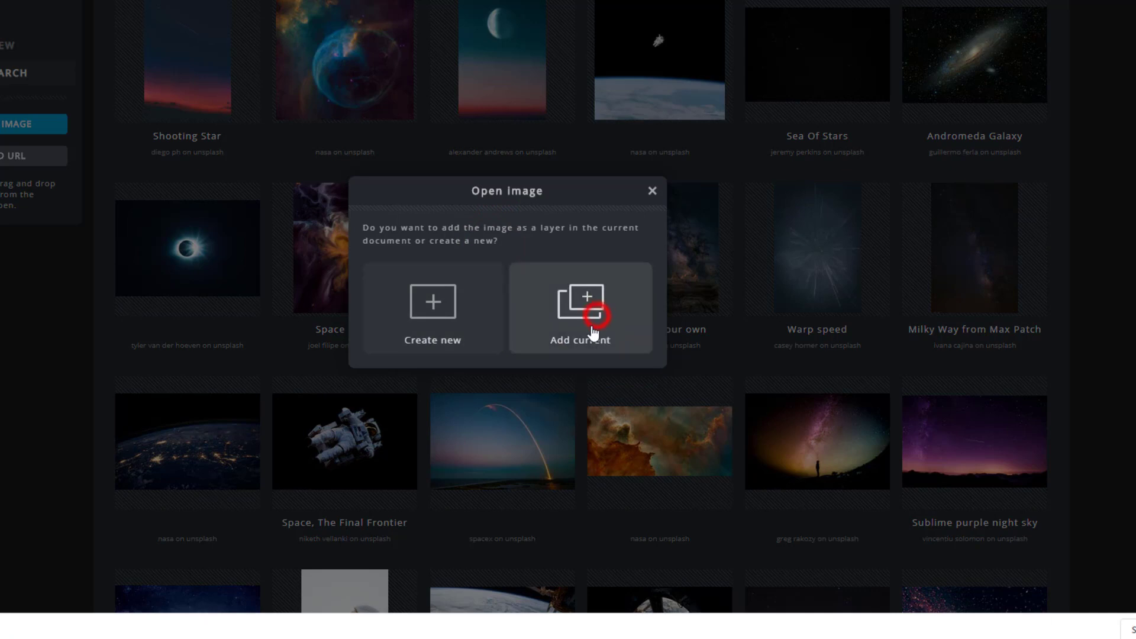
{"action": "left_click", "coordinate": [594, 322]}
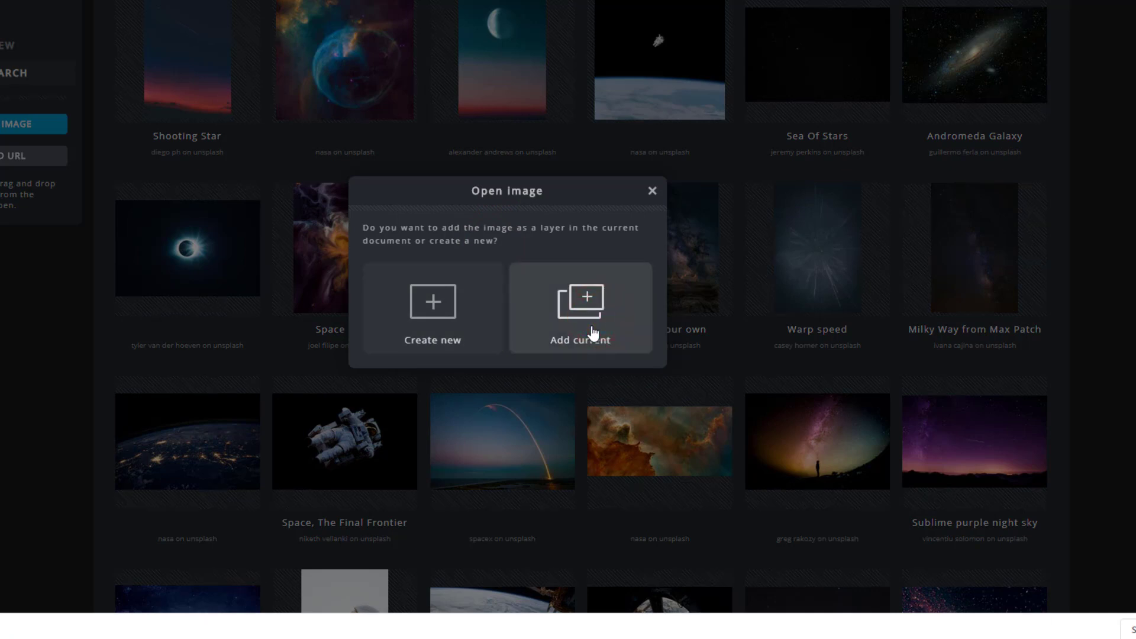
{"action": "left_click", "coordinate": [580, 308]}
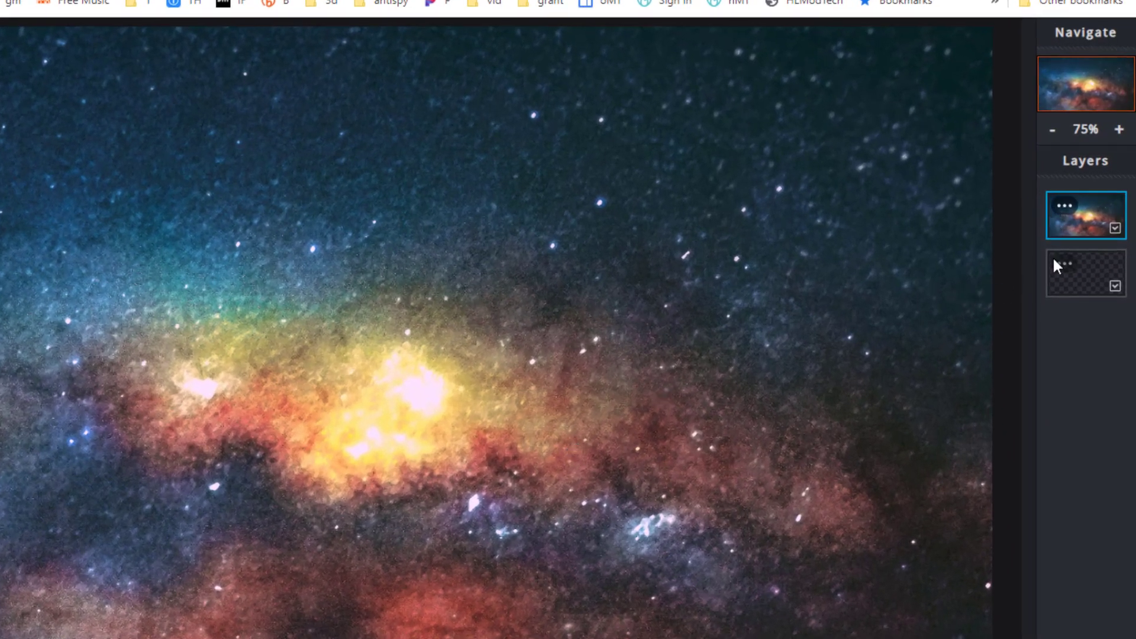
- Bring up the galaxy layer's settings to flatten the image
{"action": "left_click", "coordinate": [1065, 270]}
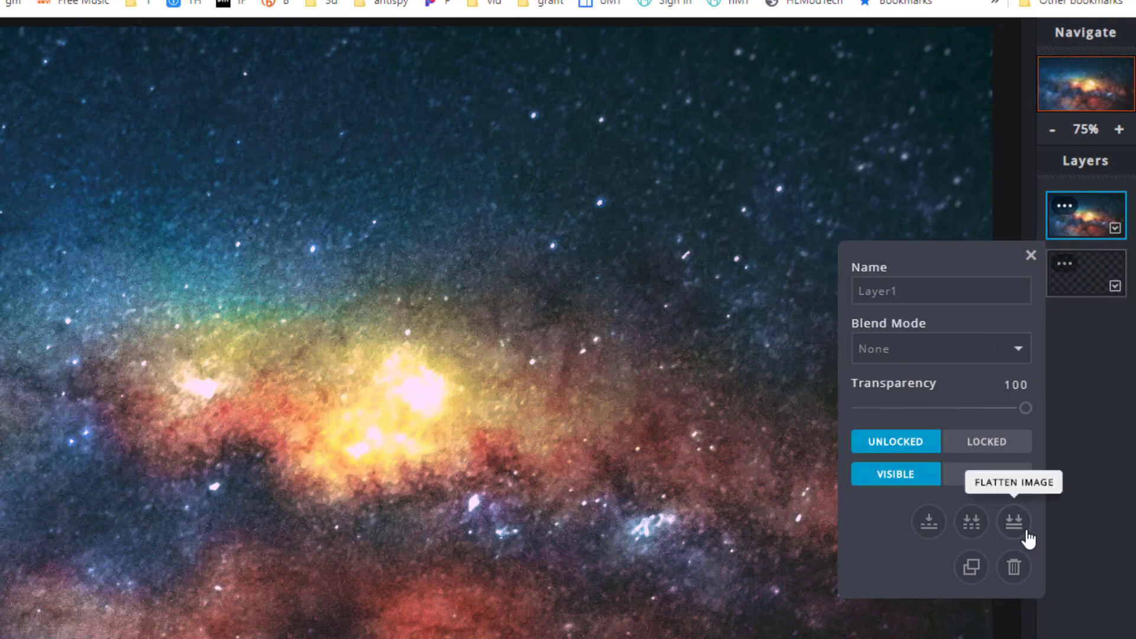
{"action": "mouse_move", "coordinate": [1013, 568]}
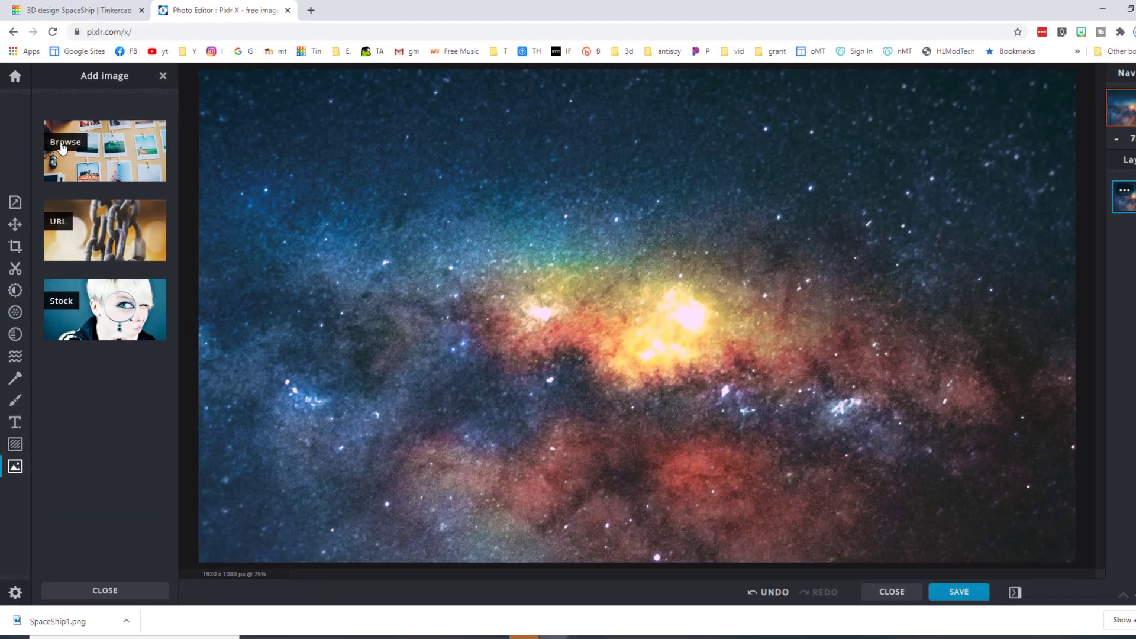
- Browse to SpaceShip1.png and add it to the current document as a new layer
{"action": "left_click", "coordinate": [65, 142]}
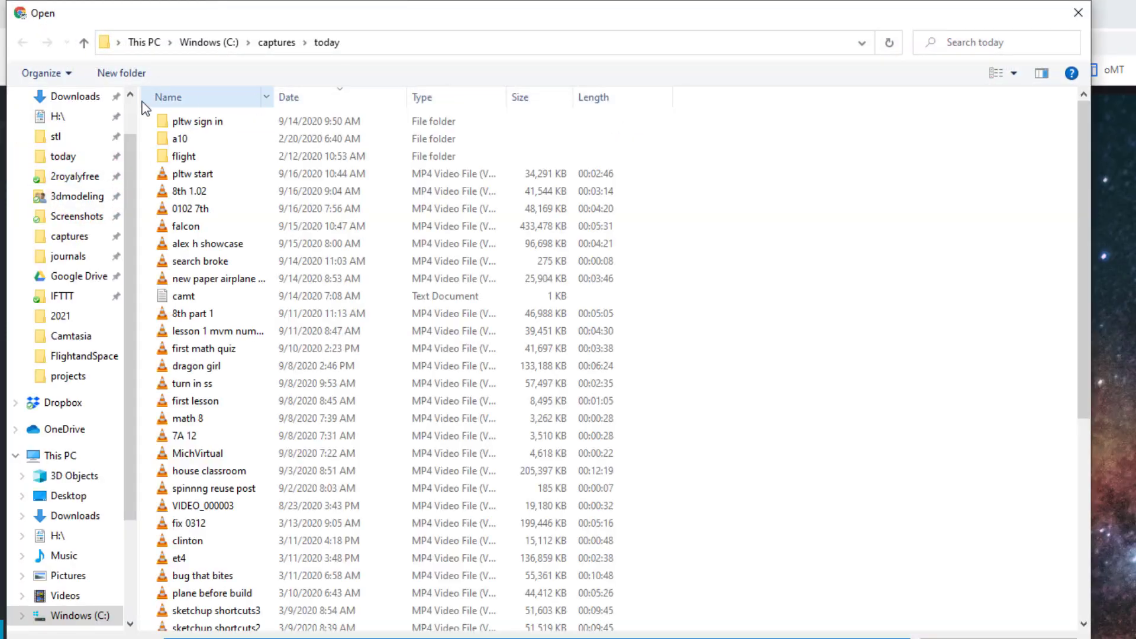
{"action": "left_click", "coordinate": [74, 97]}
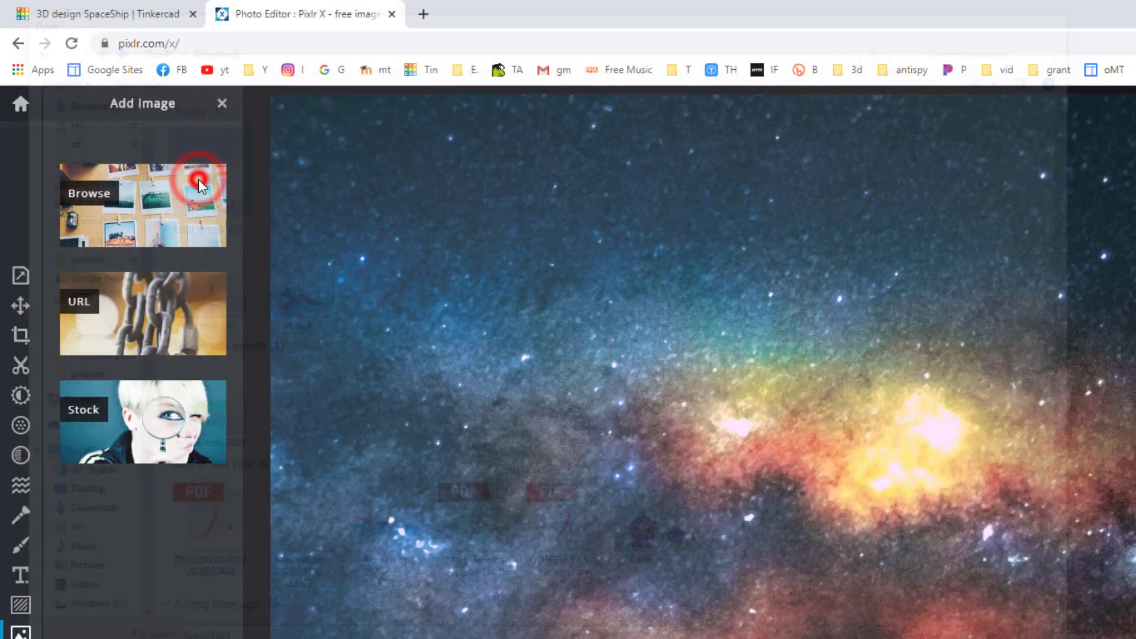
{"action": "left_click", "coordinate": [200, 182]}
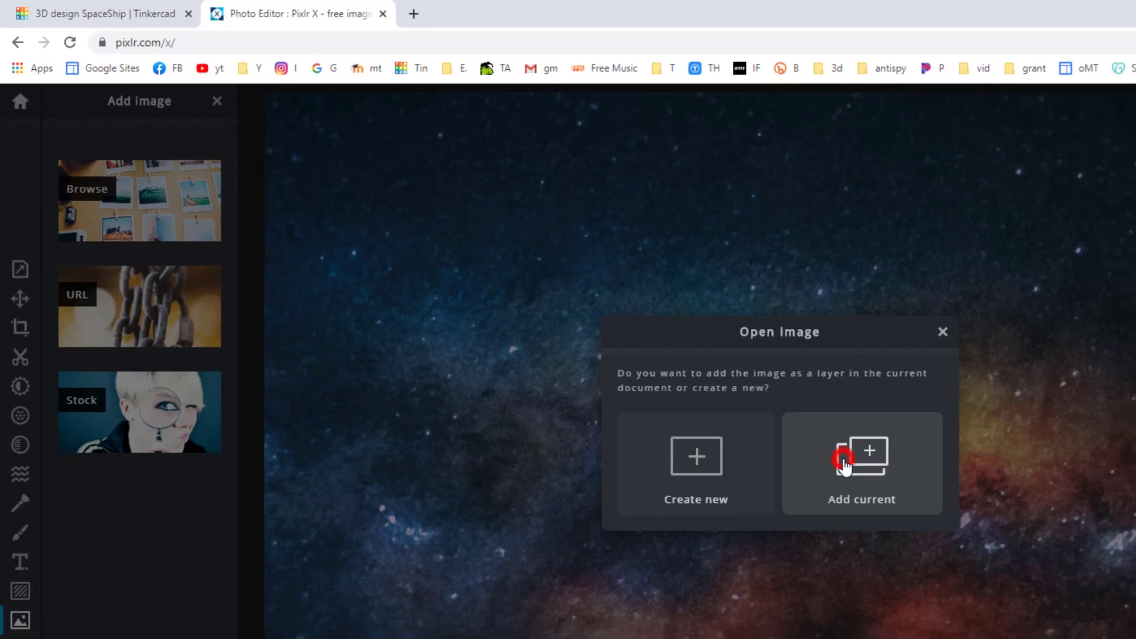
{"action": "left_click", "coordinate": [842, 459]}
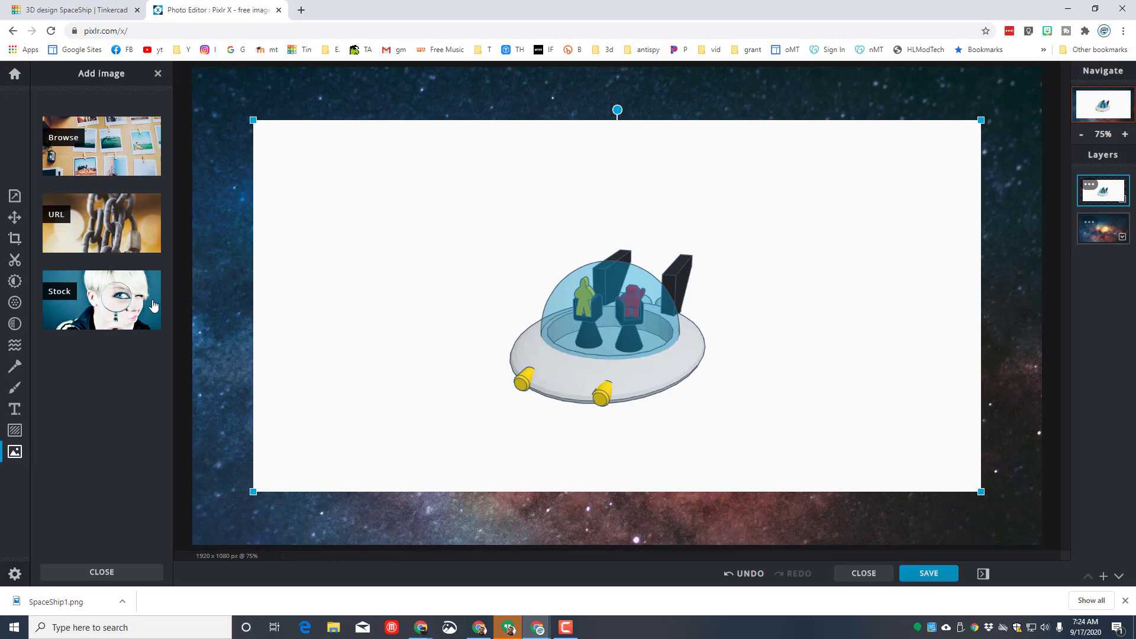
{"action": "mouse_move", "coordinate": [14, 259]}
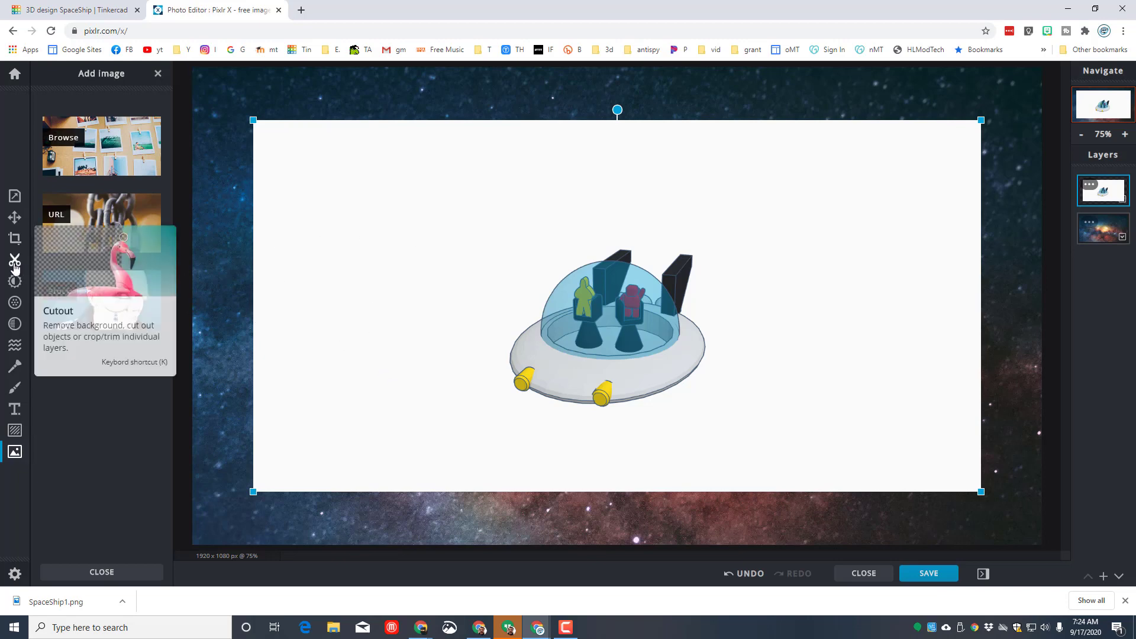
- Use Cutout in Remove mode with the magic wand to strip the ship's white background
{"action": "left_click", "coordinate": [14, 257]}
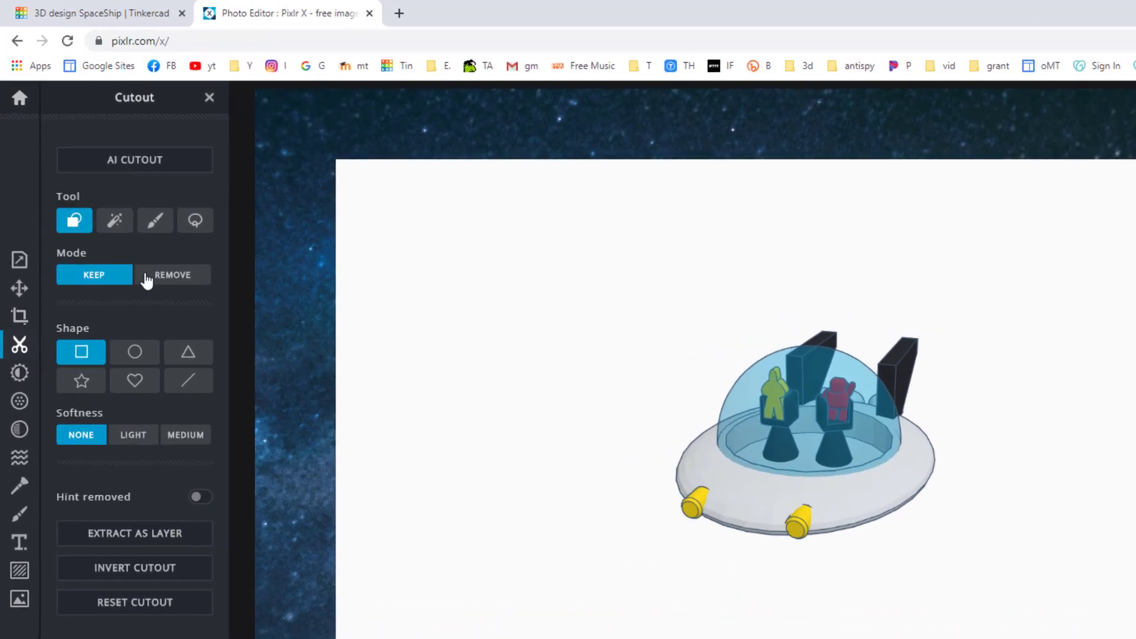
{"action": "left_click", "coordinate": [173, 275]}
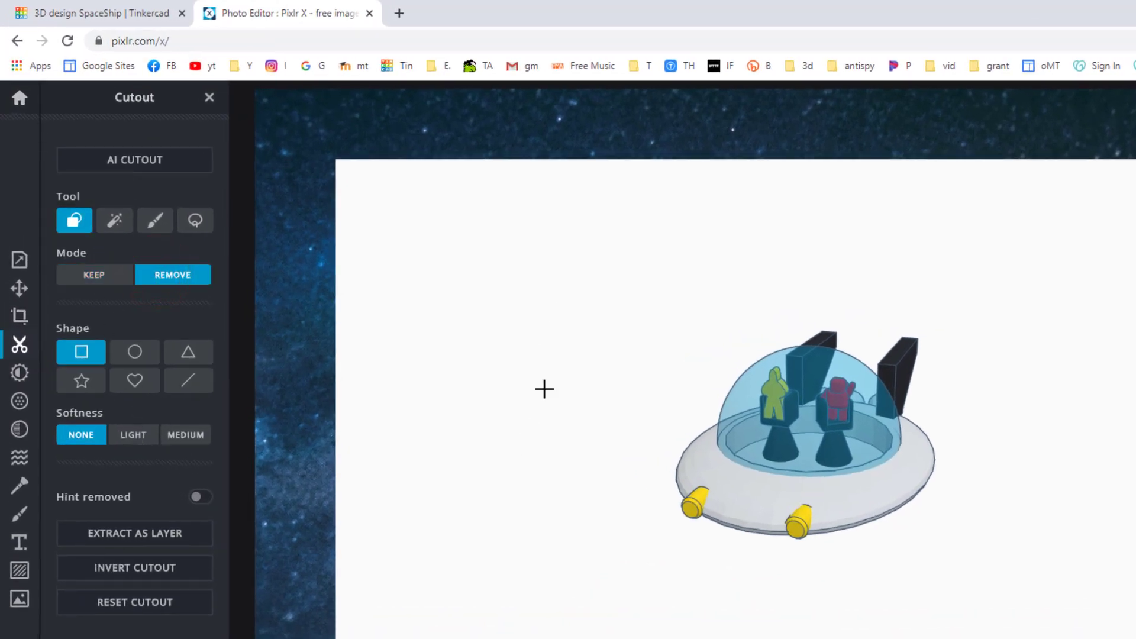
{"action": "mouse_move", "coordinate": [188, 362]}
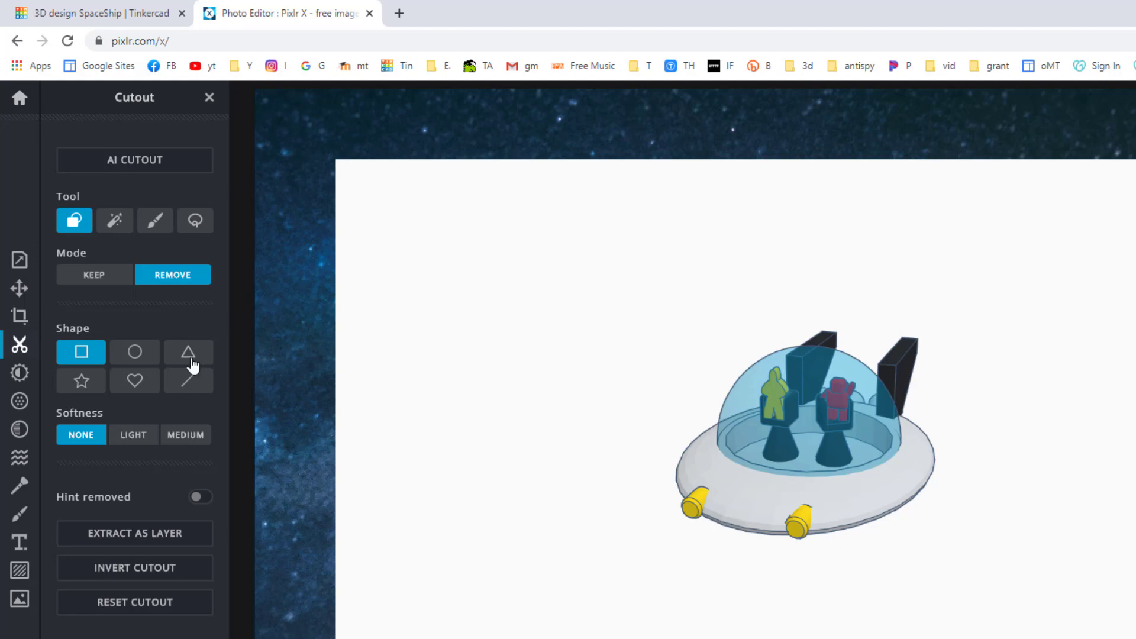
{"action": "left_click", "coordinate": [113, 220]}
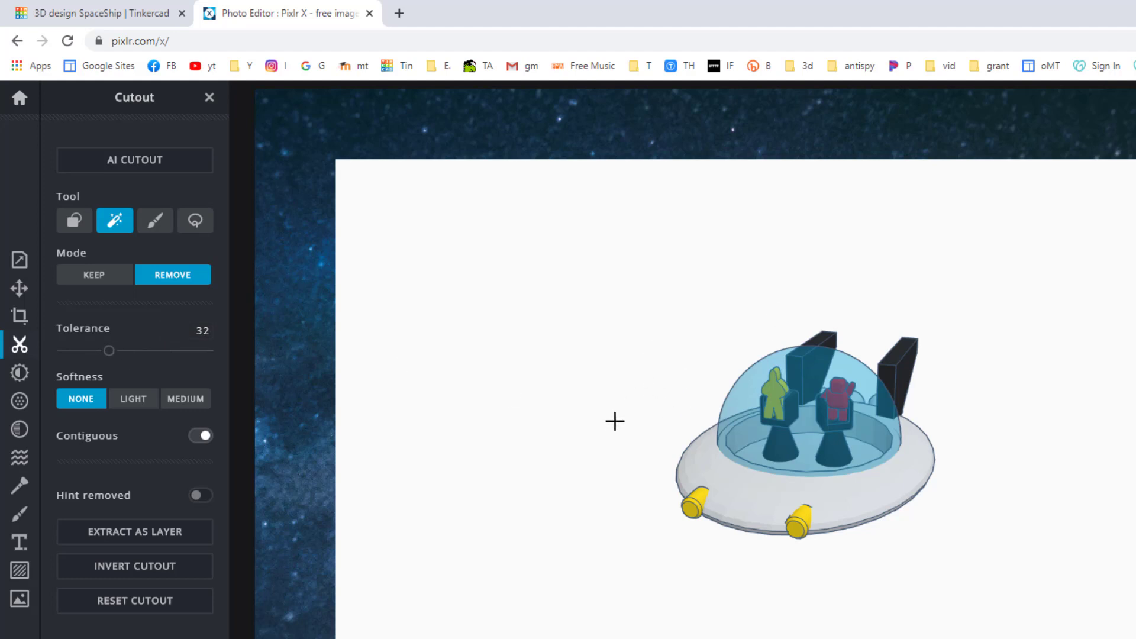
{"action": "mouse_move", "coordinate": [384, 437]}
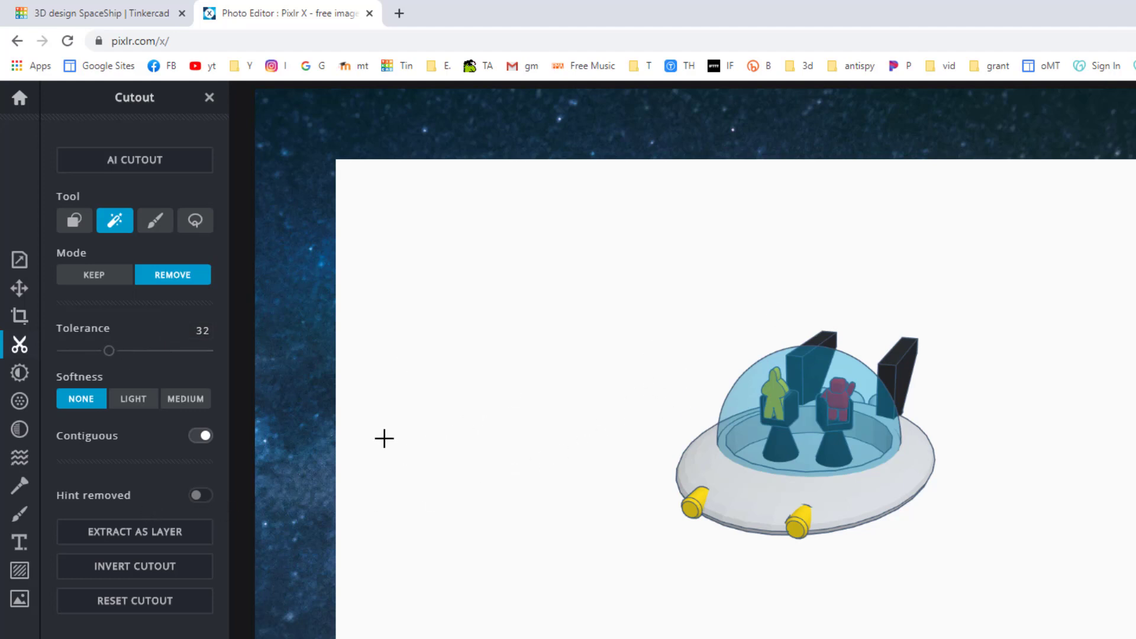
{"action": "mouse_move", "coordinate": [545, 367]}
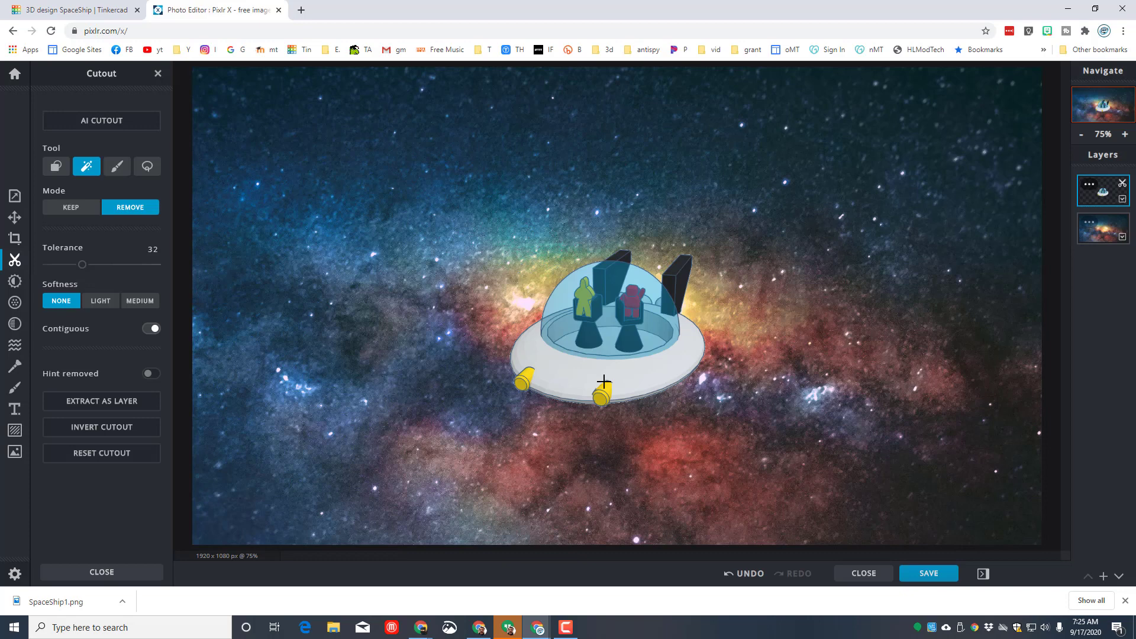
{"action": "left_click", "coordinate": [14, 218]}
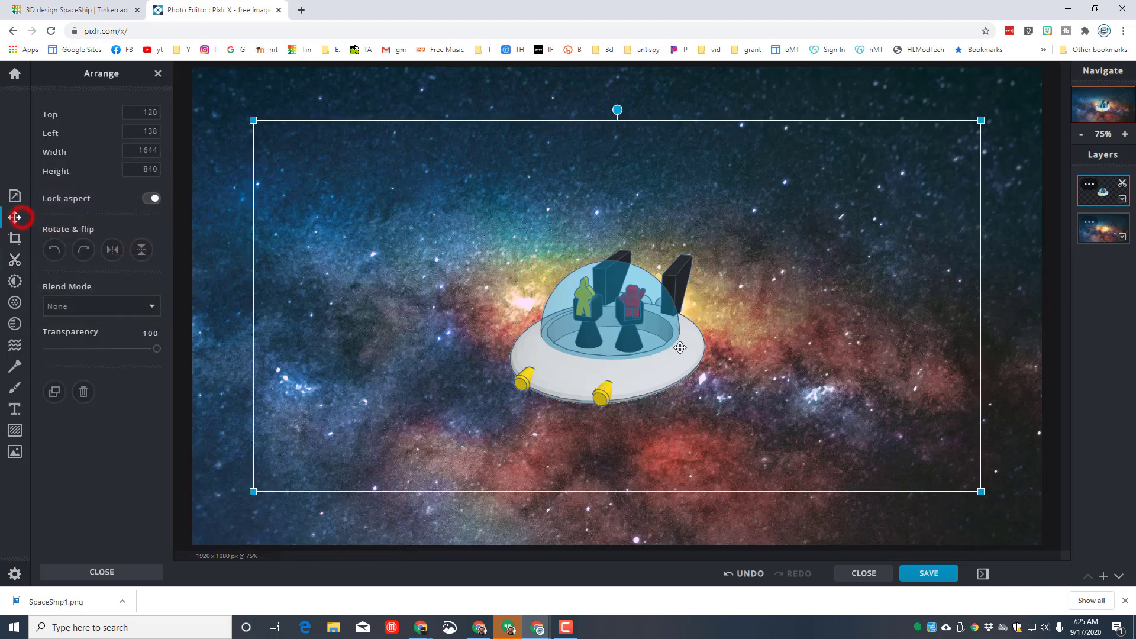
- Drag the spaceship to the left beside the galaxy core, then return to Tinkercad
{"action": "left_click_drag", "start_coordinate": [679, 348], "coordinate": [546, 314]}
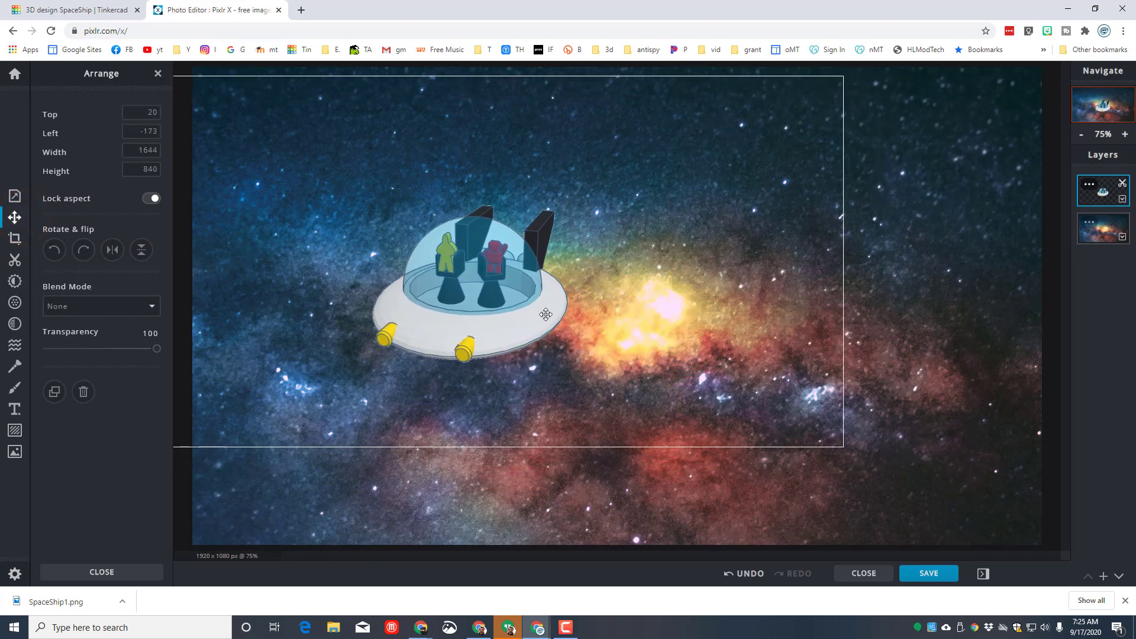
{"action": "left_click_drag", "start_coordinate": [545, 313], "coordinate": [834, 351]}
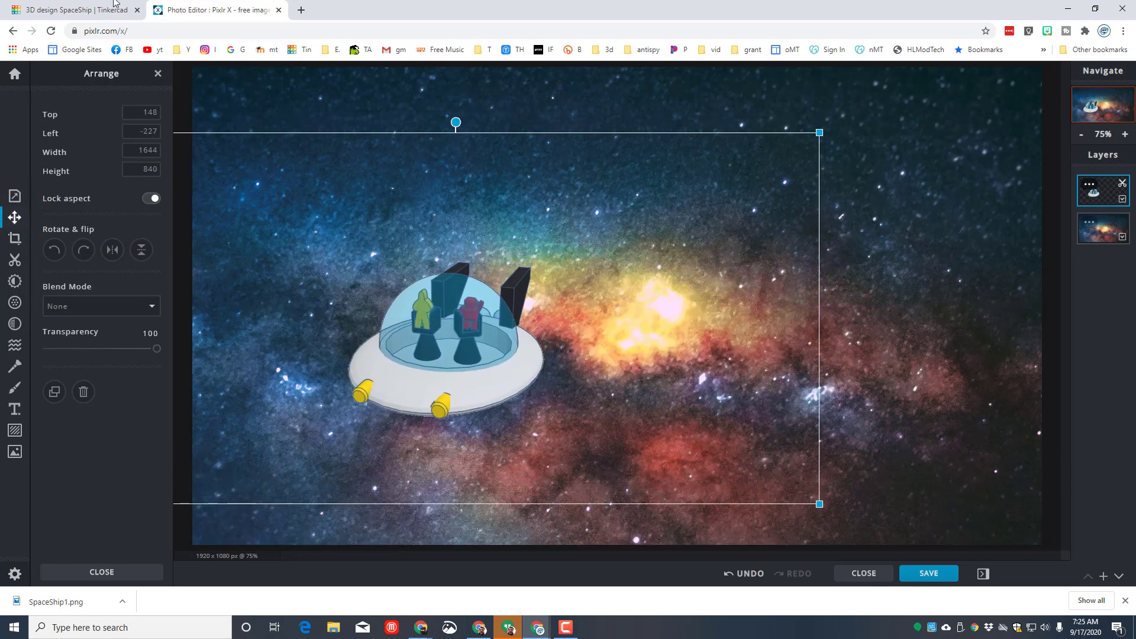
{"action": "left_click", "coordinate": [71, 11]}
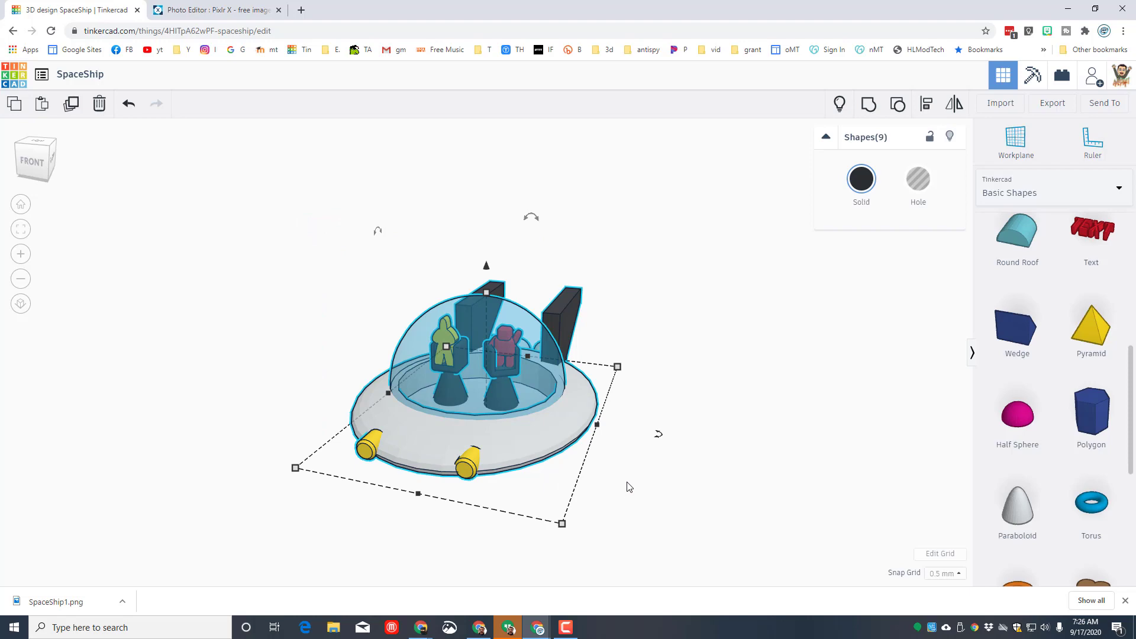
{"action": "mouse_move", "coordinate": [284, 284]}
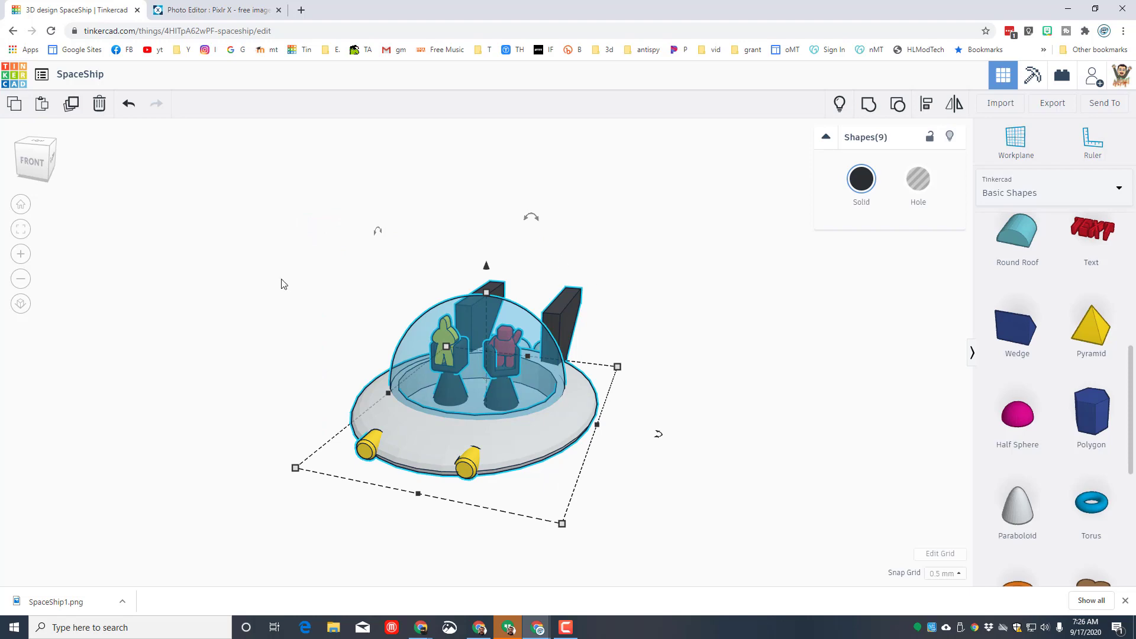
- Reset to the default workplane view and drop the selected spaceship onto the workplane (D)
{"action": "left_click", "coordinate": [20, 204]}
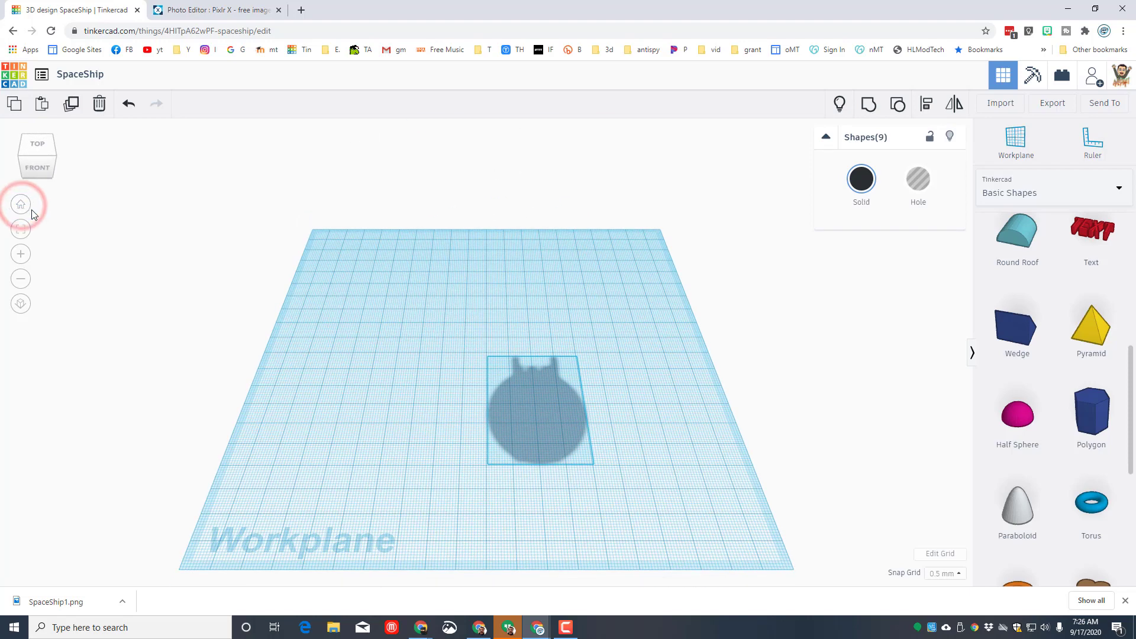
{"action": "key", "text": "d"}
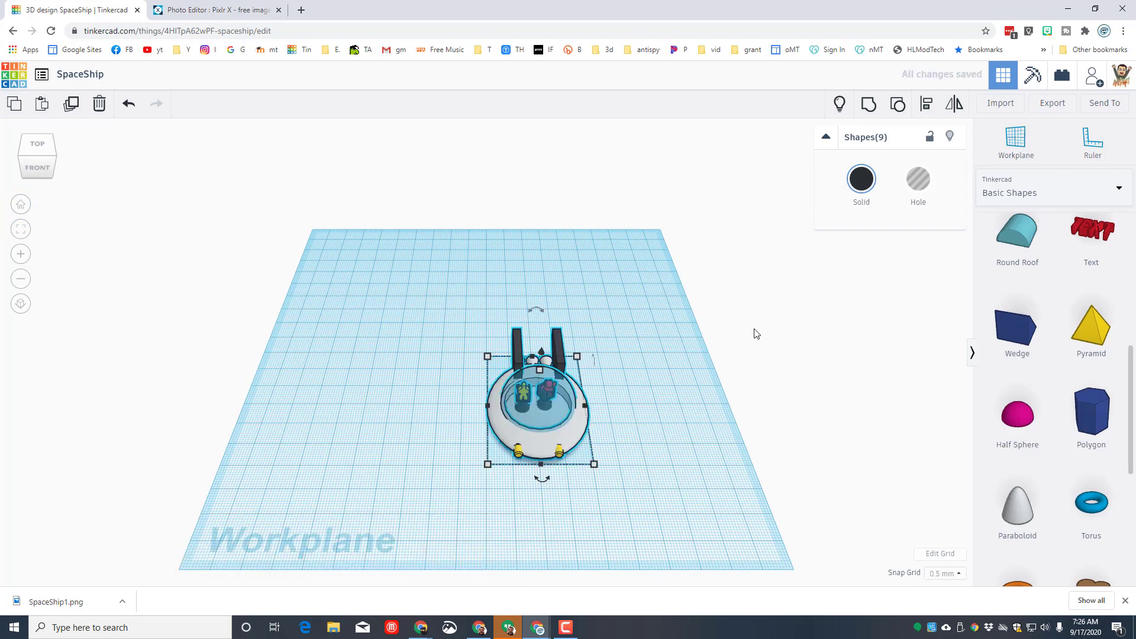
{"action": "mouse_move", "coordinate": [331, 133]}
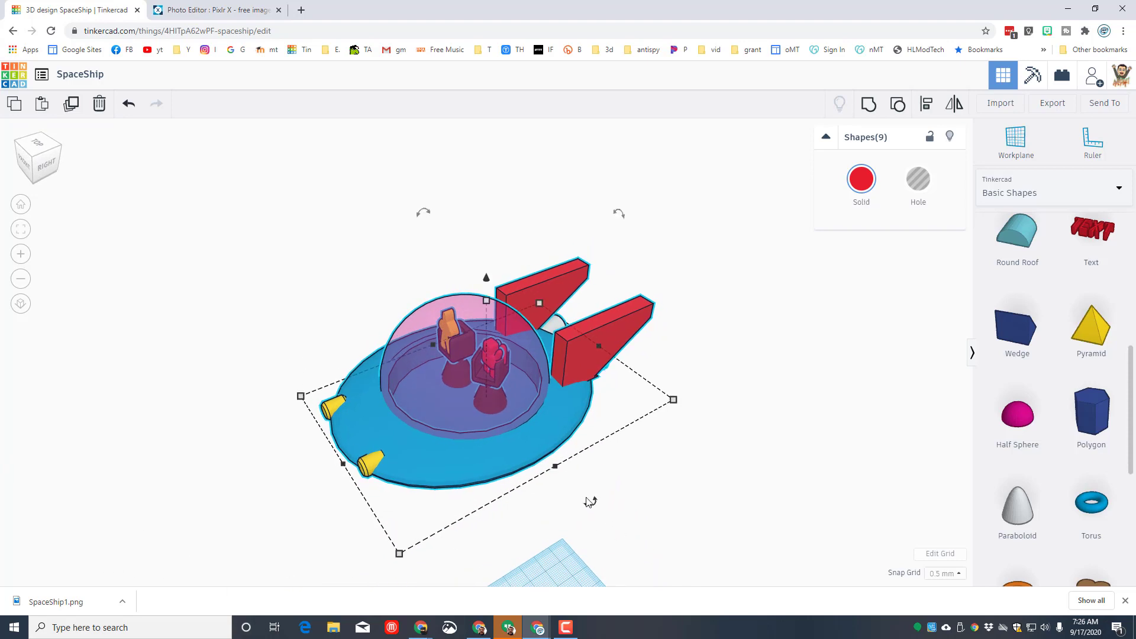
{"action": "mouse_move", "coordinate": [847, 323]}
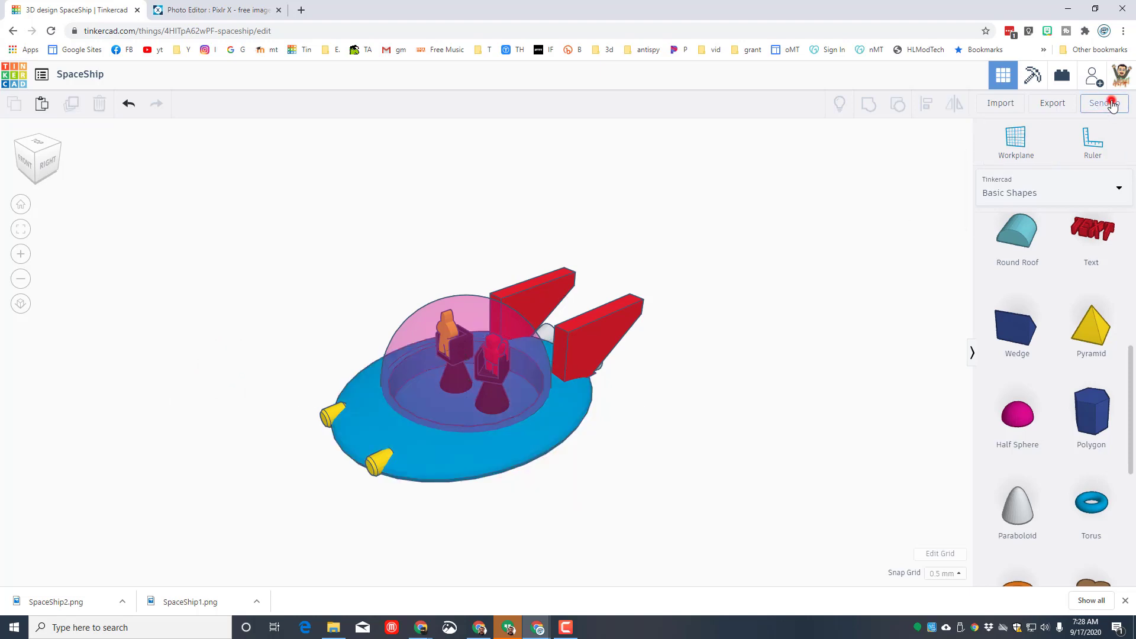
- Download a picture of the recoloured ship as SpaceShip2.png and return to Pixlr X
{"action": "left_click", "coordinate": [1112, 104]}
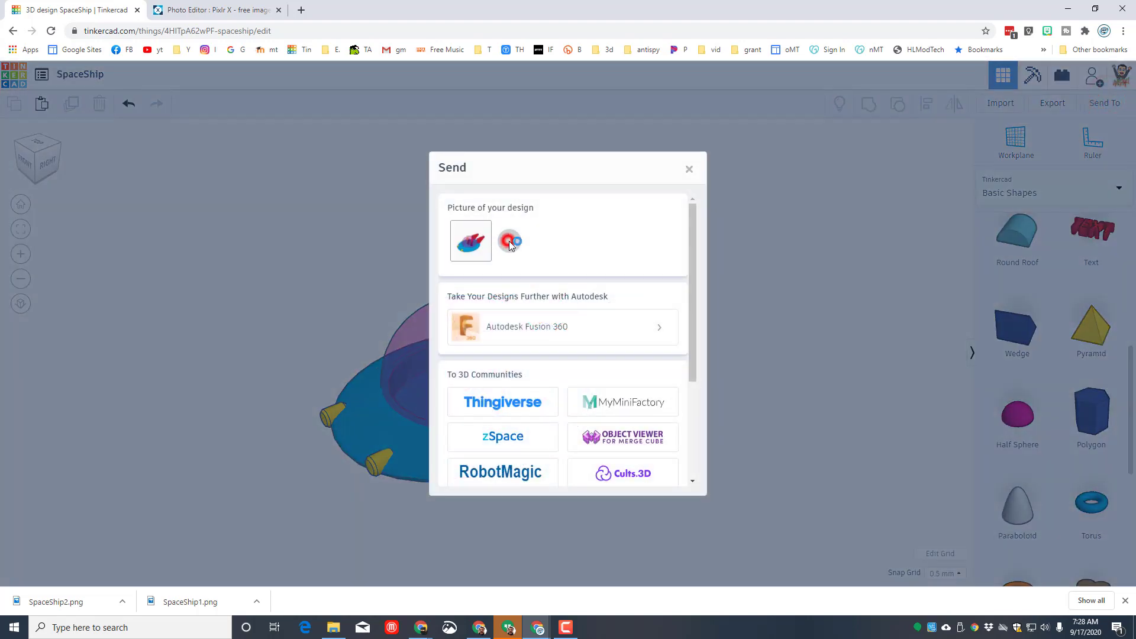
{"action": "left_click", "coordinate": [509, 241]}
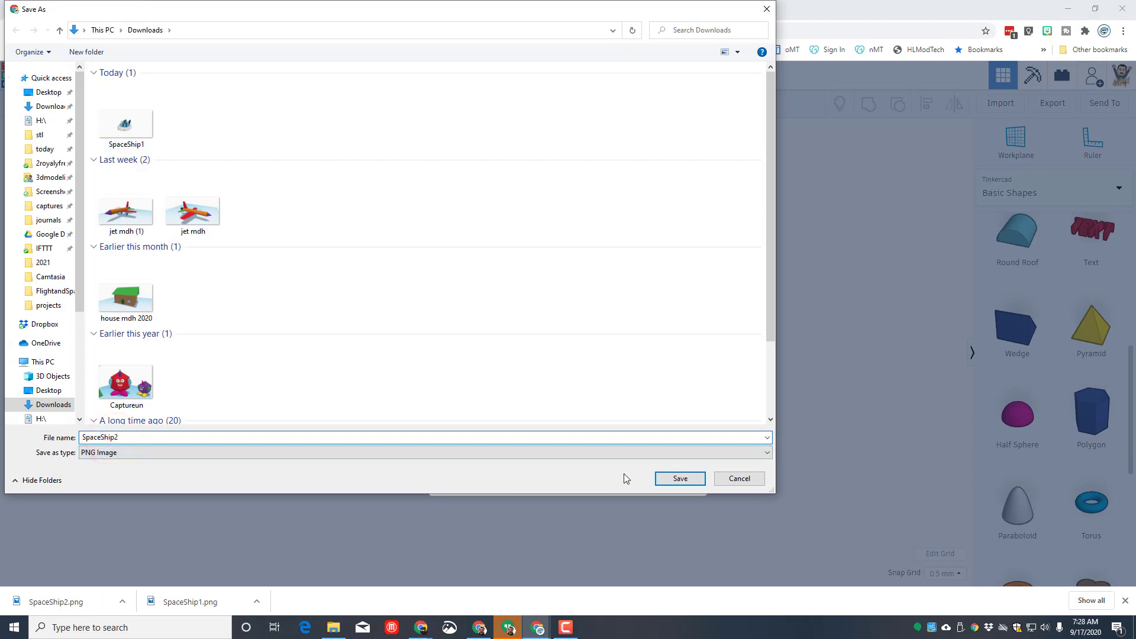
{"action": "left_click", "coordinate": [680, 478]}
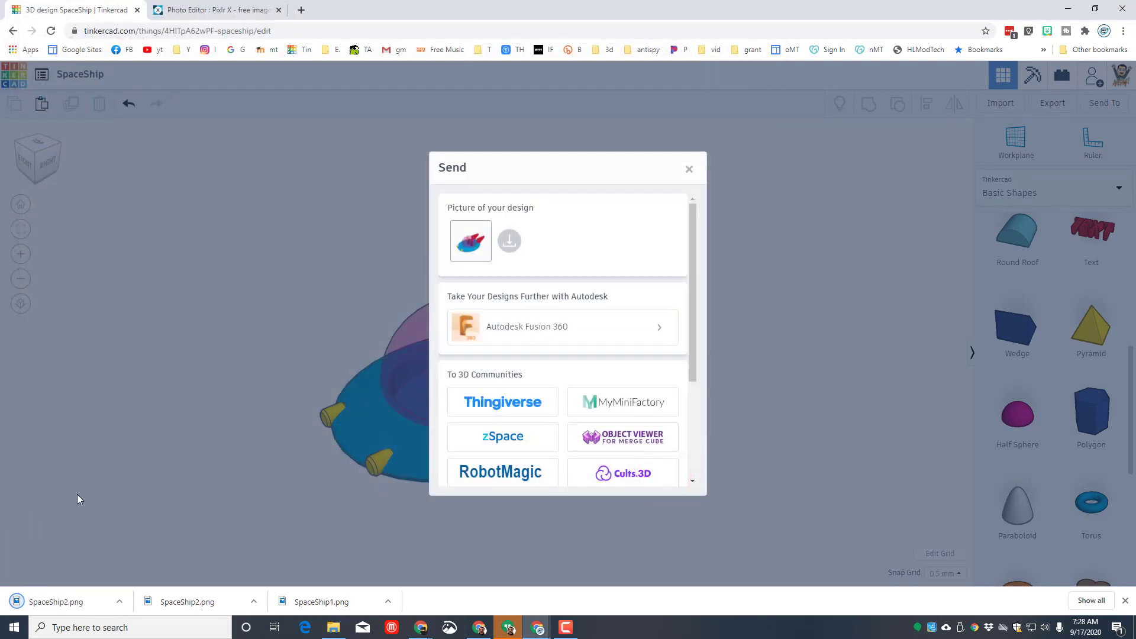
{"action": "left_click", "coordinate": [213, 10]}
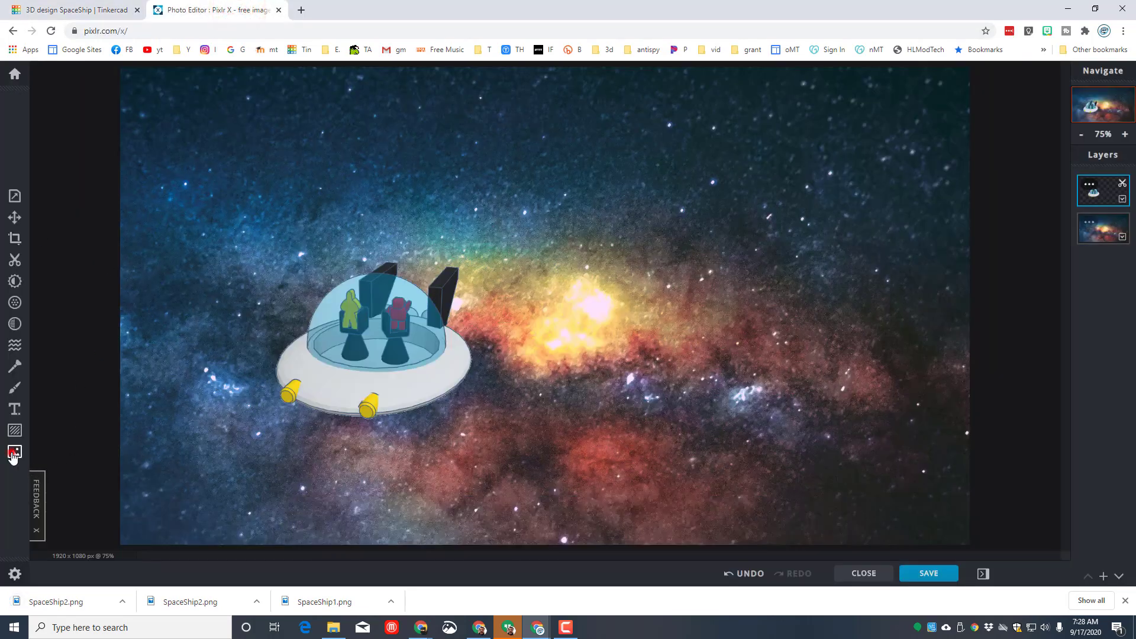
- Add SpaceShip2.png from Downloads as a new top layer over the galaxy composition
{"action": "left_click", "coordinate": [14, 452]}
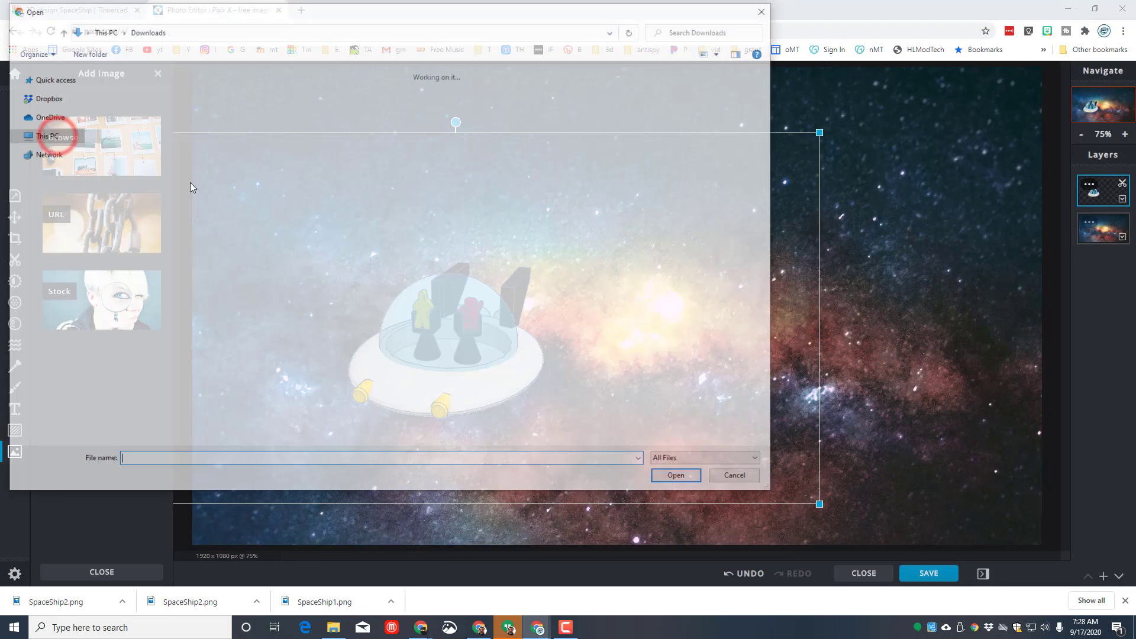
{"action": "left_click", "coordinate": [139, 116]}
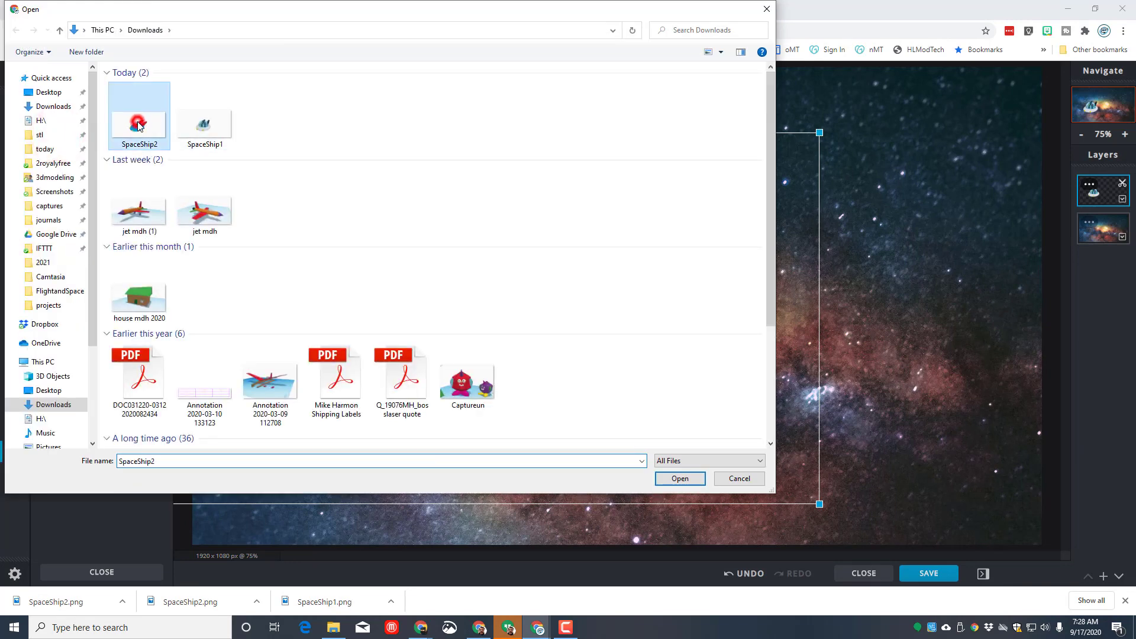
{"action": "left_click", "coordinate": [680, 478]}
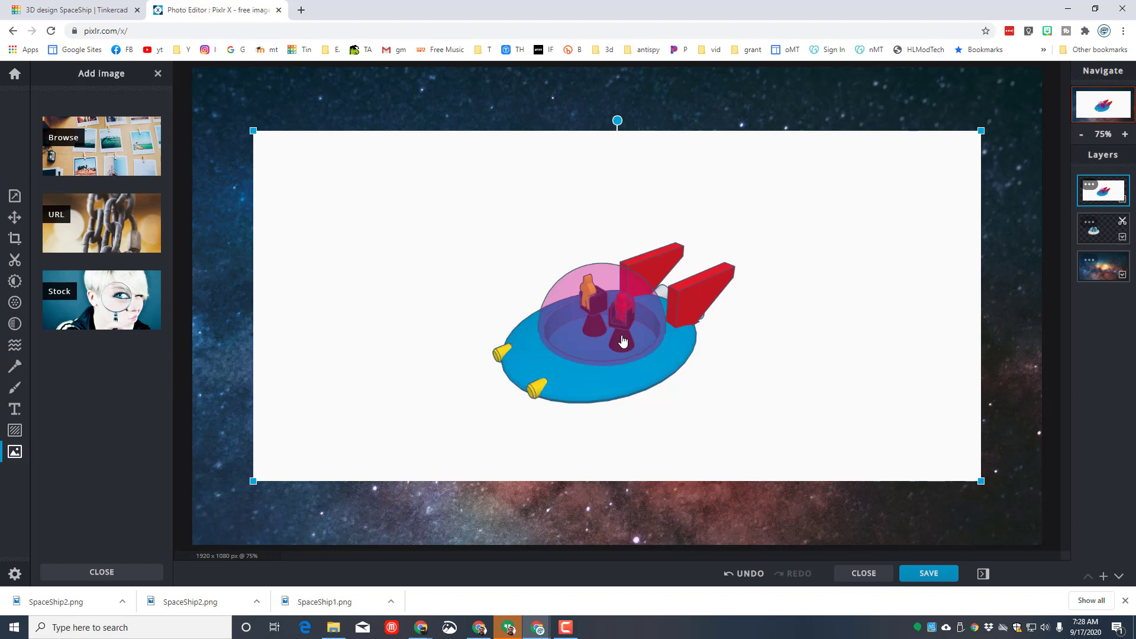
{"action": "left_click", "coordinate": [157, 73]}
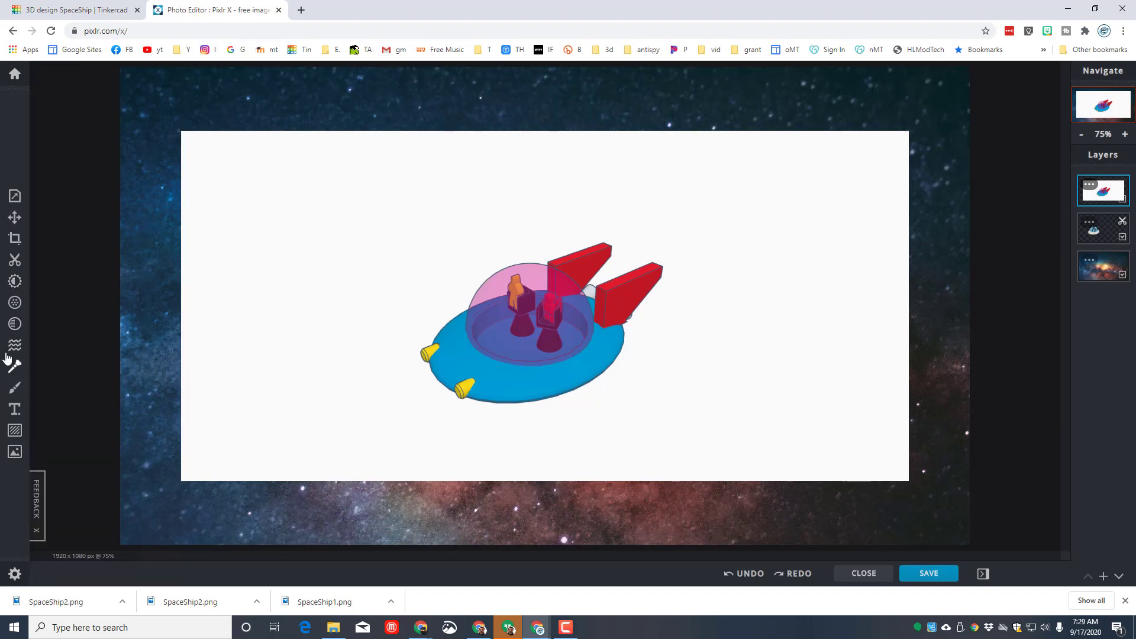
- Start Cutout with the Magic wand in Remove mode on the SpaceShip2 layer
{"action": "left_click", "coordinate": [14, 259]}
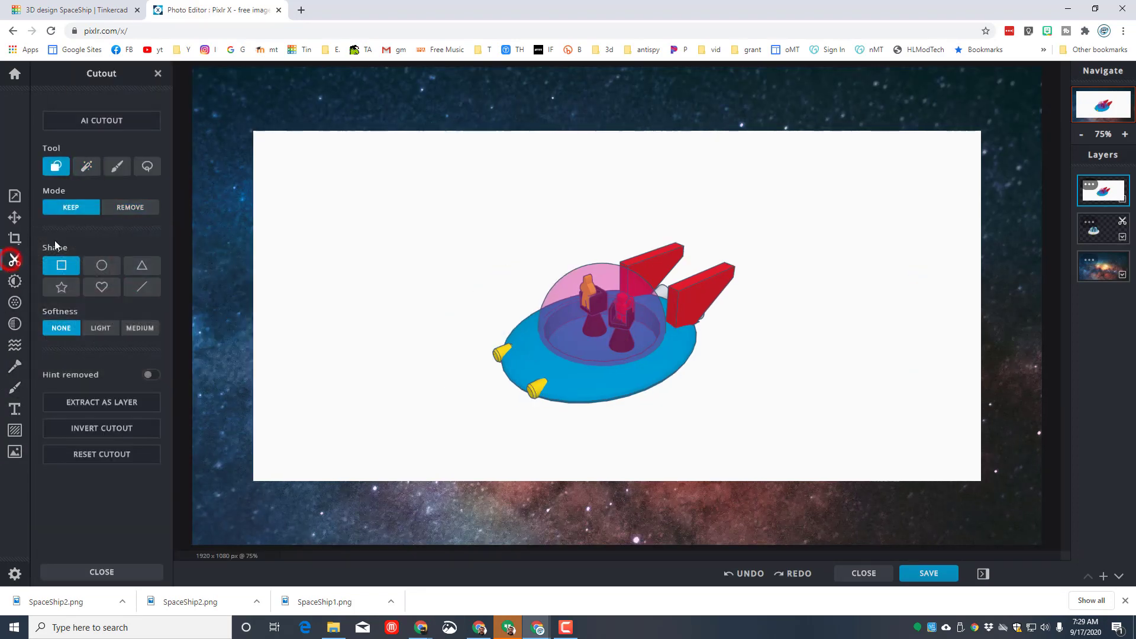
{"action": "left_click", "coordinate": [87, 166]}
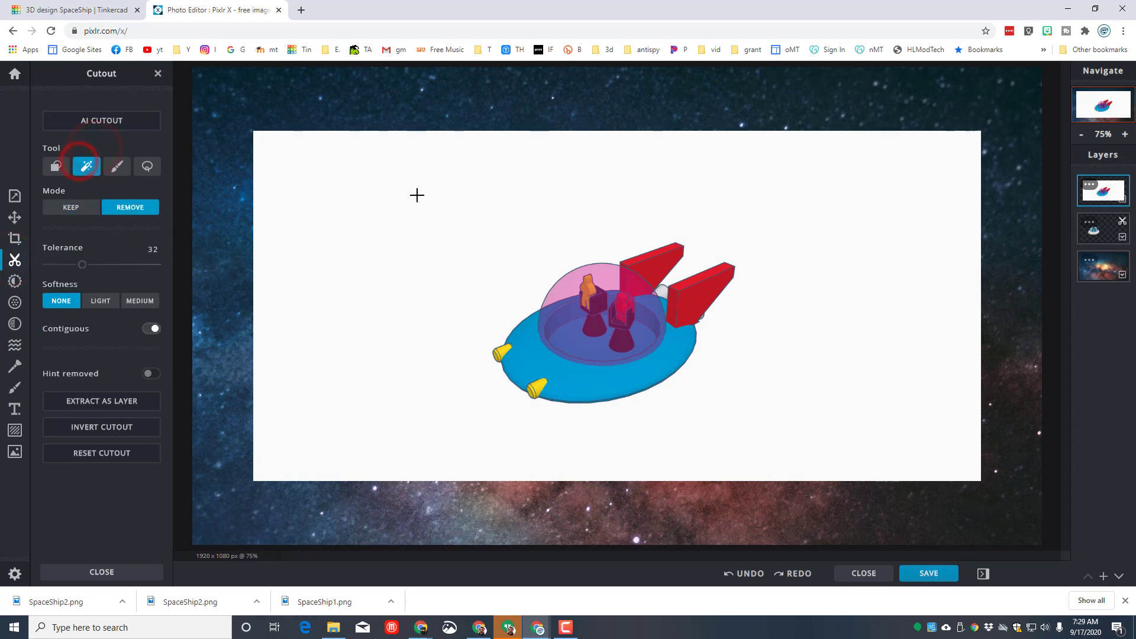
{"action": "mouse_move", "coordinate": [164, 391]}
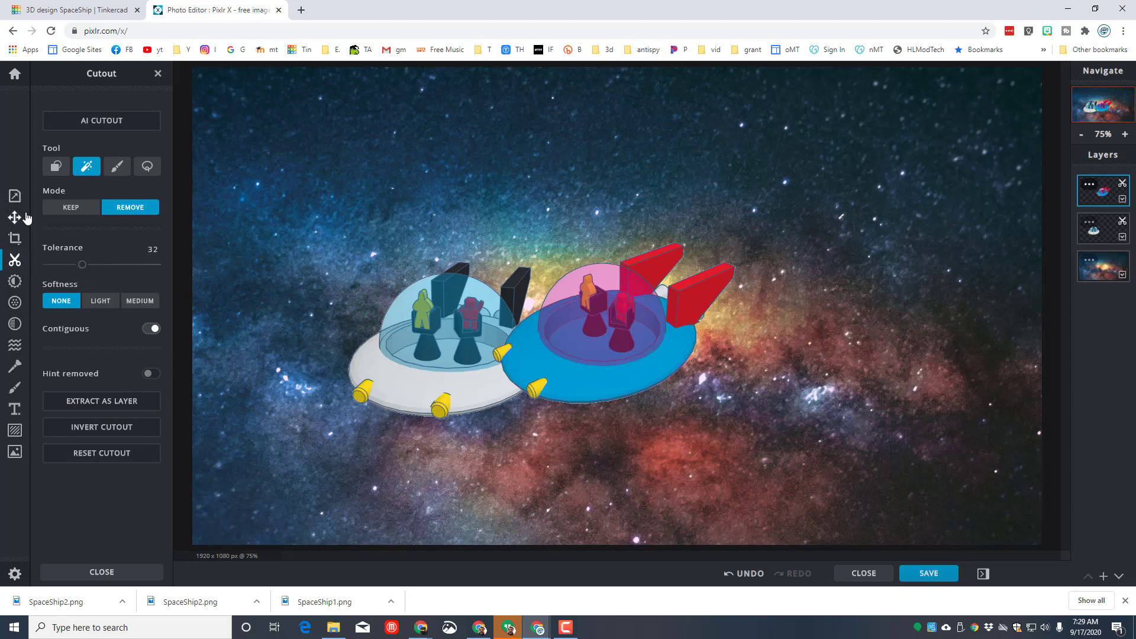
- Arrange the blue ship toward the upper right and the white ship lower left over the galaxy
{"action": "left_click", "coordinate": [13, 218]}
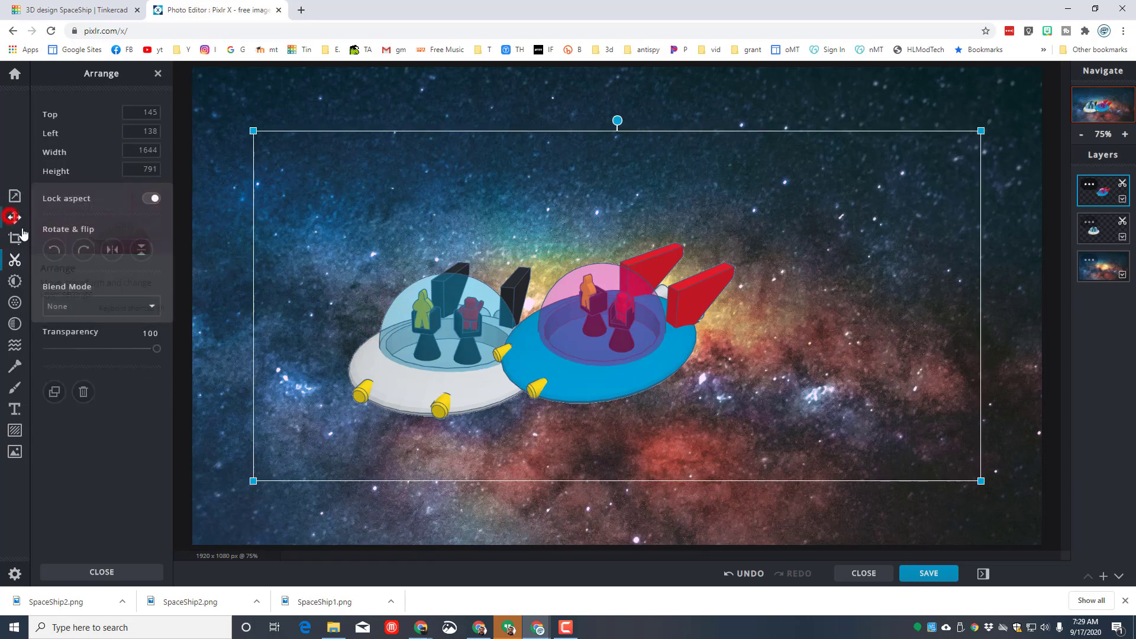
{"action": "left_click", "coordinate": [15, 217]}
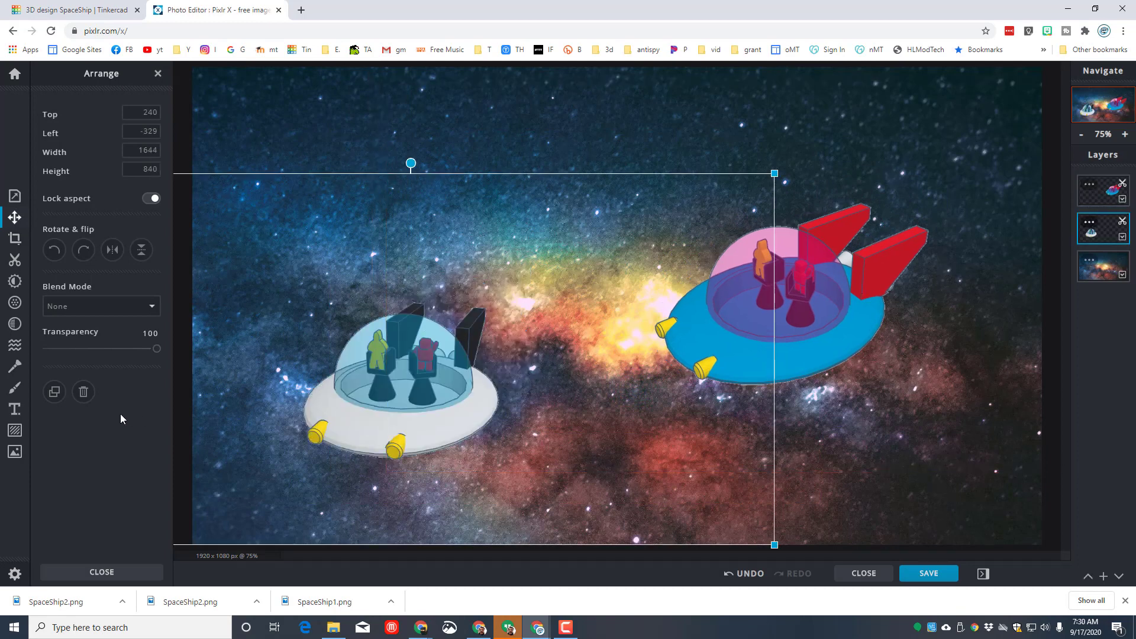
{"action": "left_click", "coordinate": [14, 452]}
{"action": "type", "text": "spac"}
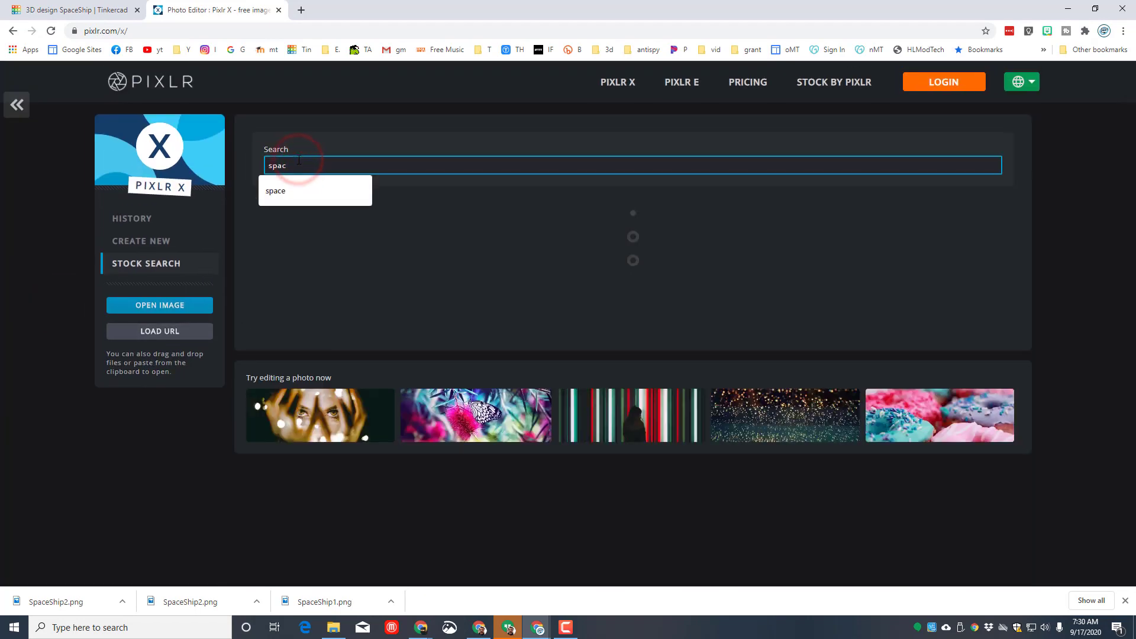
- Search stock photos for 'fire' and add a flame-on-black photo as a new layer
{"action": "type", "text": "fire"}
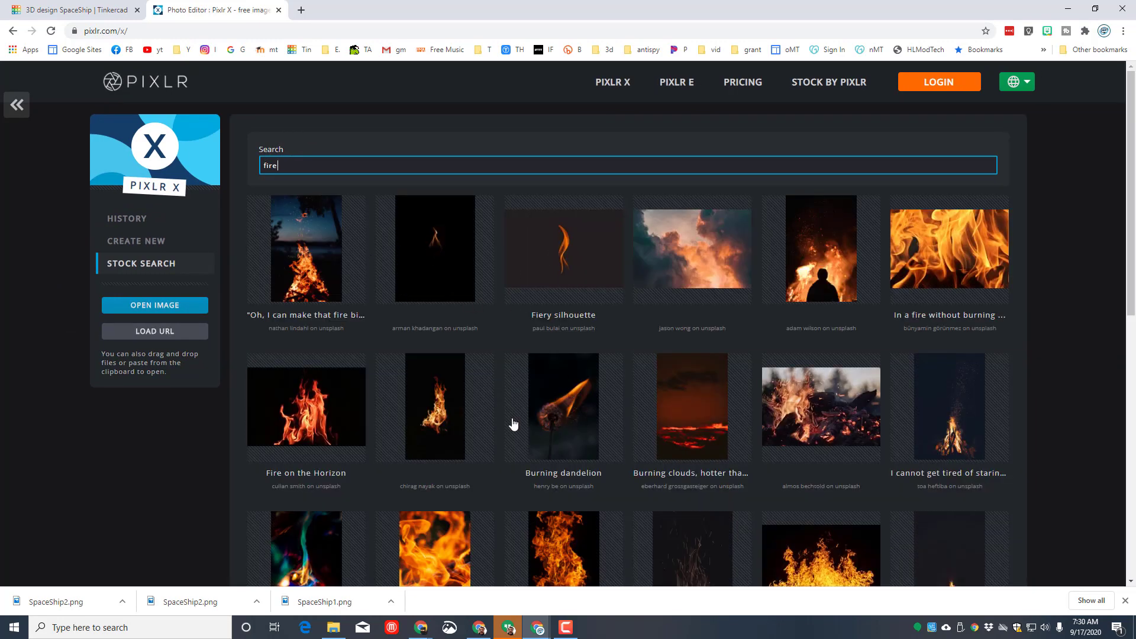
{"action": "mouse_move", "coordinate": [841, 350]}
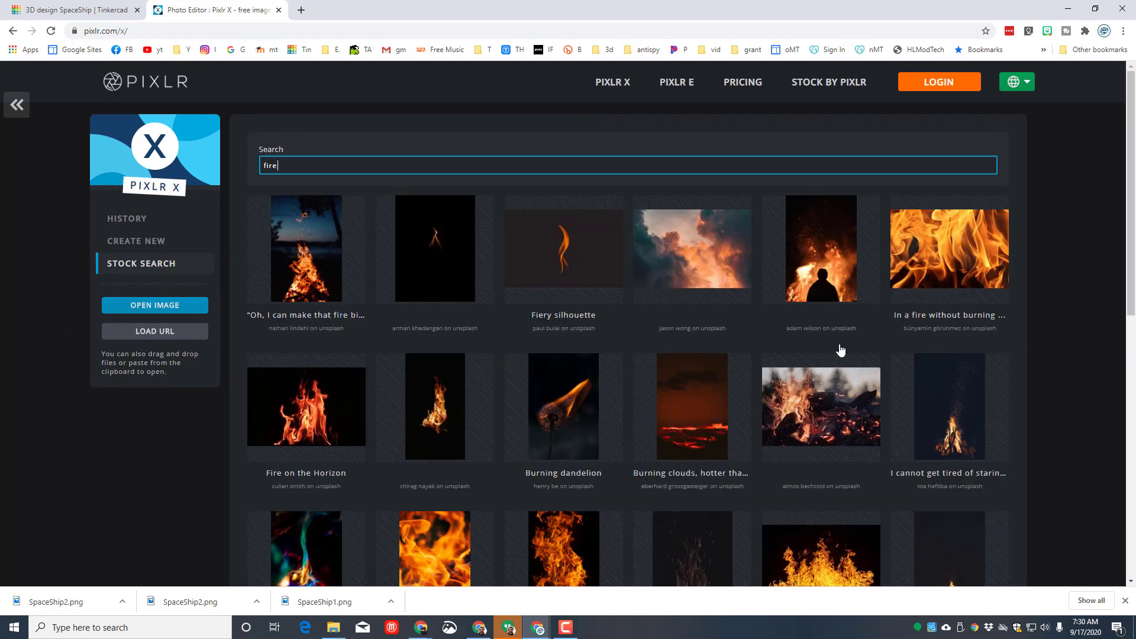
{"action": "scroll", "scroll_direction": "down", "scroll_amount": 3}
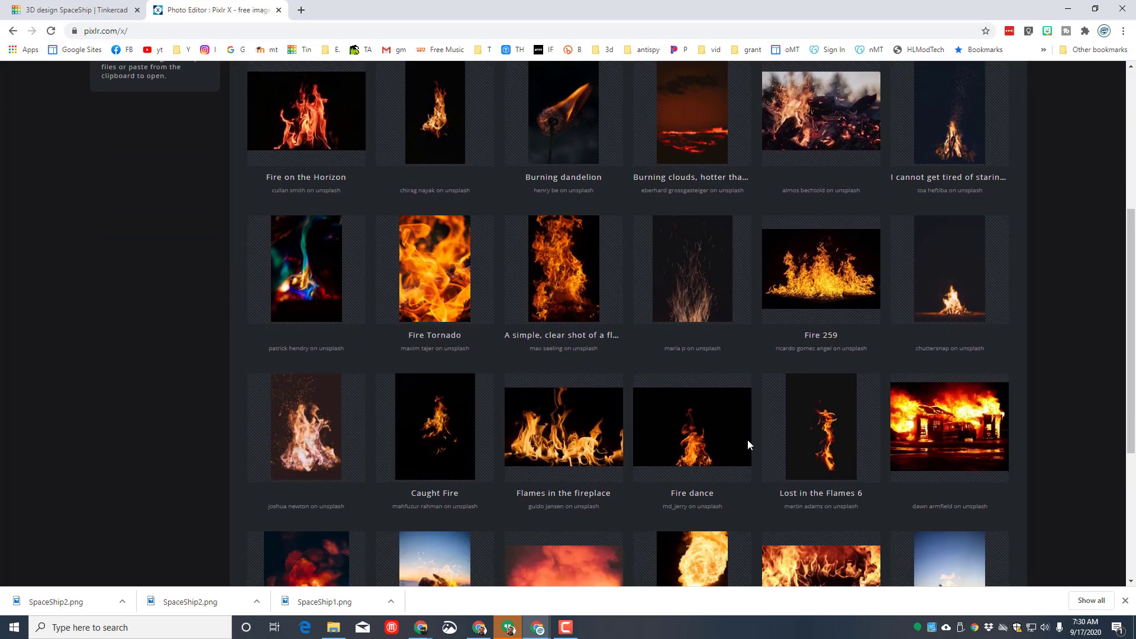
{"action": "left_click", "coordinate": [691, 427]}
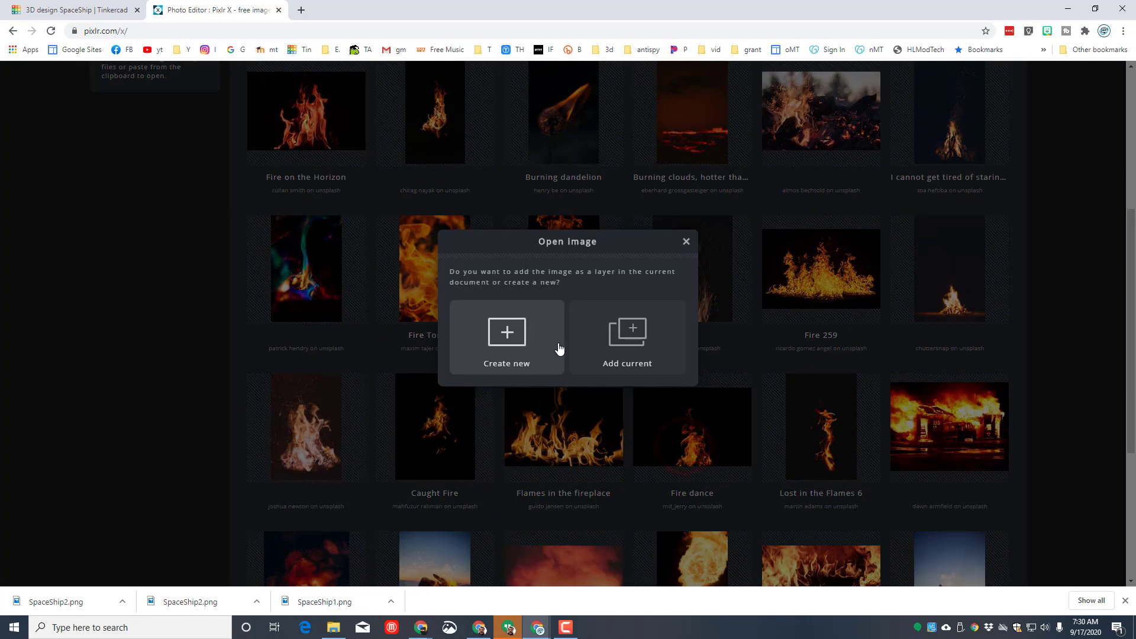
{"action": "mouse_move", "coordinate": [660, 337]}
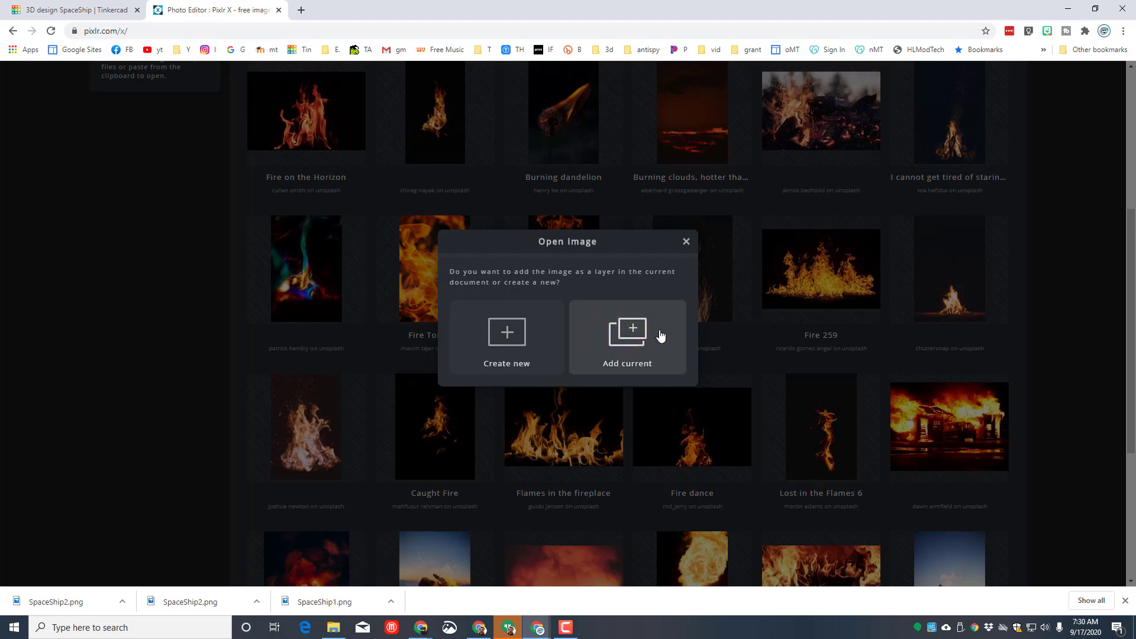
{"action": "left_click", "coordinate": [628, 336]}
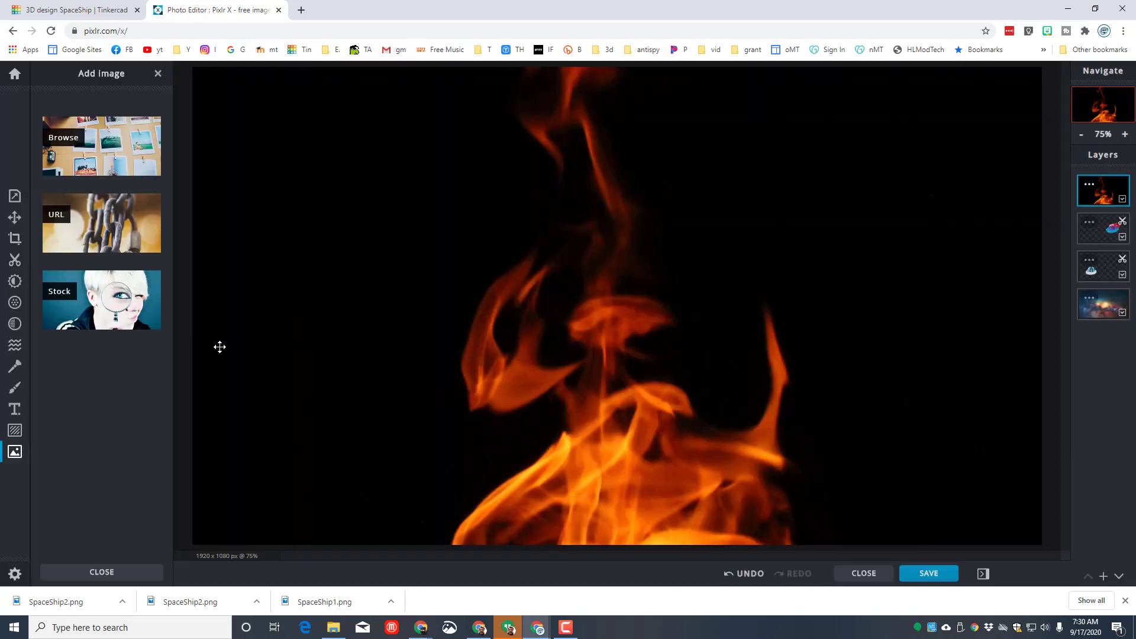
- Shrink the flame layer and cut out its black background so only flames remain
{"action": "left_click", "coordinate": [1081, 133]}
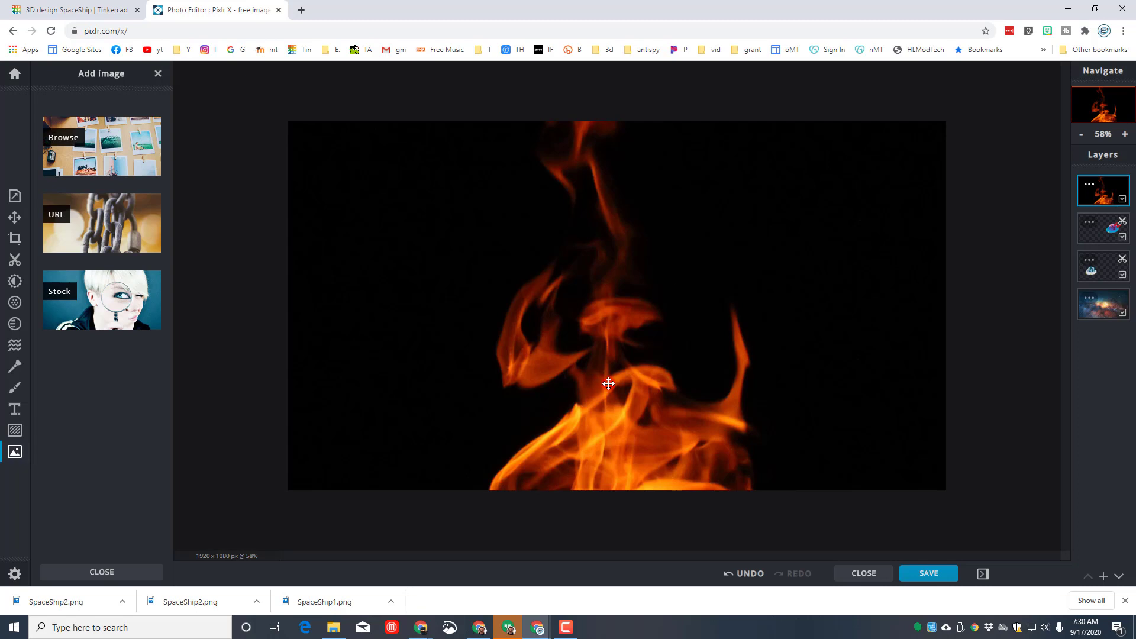
{"action": "mouse_move", "coordinate": [15, 218]}
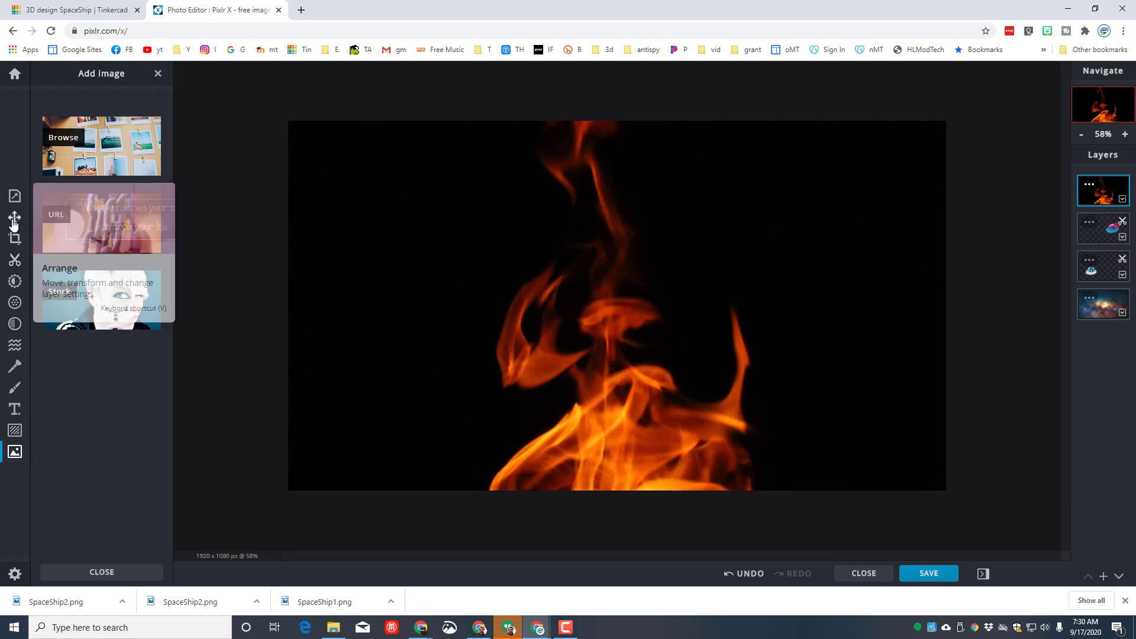
{"action": "left_click", "coordinate": [14, 217]}
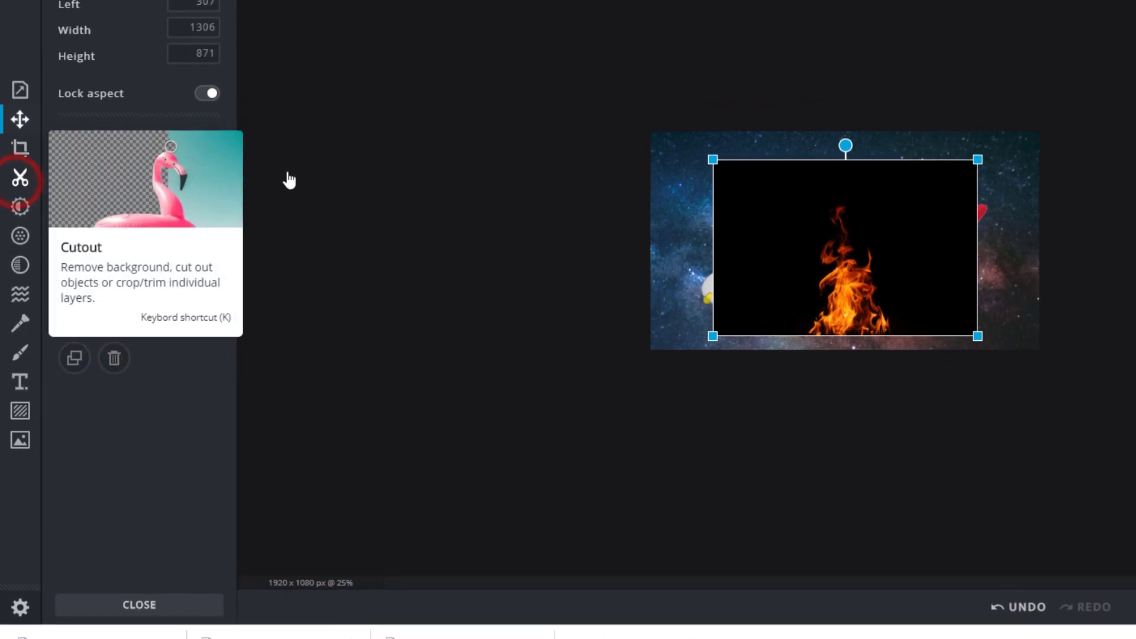
{"action": "left_click", "coordinate": [22, 177]}
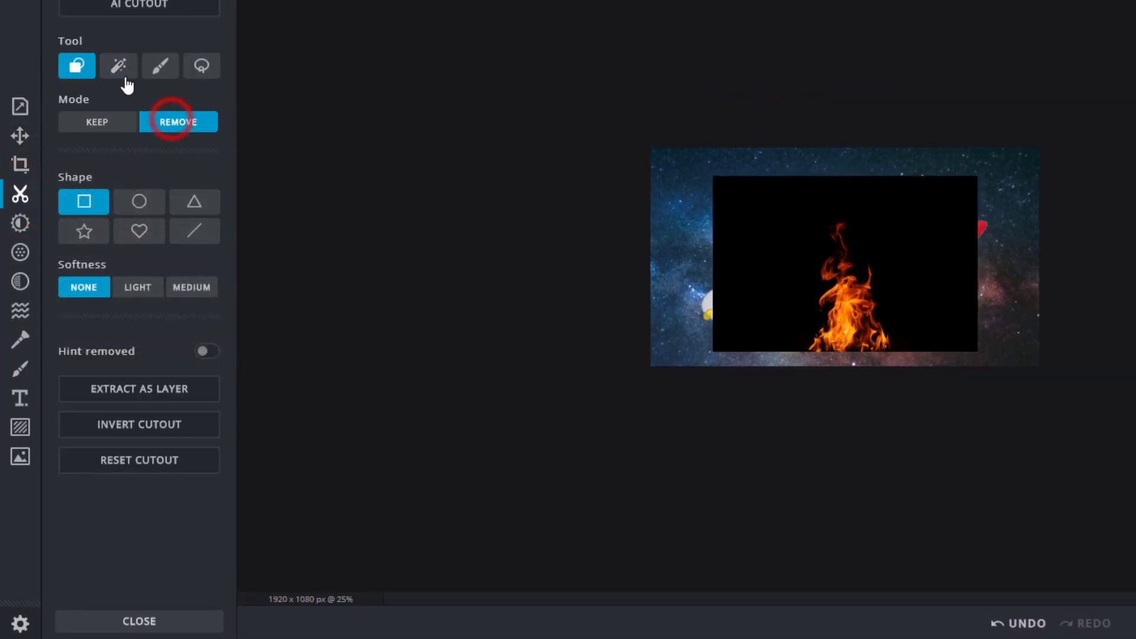
{"action": "left_click", "coordinate": [119, 66]}
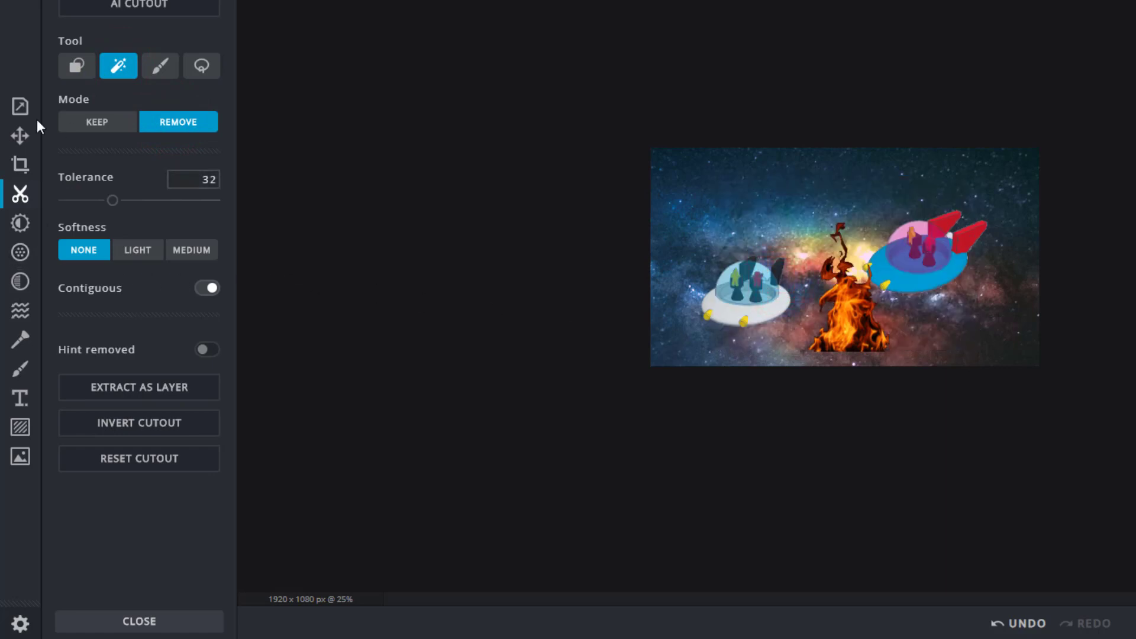
- Shrink the flames, drag them to the blue ship's rear and move their layer beneath that ship
{"action": "left_click", "coordinate": [18, 138]}
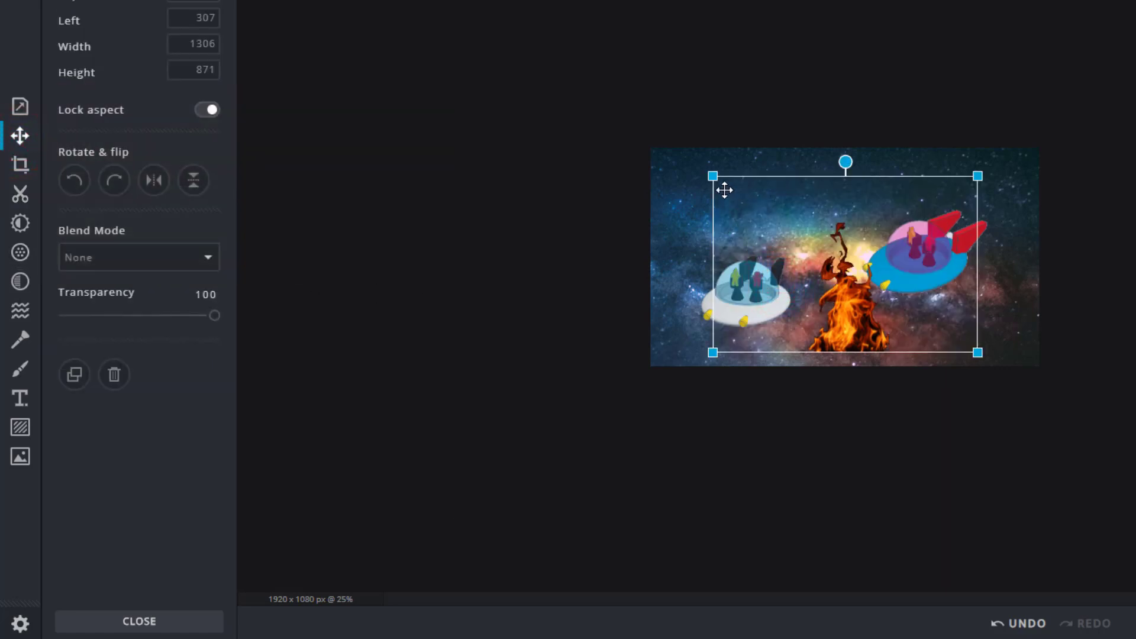
{"action": "left_click", "coordinate": [912, 257]}
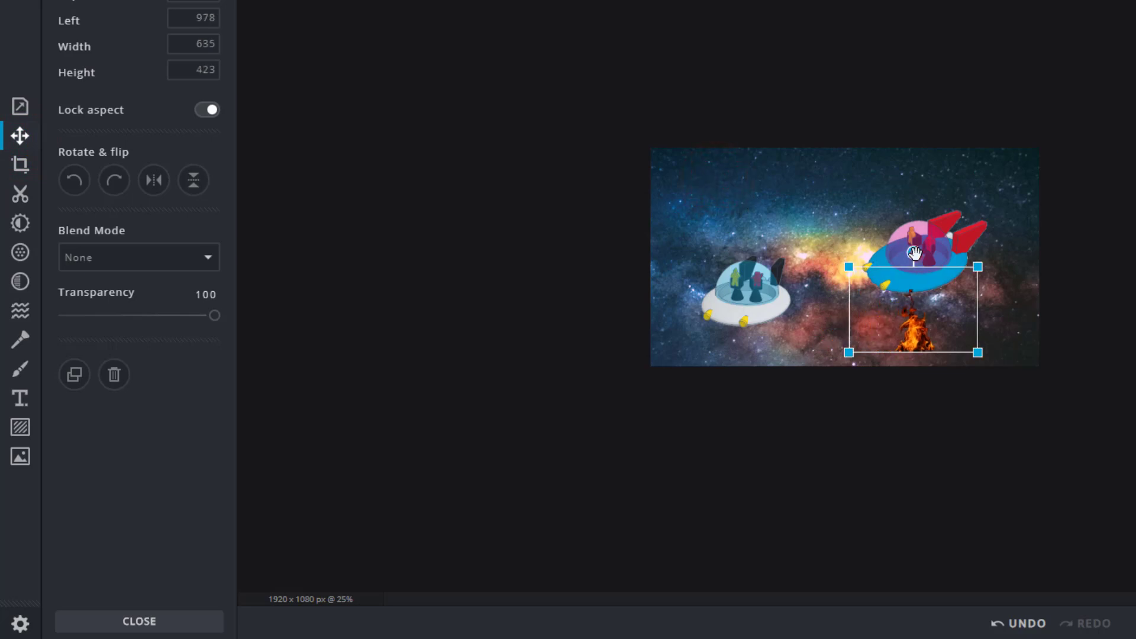
{"action": "left_click_drag", "start_coordinate": [913, 253], "coordinate": [949, 297]}
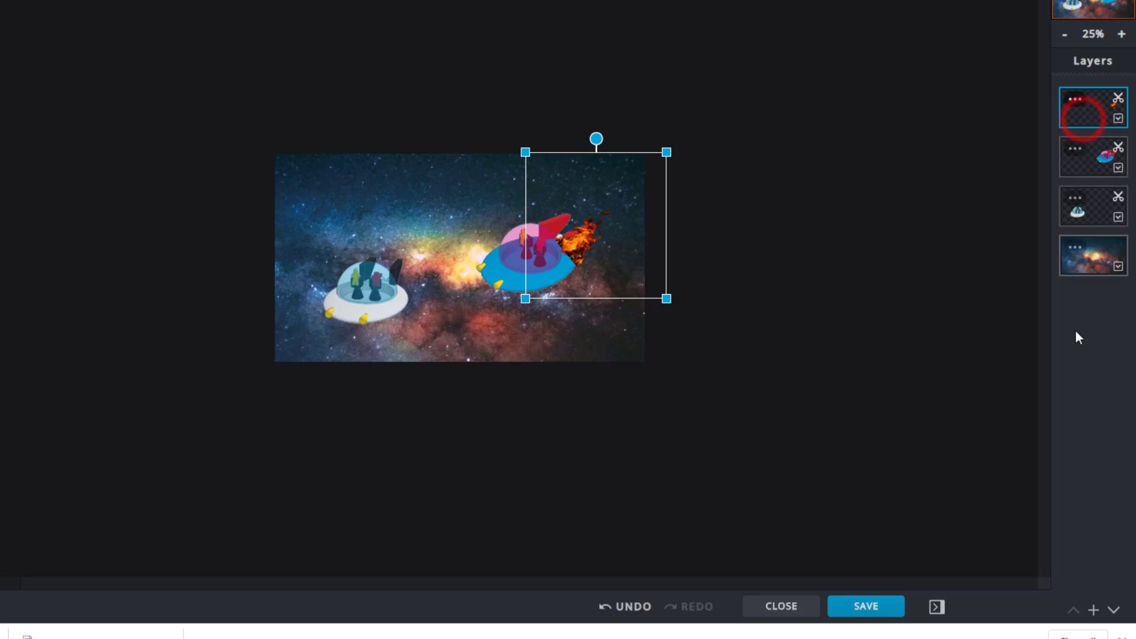
{"action": "left_click", "coordinate": [1112, 608]}
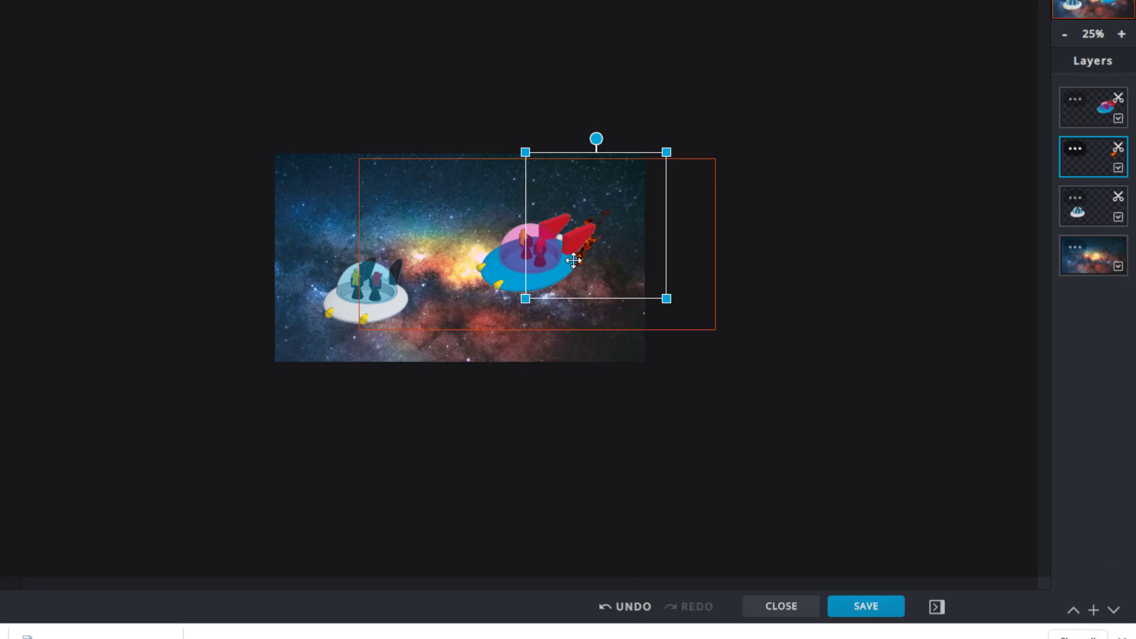
{"action": "left_click", "coordinate": [1118, 34]}
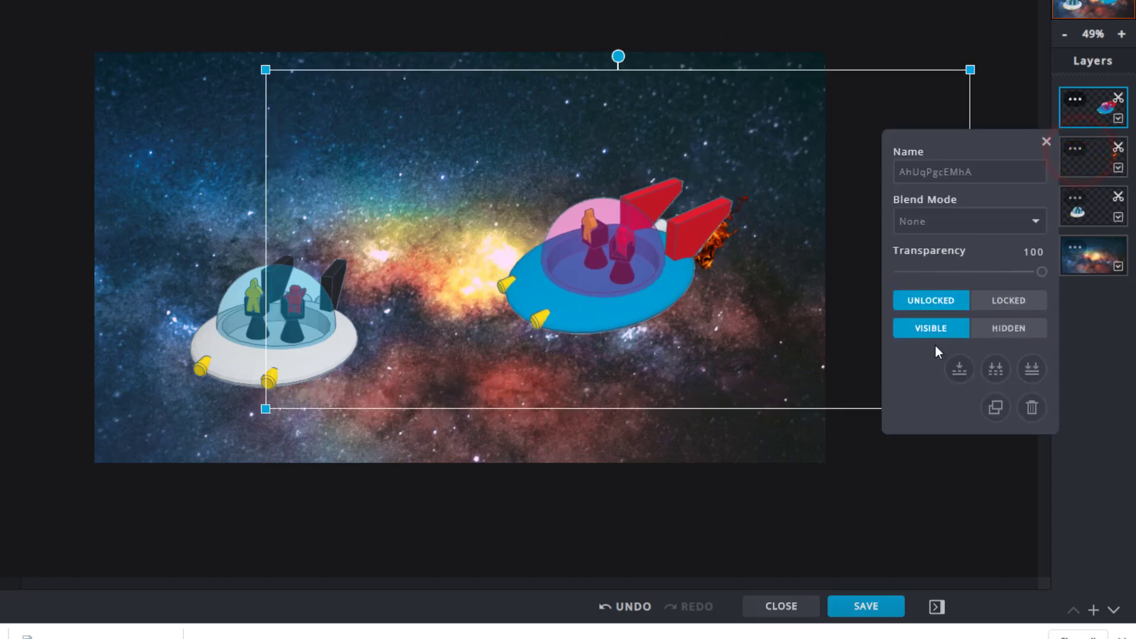
{"action": "mouse_move", "coordinate": [995, 407]}
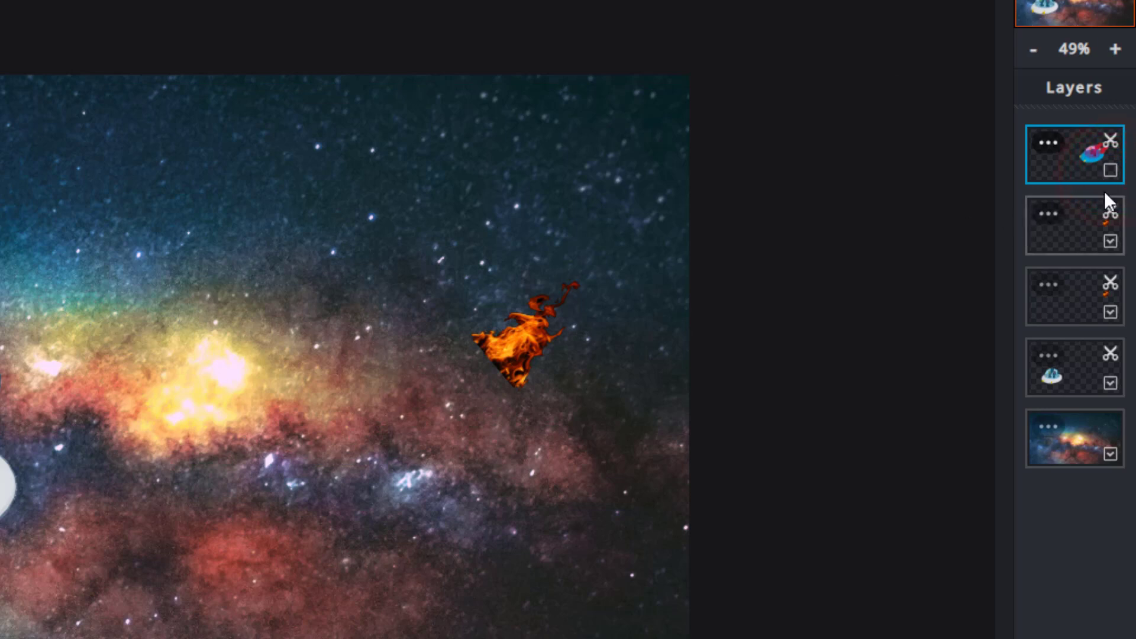
{"action": "mouse_move", "coordinate": [1109, 178]}
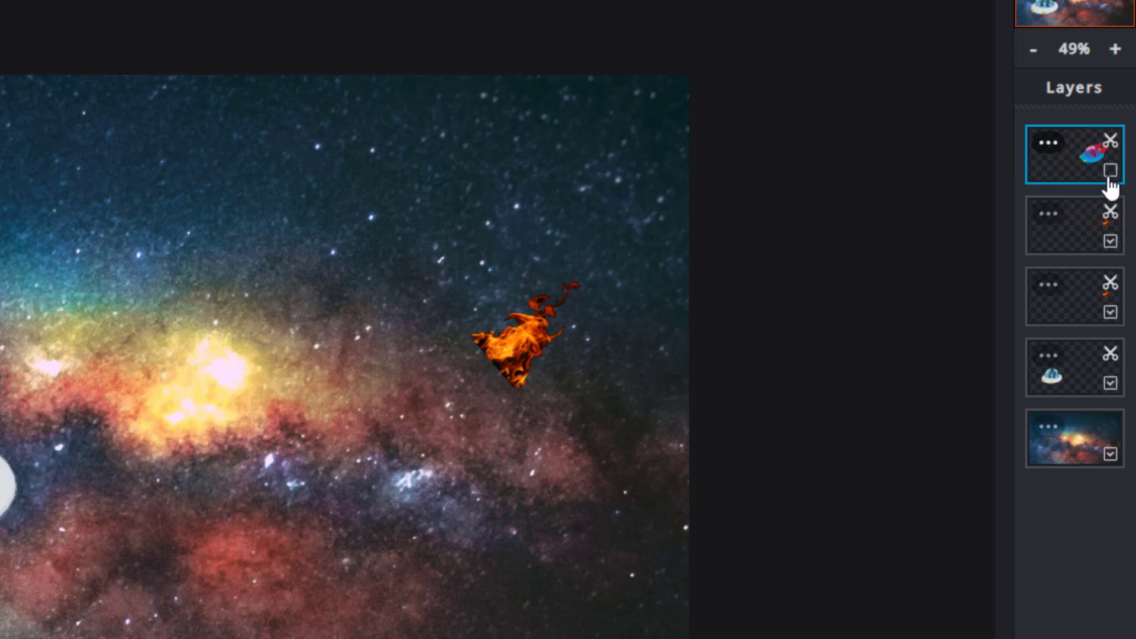
- Position the duplicated flame behind the ship and make the blue spaceship visible again
{"action": "left_click", "coordinate": [1070, 226]}
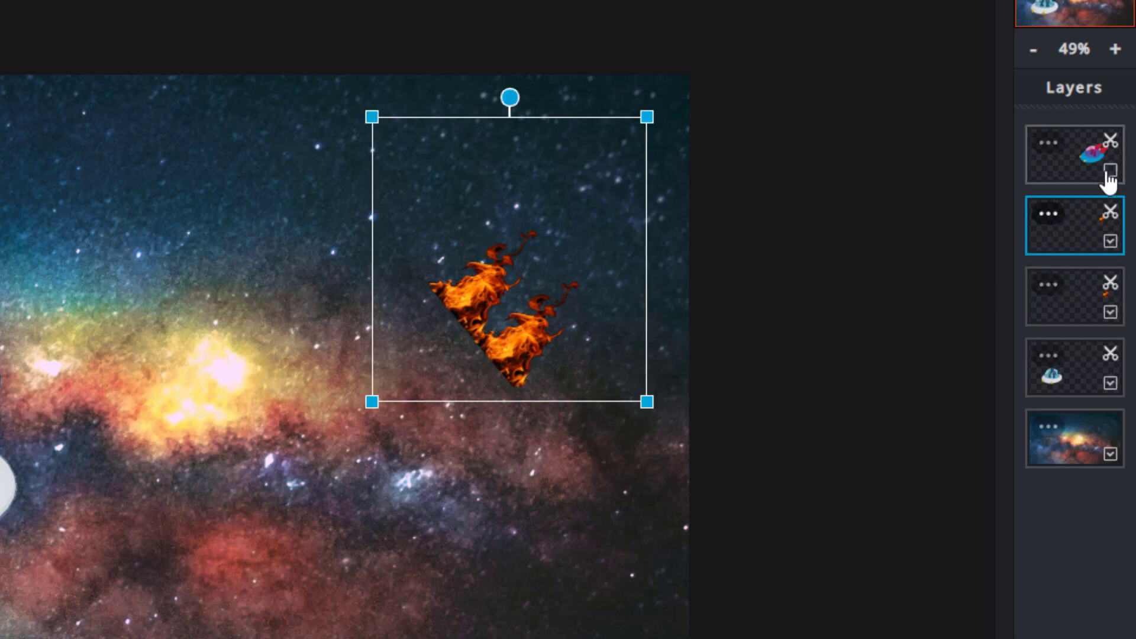
{"action": "left_click", "coordinate": [1109, 170]}
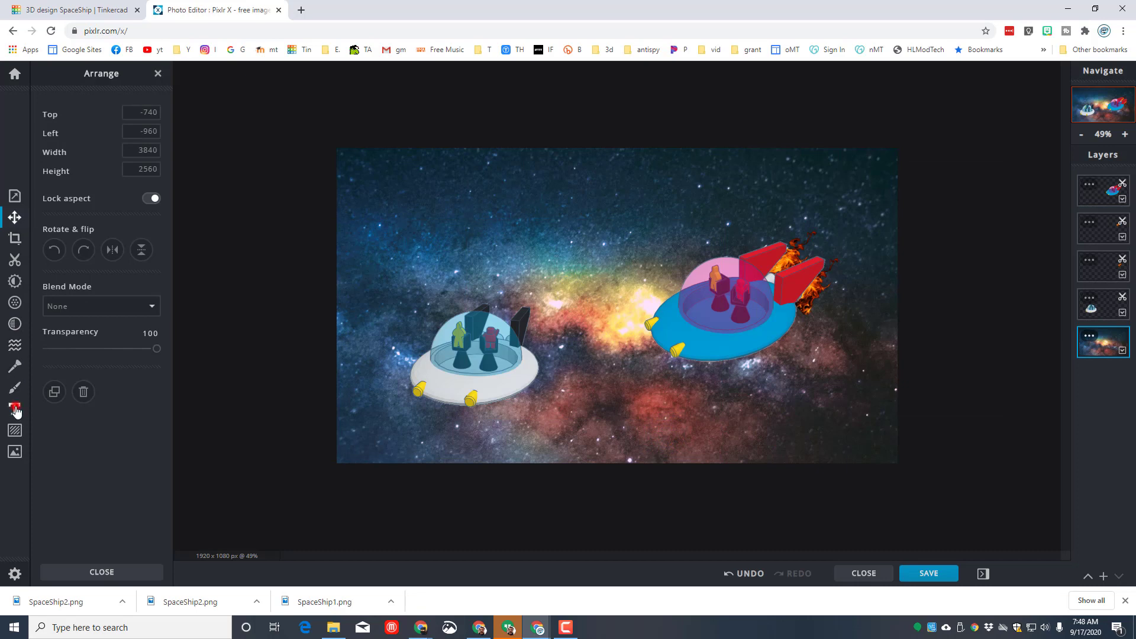
- Add an 'Incoming' text layer across the top in the Rawwwing font
{"action": "left_click", "coordinate": [14, 409]}
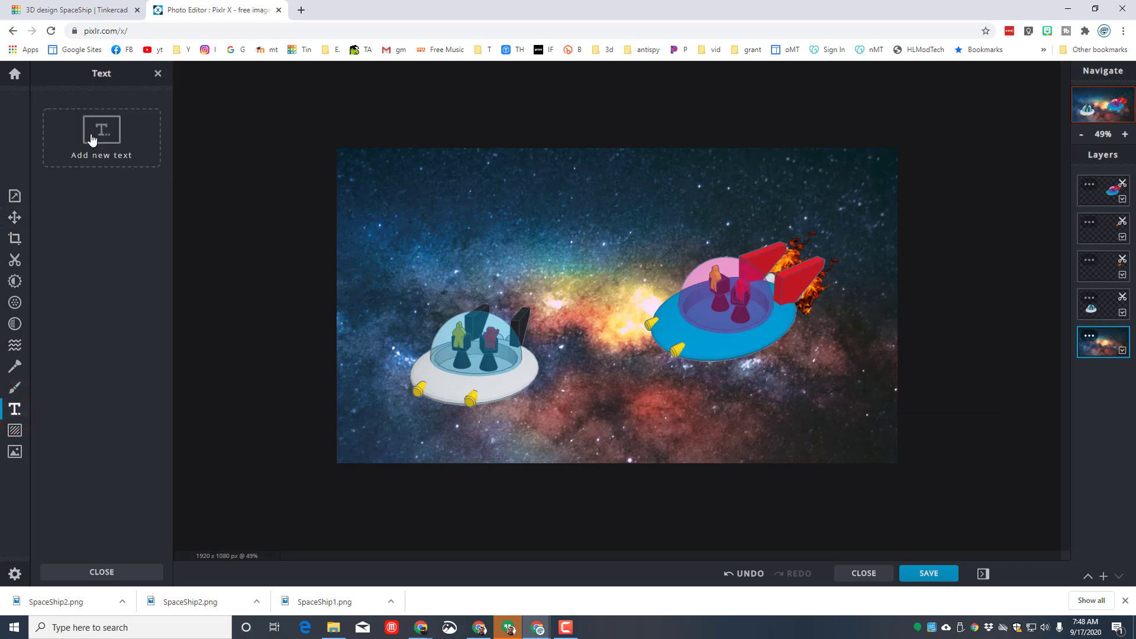
{"action": "left_click", "coordinate": [102, 136]}
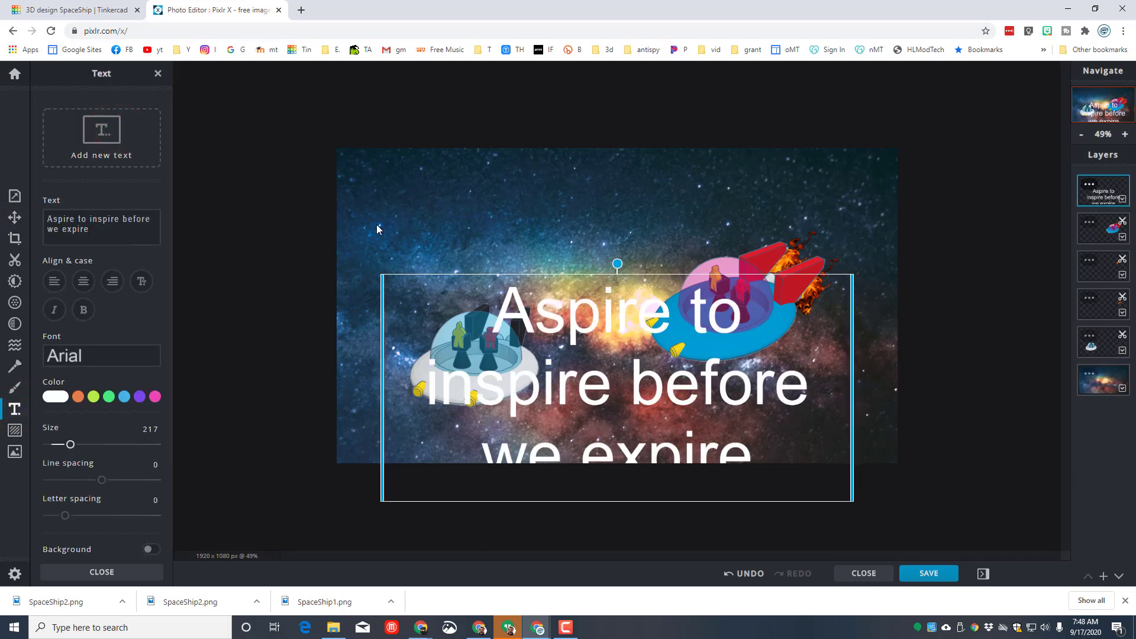
{"action": "mouse_move", "coordinate": [14, 218]}
{"action": "type", "text": "Incom"}
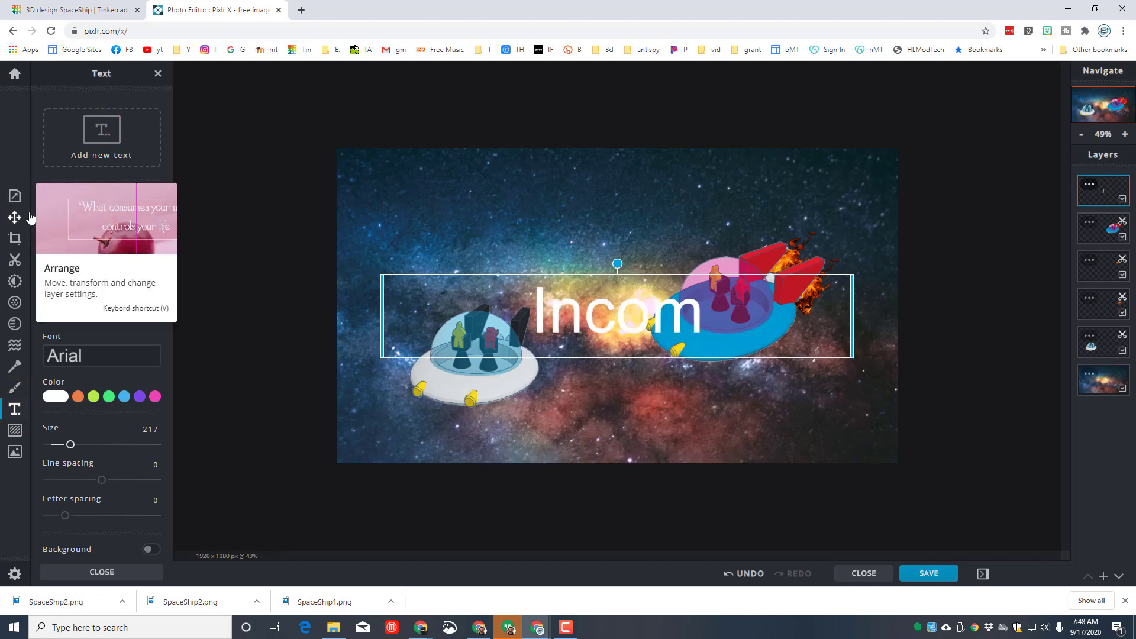
{"action": "type", "text": "ing"}
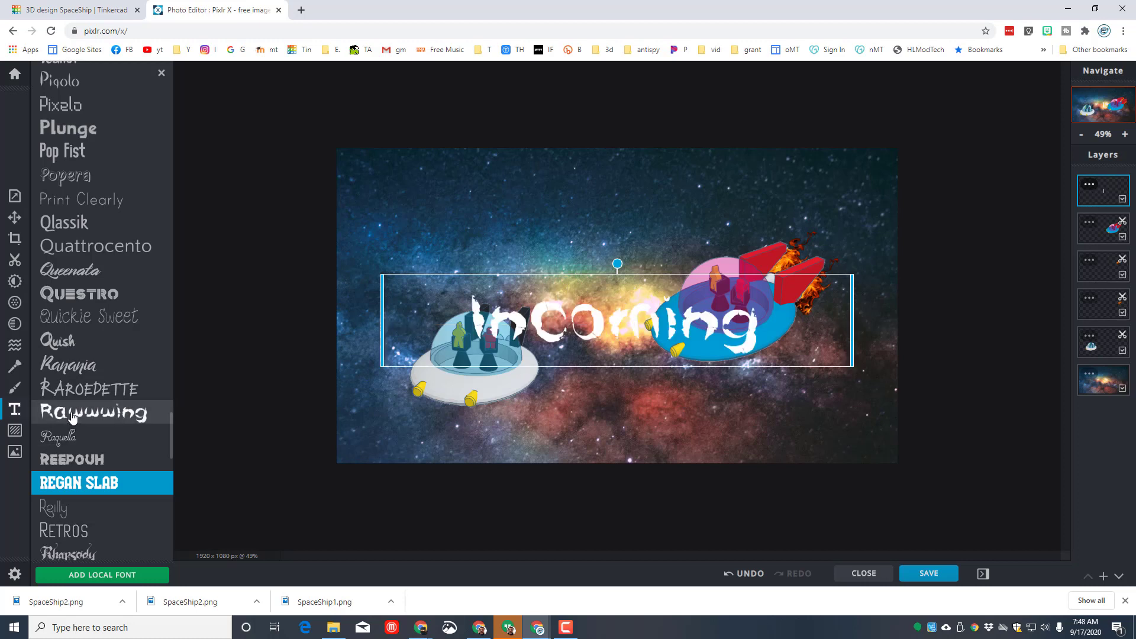
{"action": "left_click", "coordinate": [91, 412]}
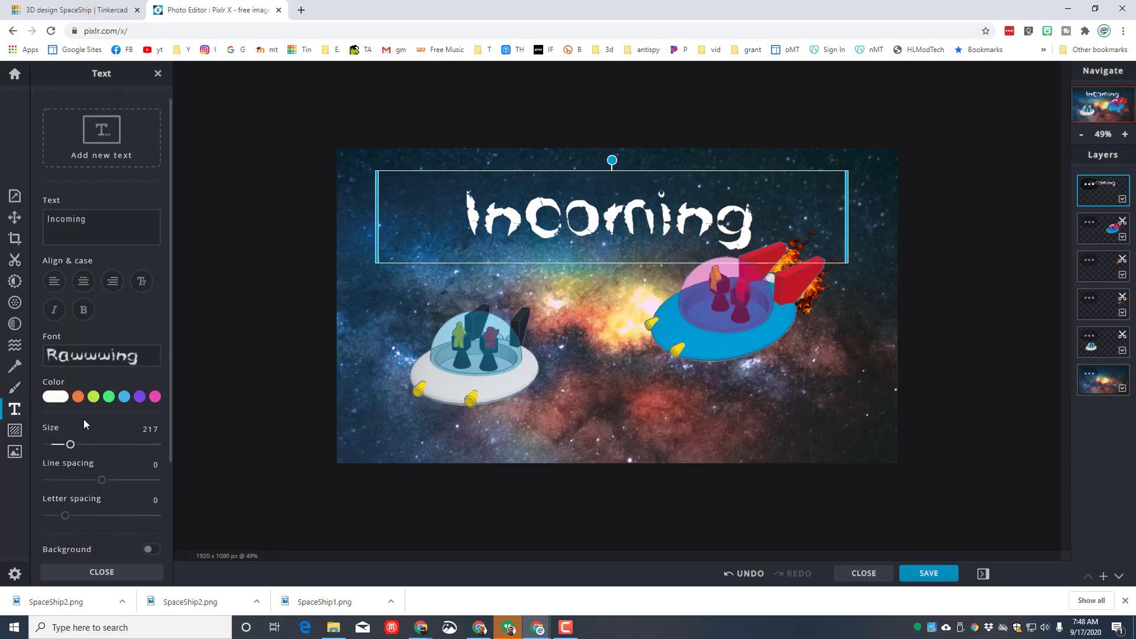
- Keep the title at size 217 and colour it red
{"action": "left_click_drag", "start_coordinate": [70, 444], "coordinate": [79, 444]}
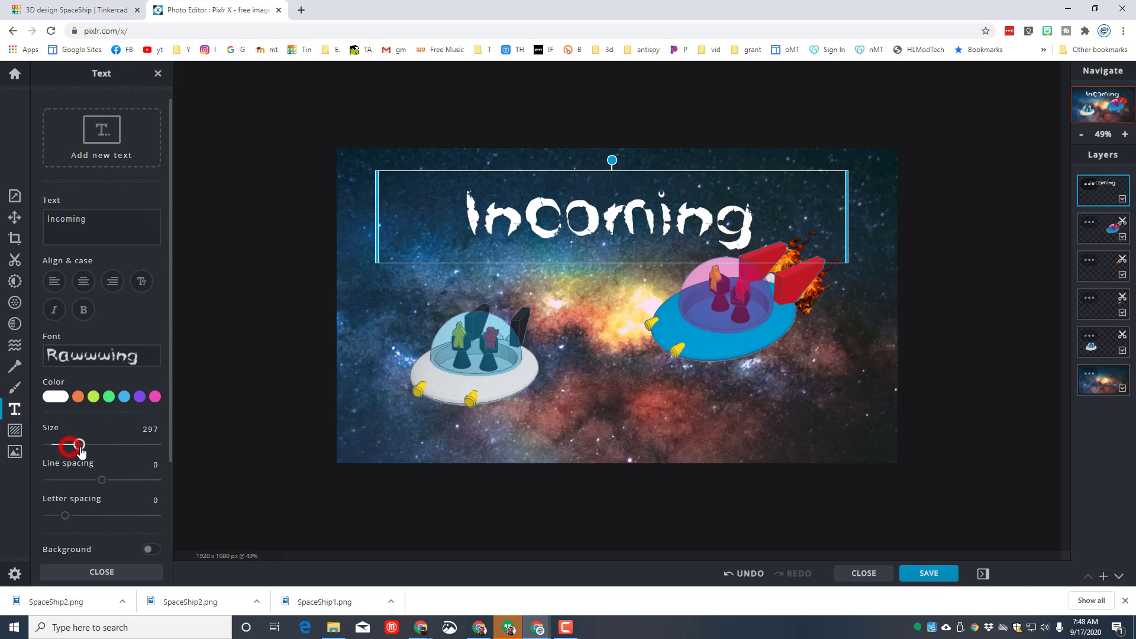
{"action": "left_click_drag", "start_coordinate": [79, 444], "coordinate": [69, 444]}
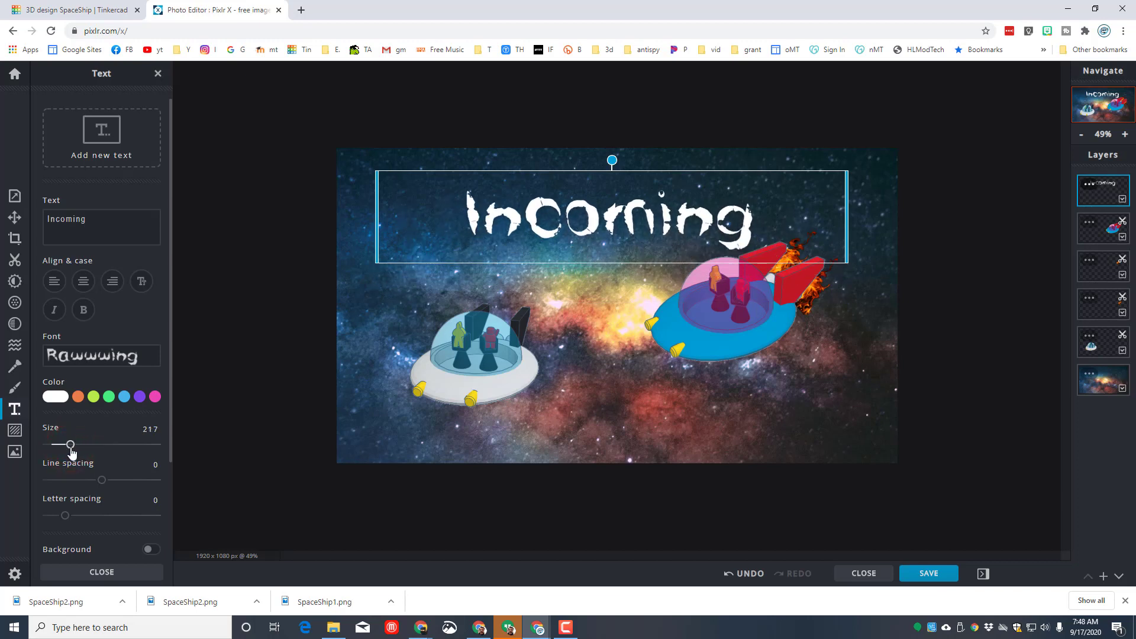
{"action": "left_click", "coordinate": [55, 397]}
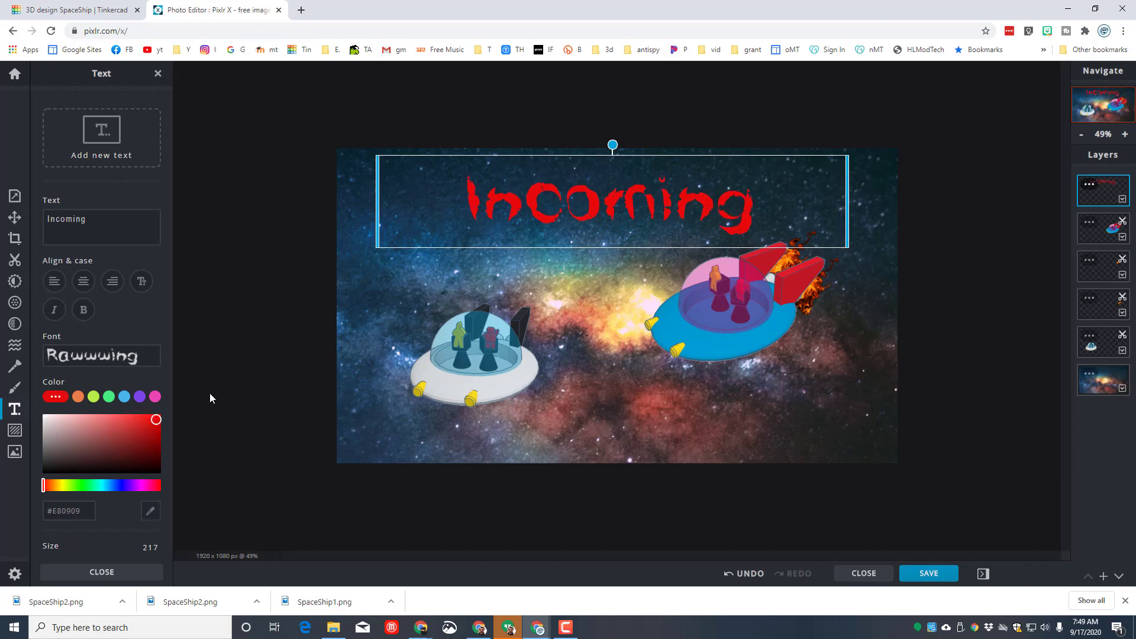
{"action": "mouse_move", "coordinate": [315, 306]}
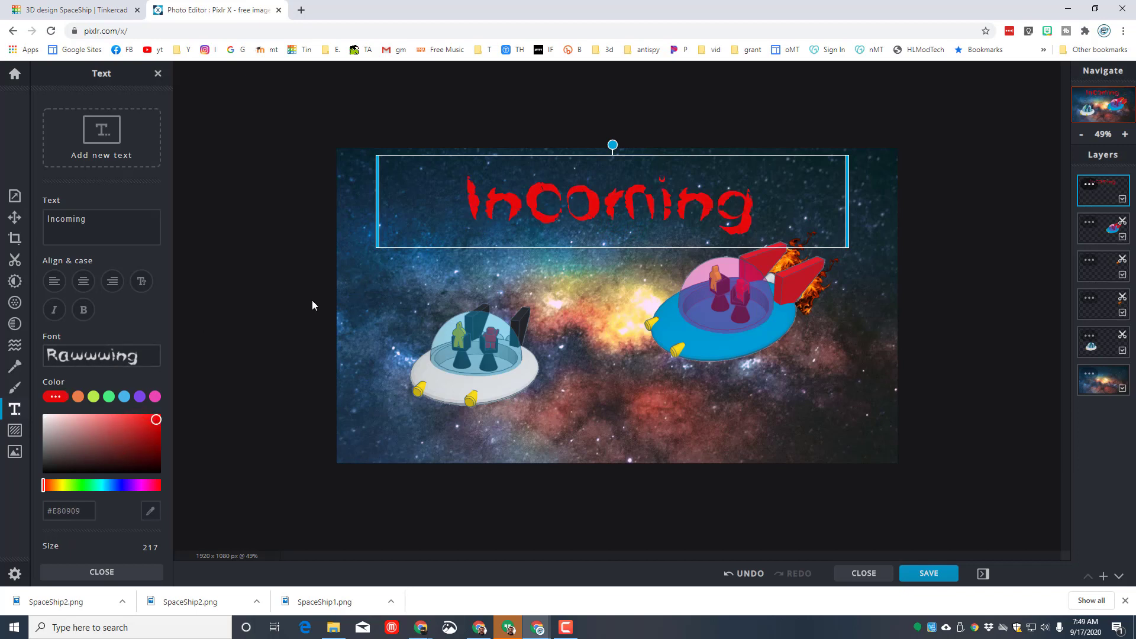
- Switch the title to the REEPOUH font at size 222
{"action": "left_click", "coordinate": [102, 355]}
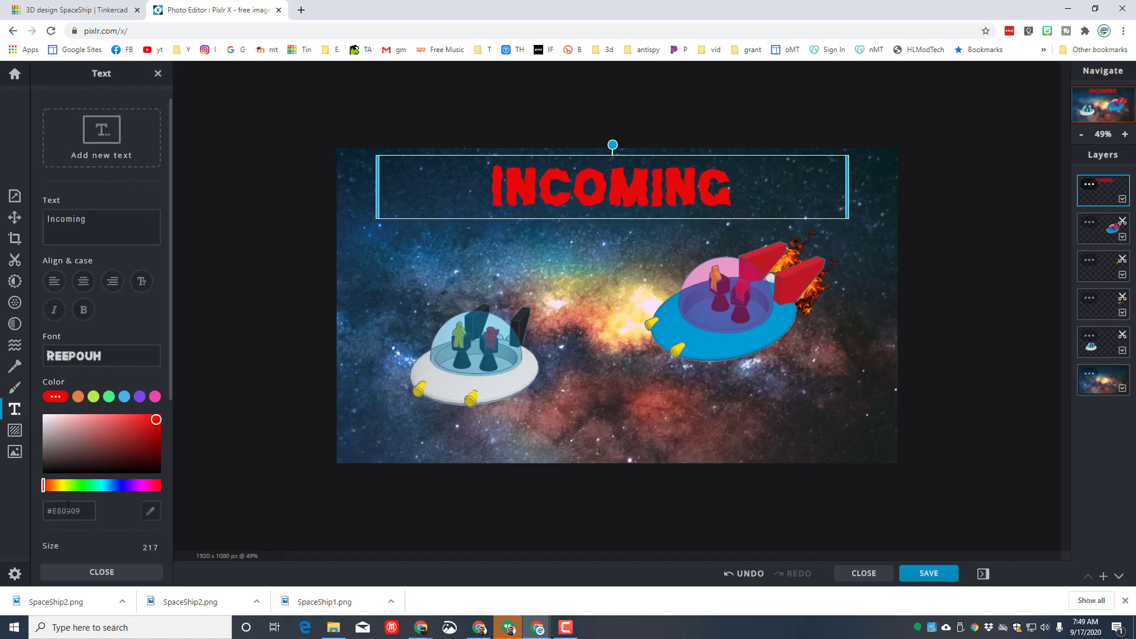
{"action": "scroll", "scroll_direction": "down", "scroll_amount": 3}
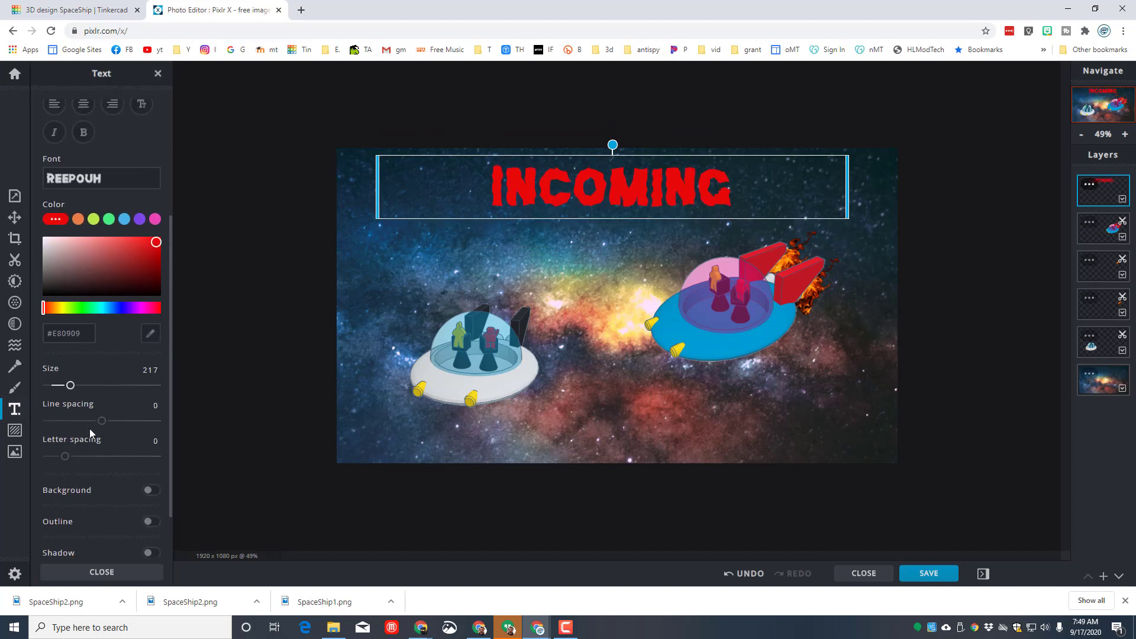
{"action": "left_click", "coordinate": [66, 386]}
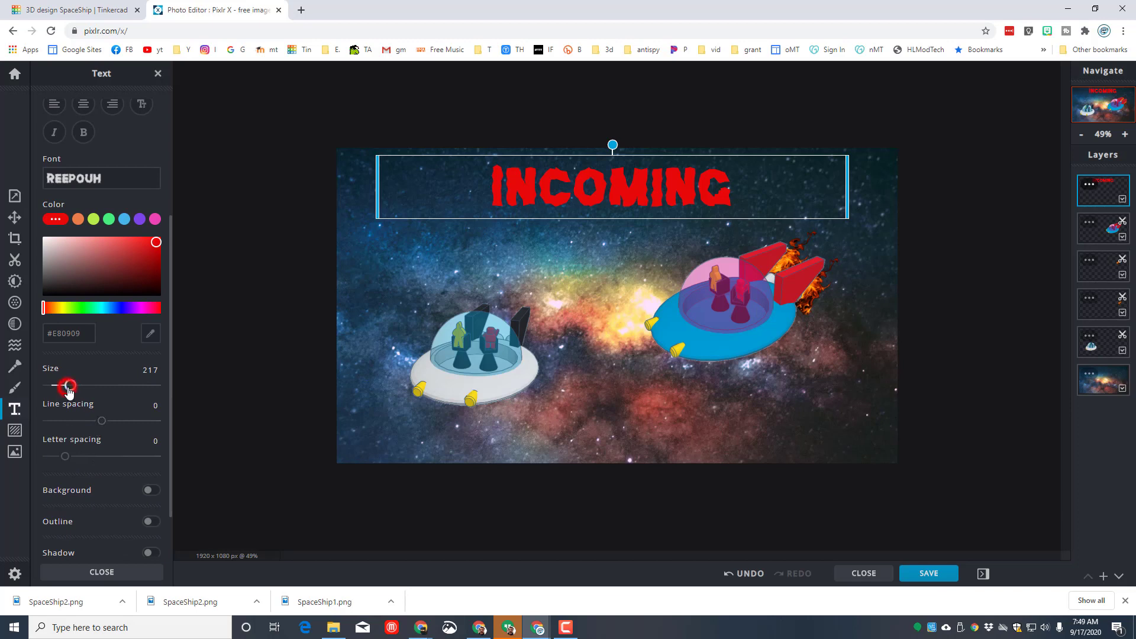
- Enable a white outline around the title and thin it down to size 1
{"action": "left_click_drag", "start_coordinate": [67, 384], "coordinate": [74, 383]}
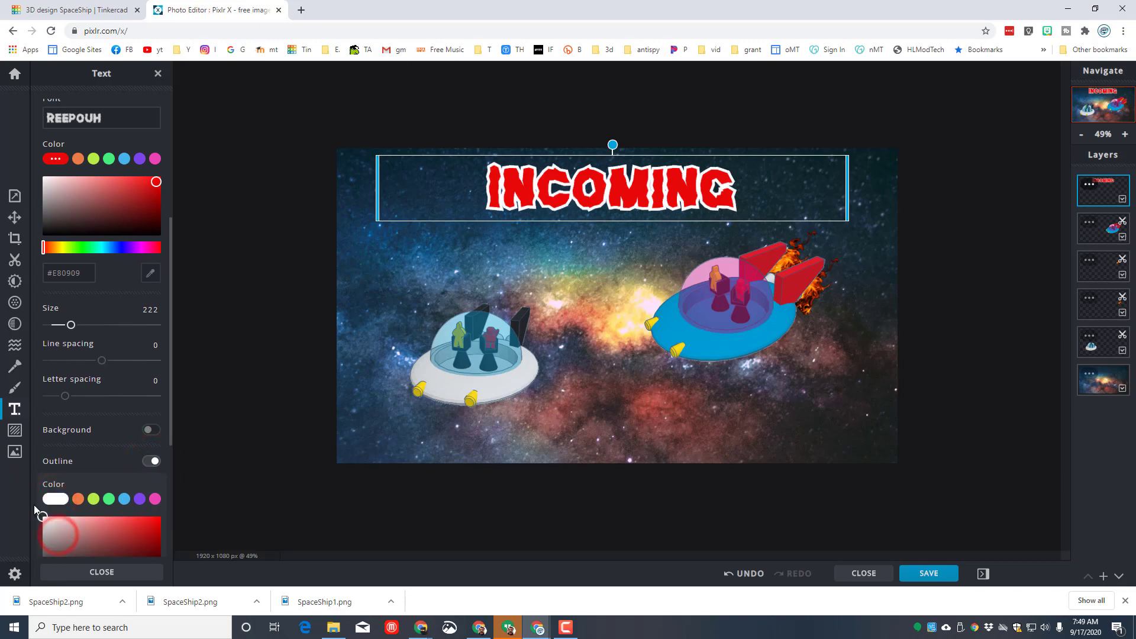
{"action": "scroll", "scroll_direction": "down", "scroll_amount": 3}
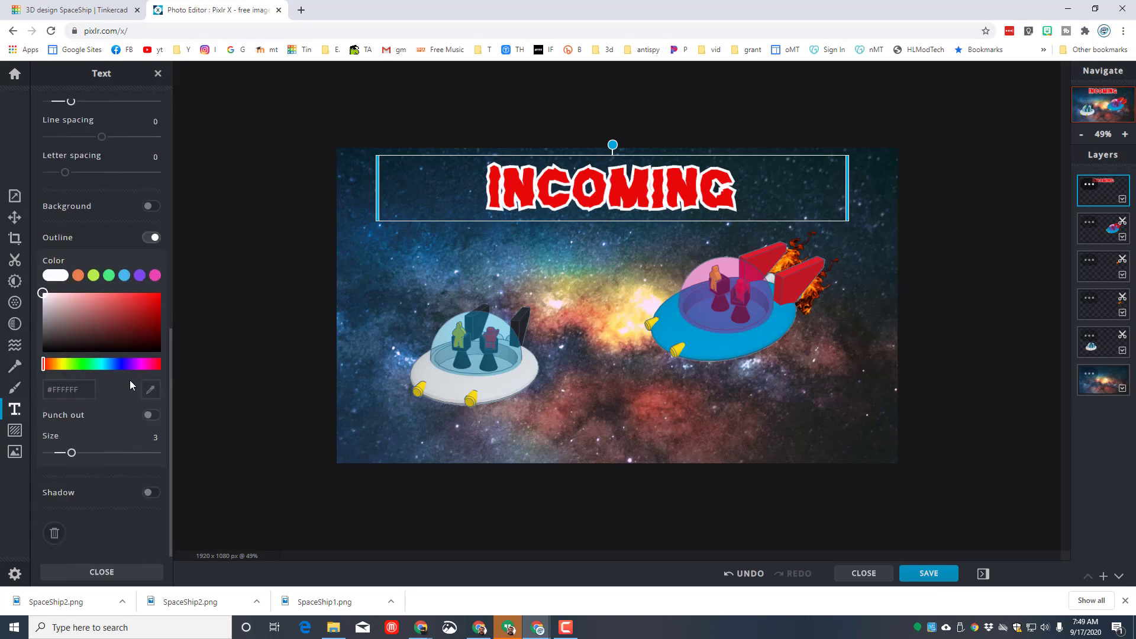
{"action": "left_click_drag", "start_coordinate": [70, 452], "coordinate": [51, 452]}
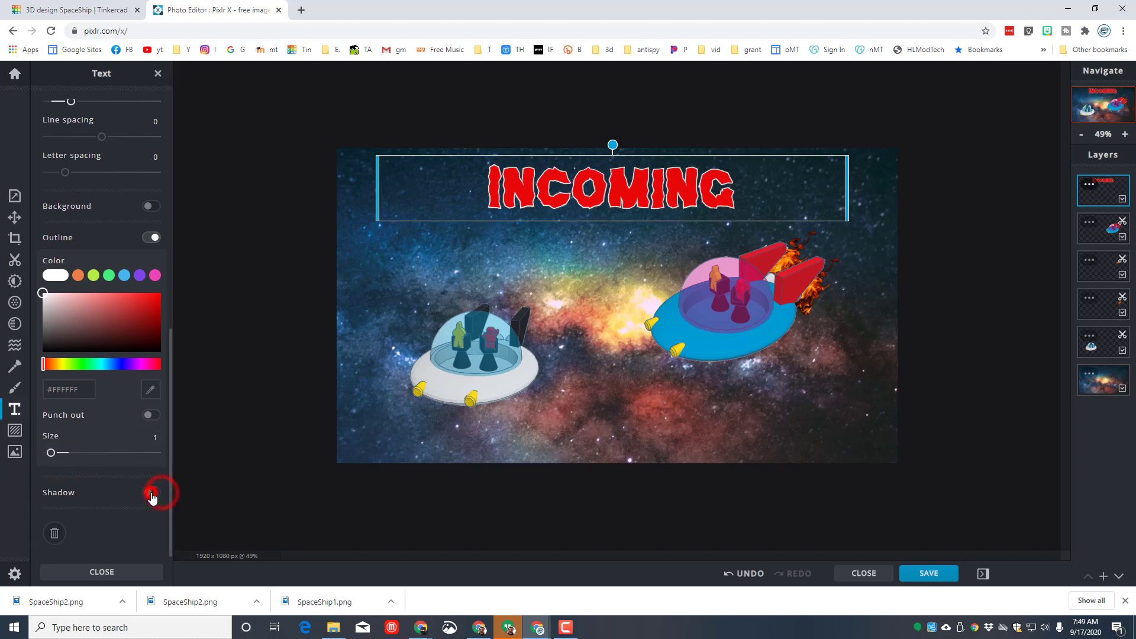
- Turn on a drop shadow for the title with a light custom colour
{"action": "left_click", "coordinate": [153, 493]}
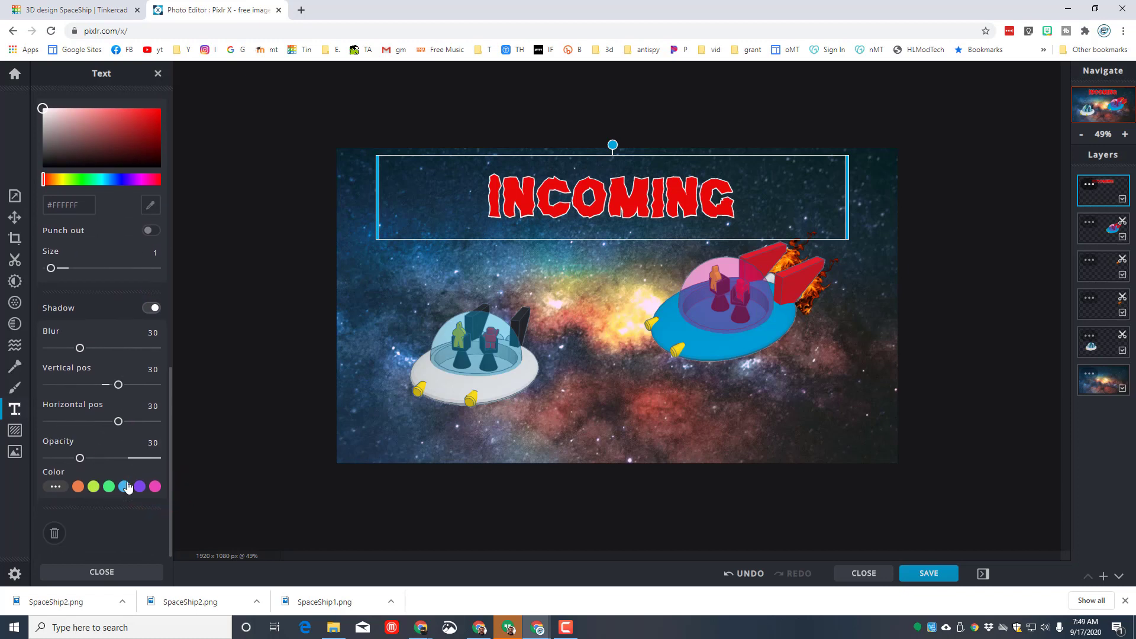
{"action": "left_click", "coordinate": [54, 487]}
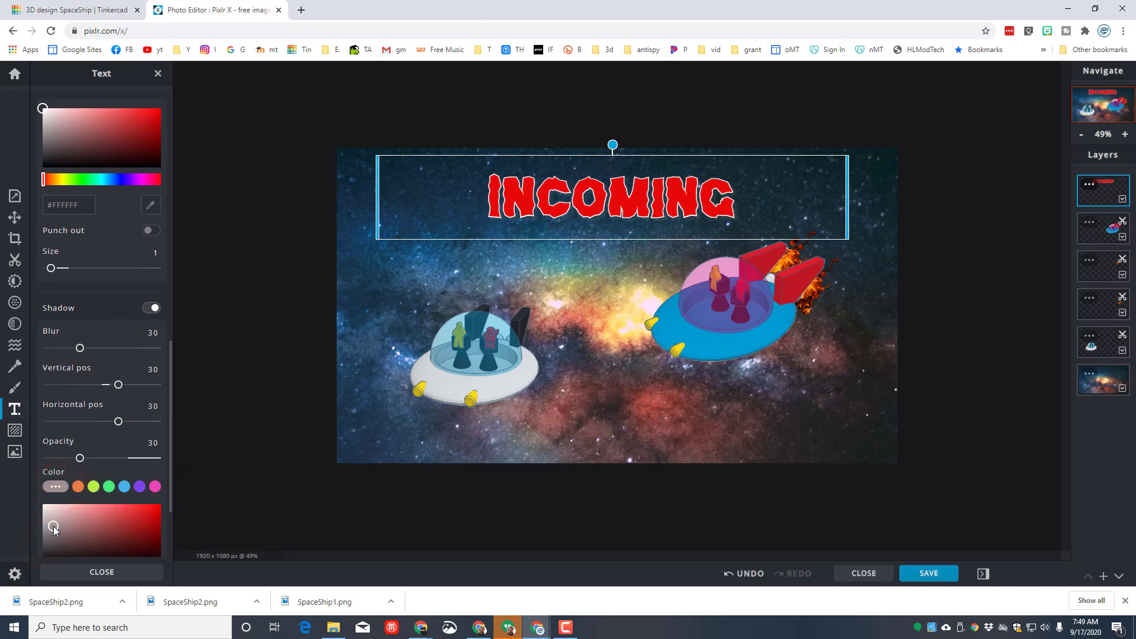
{"action": "left_click_drag", "start_coordinate": [79, 458], "coordinate": [81, 458]}
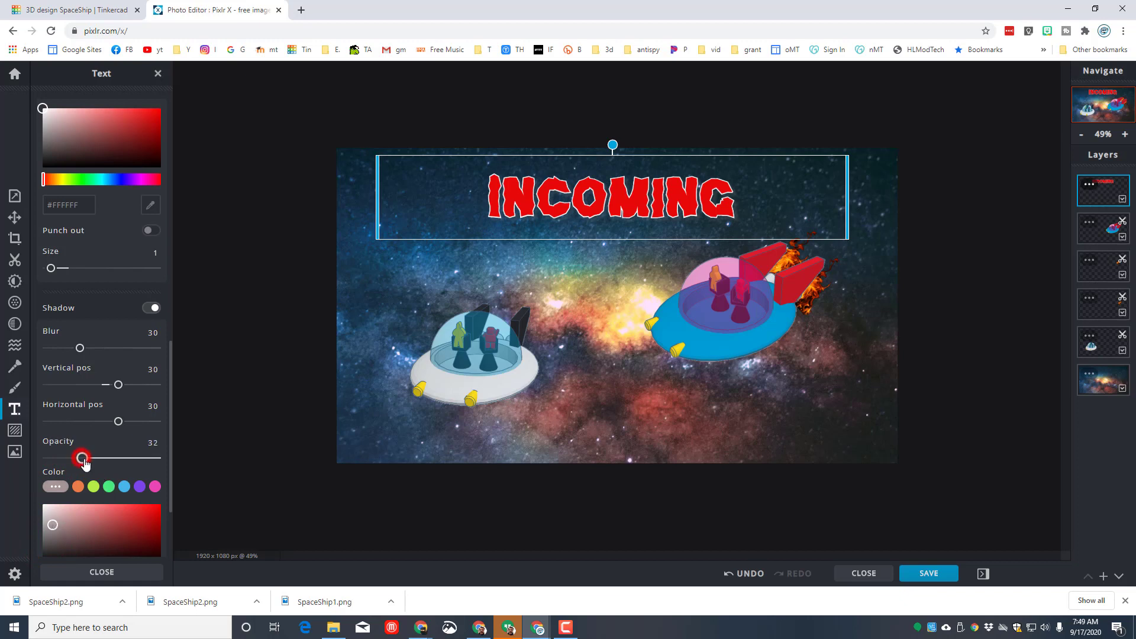
- Raise the shadow opacity to 73 and set its horizontal offset to 23
{"action": "left_click_drag", "start_coordinate": [82, 457], "coordinate": [126, 457]}
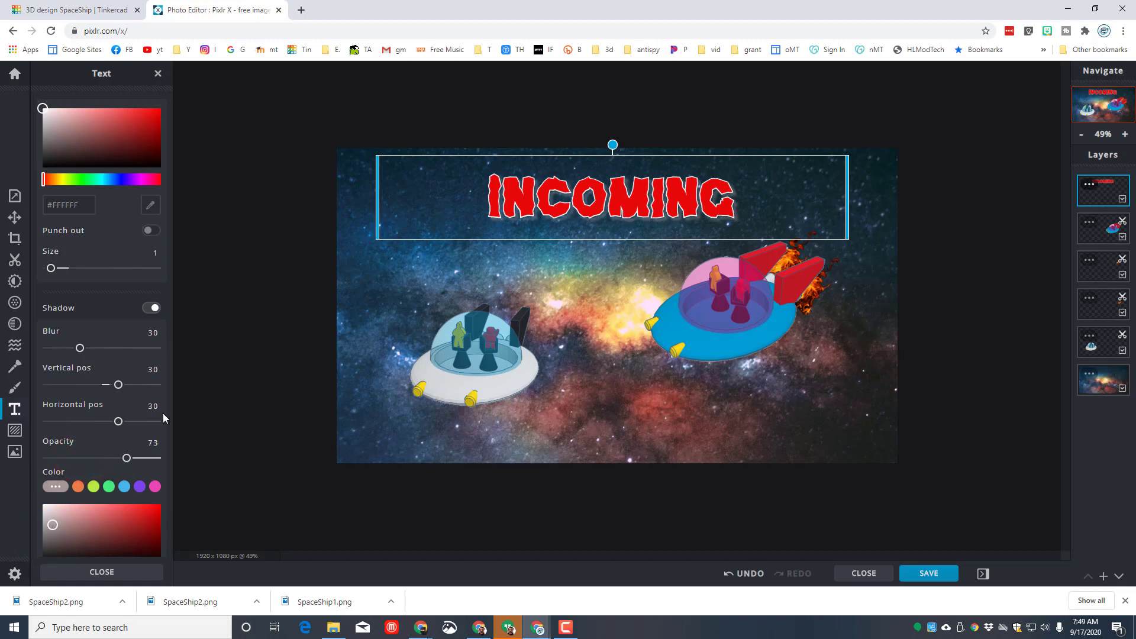
{"action": "left_click_drag", "start_coordinate": [117, 421], "coordinate": [132, 422]}
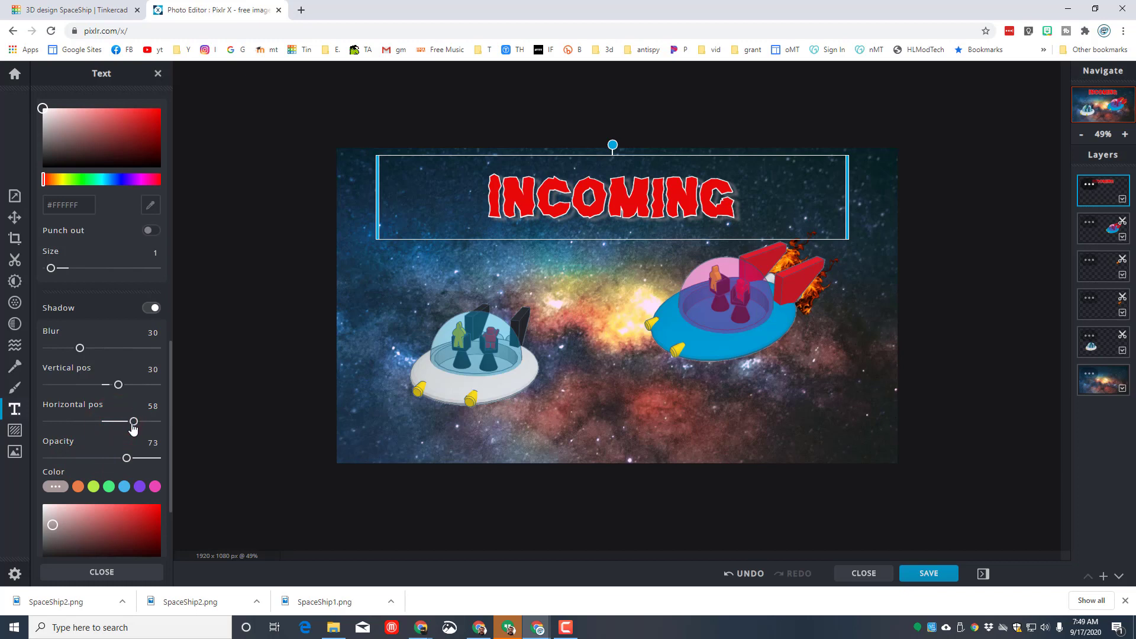
{"action": "left_click_drag", "start_coordinate": [132, 424], "coordinate": [115, 424]}
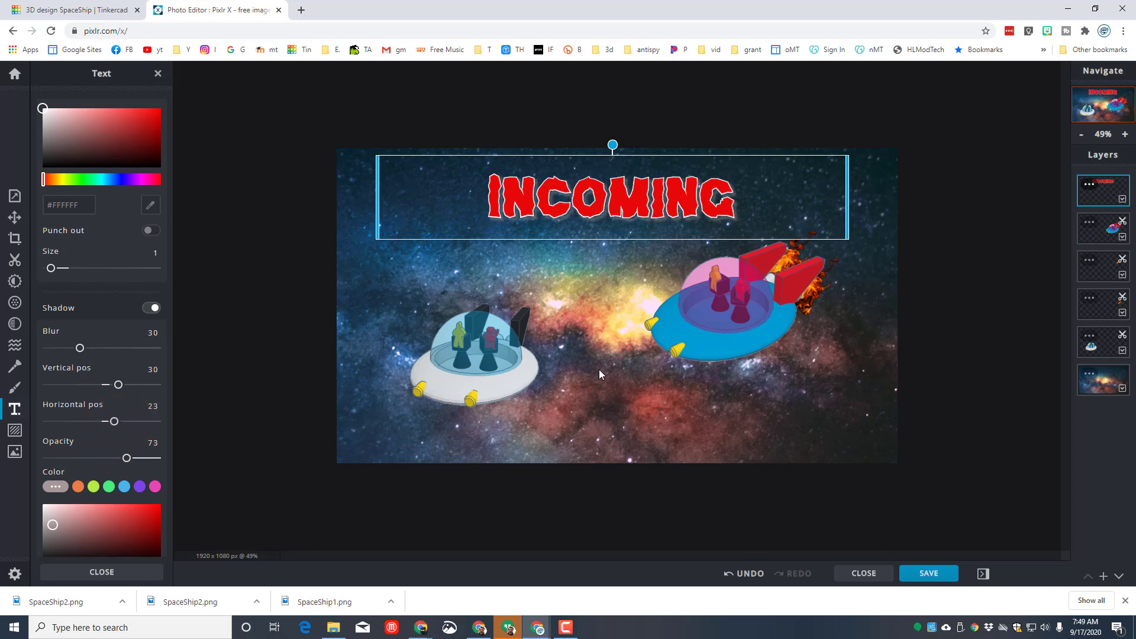
{"action": "mouse_move", "coordinate": [625, 364]}
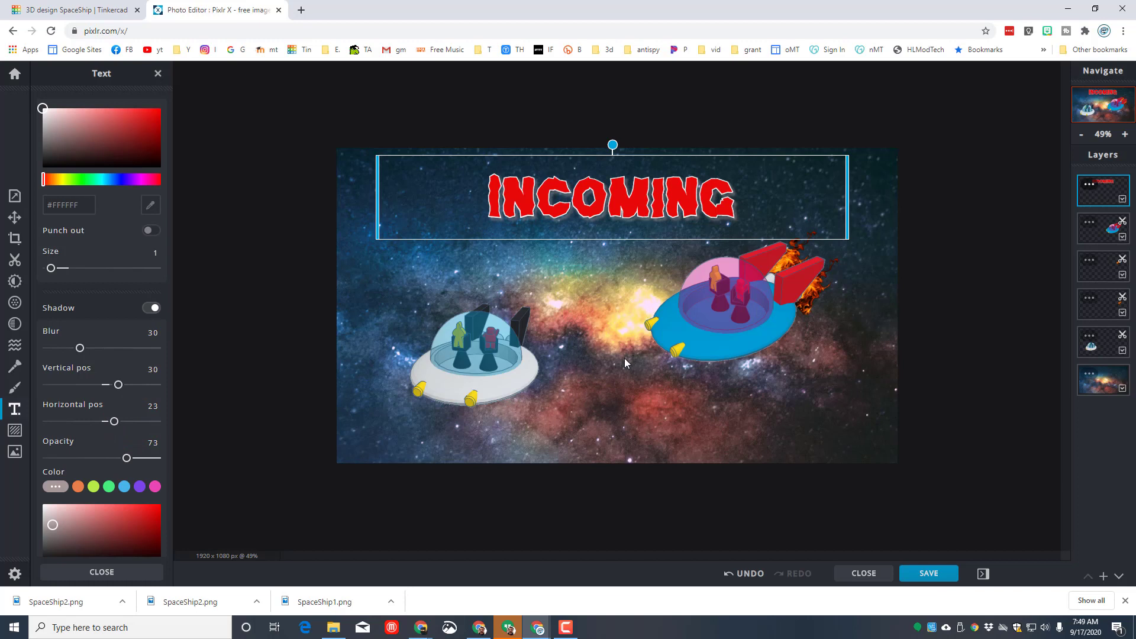
{"action": "mouse_move", "coordinate": [620, 391]}
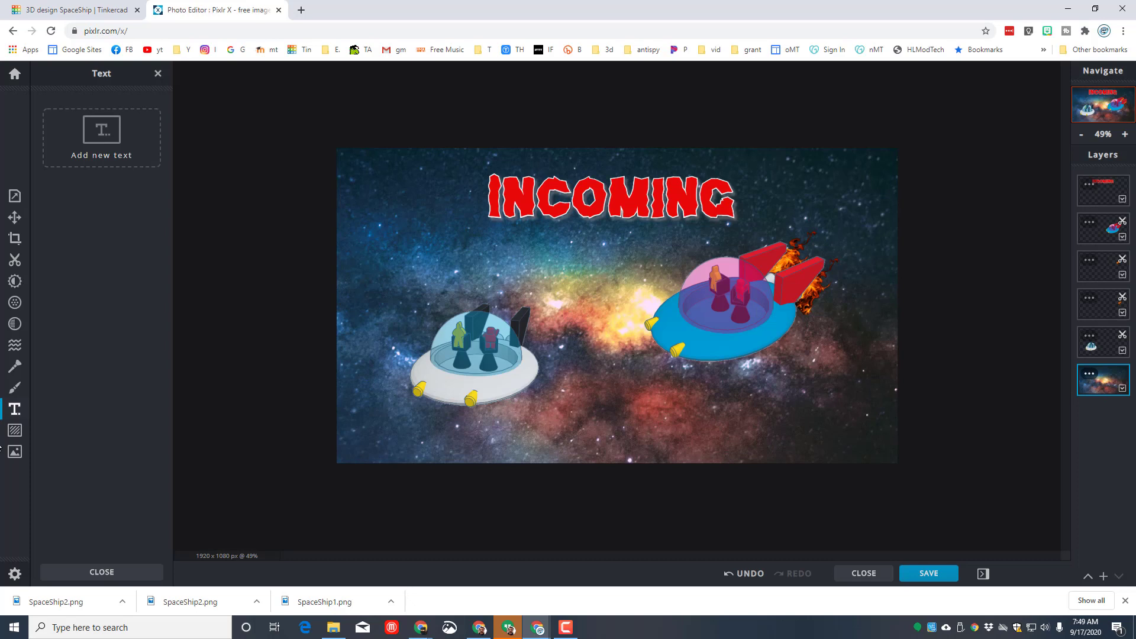
- Paint short green brush streaks as laser beams between the spaceships, then begin saving the image
{"action": "left_click", "coordinate": [14, 387]}
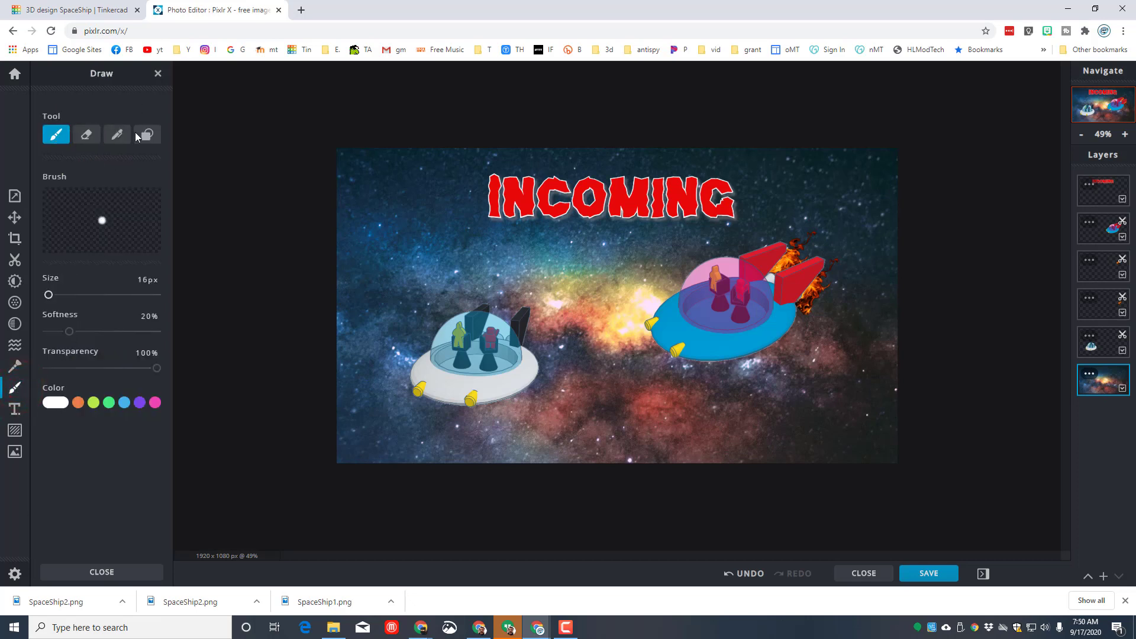
{"action": "mouse_move", "coordinate": [116, 135]}
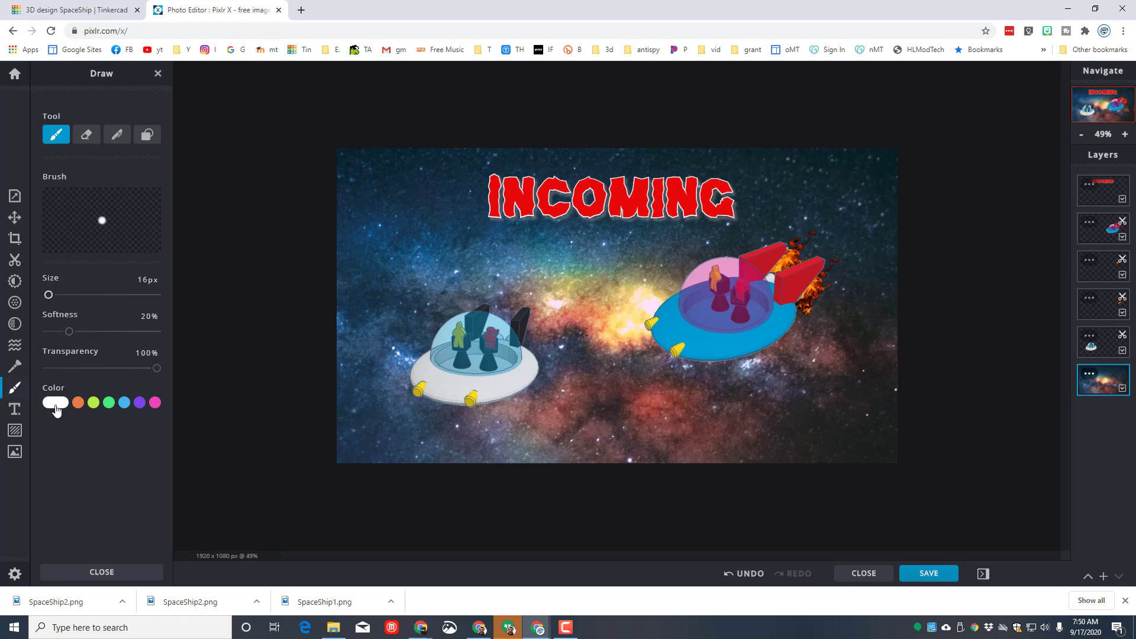
{"action": "left_click", "coordinate": [55, 403]}
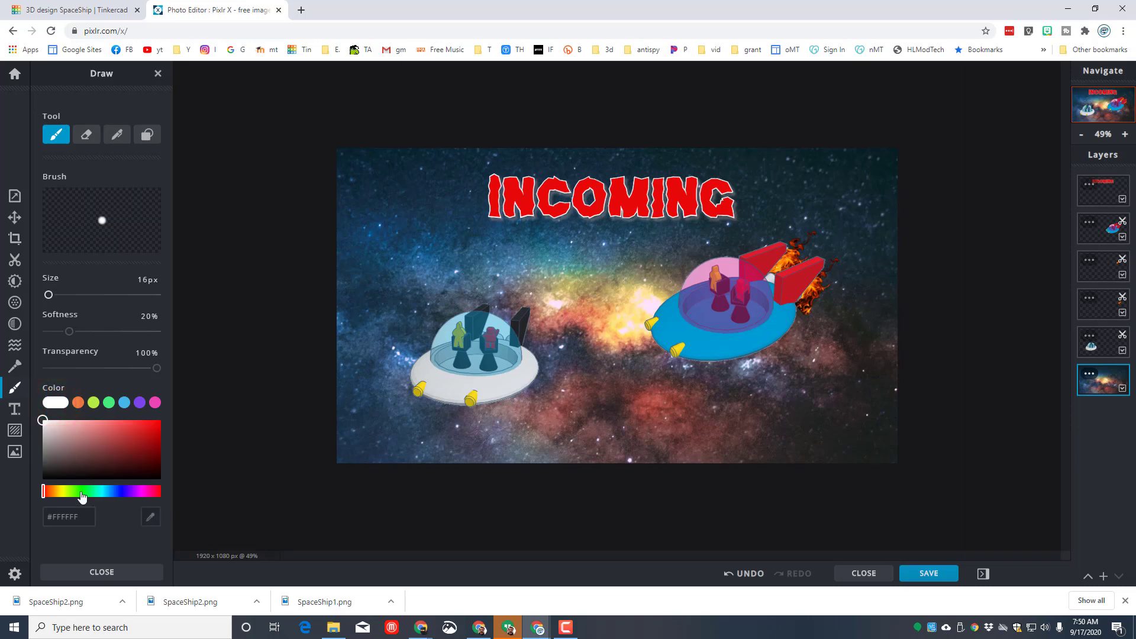
{"action": "left_click", "coordinate": [80, 491]}
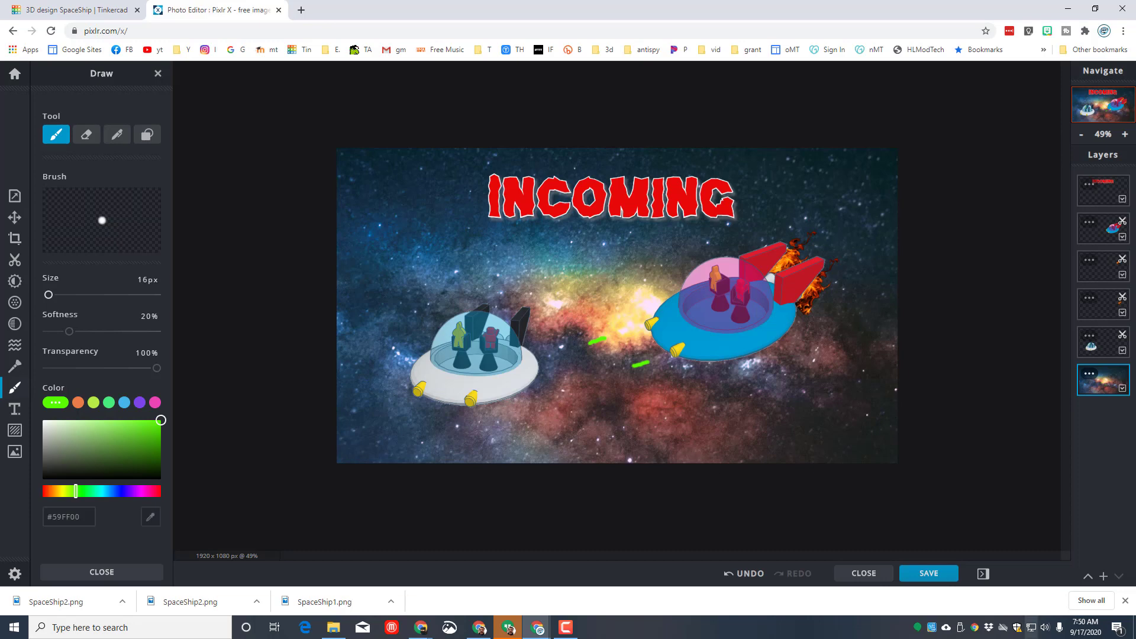
{"action": "left_click", "coordinate": [928, 572]}
{"action": "type", "text": "ss mdh v"}
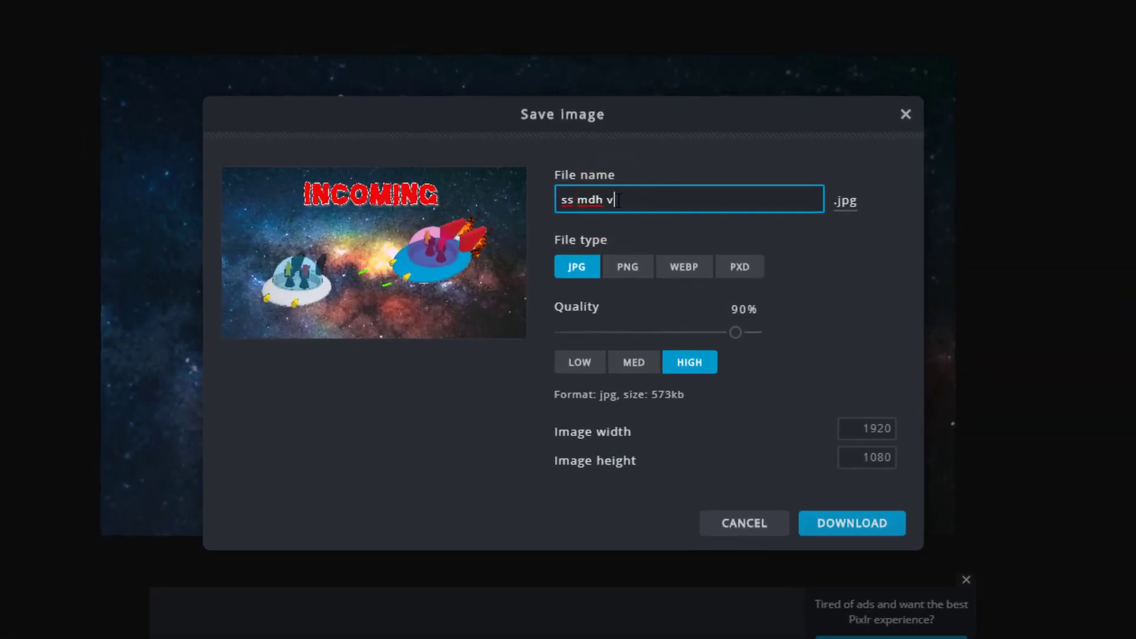
- Download the finished scene as PNG file 'ss mdh v1'
{"action": "type", "text": "1"}
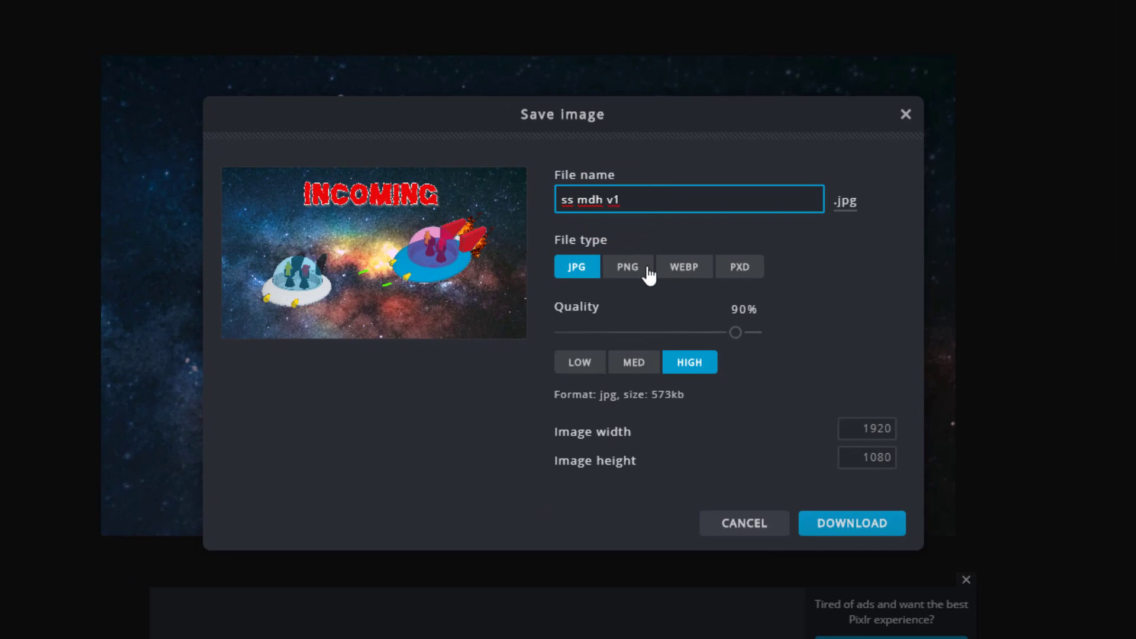
{"action": "left_click", "coordinate": [627, 266]}
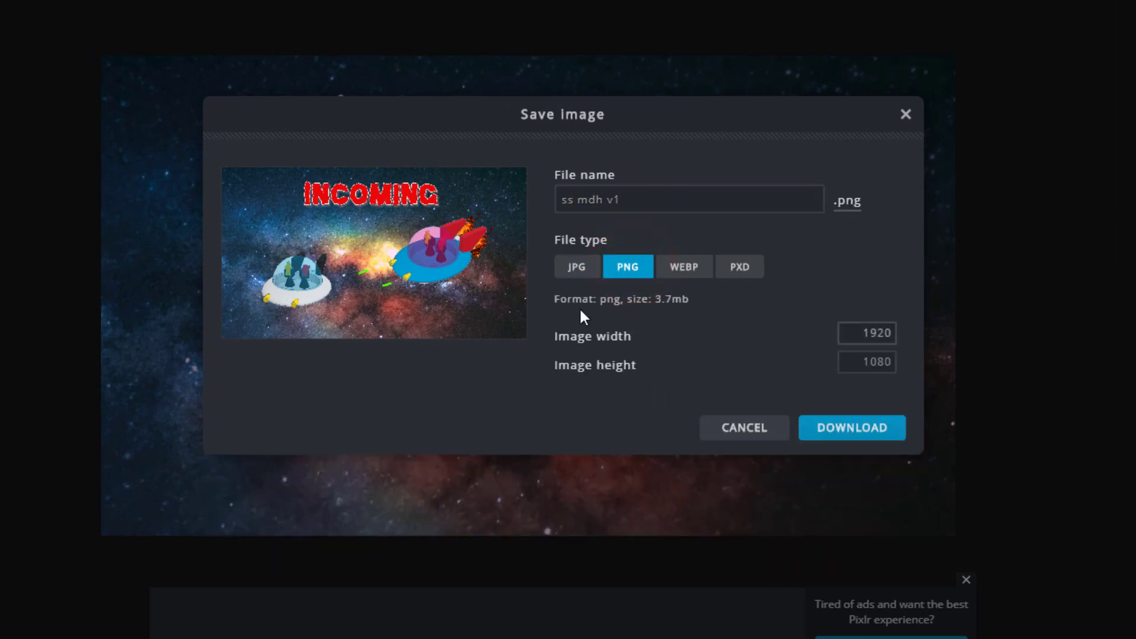
{"action": "left_click", "coordinate": [852, 429]}
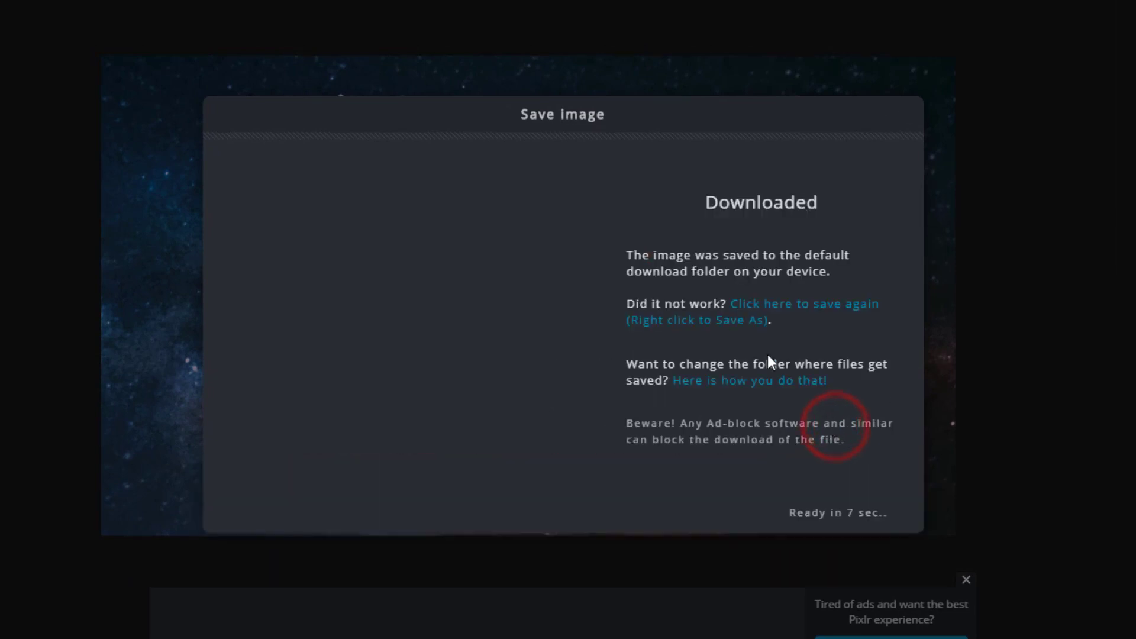